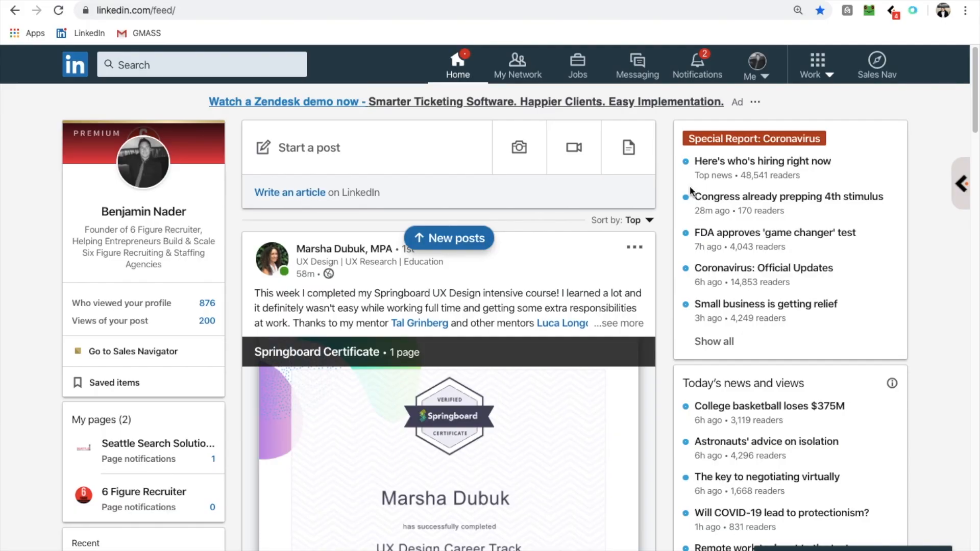
pyautogui.moveTo(257, 140)
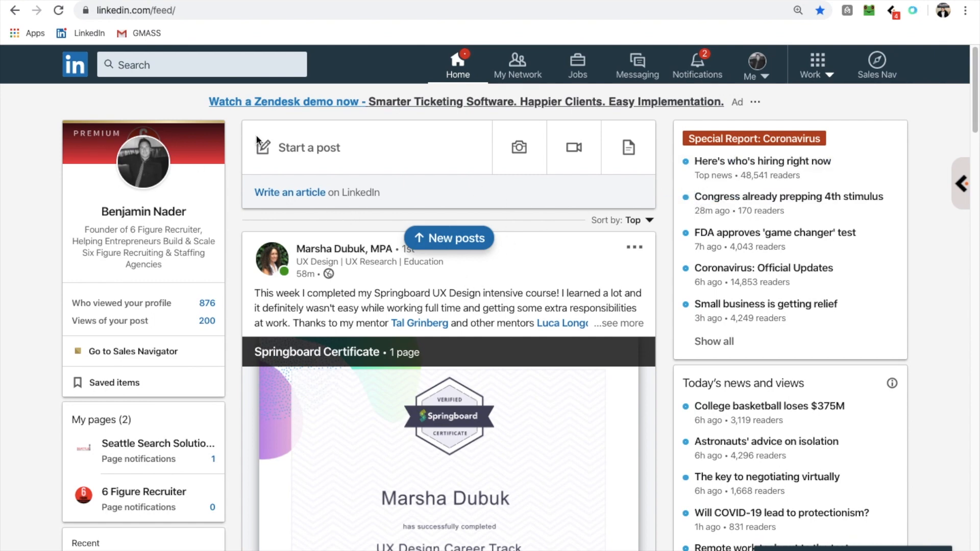
pyautogui.moveTo(149, 221)
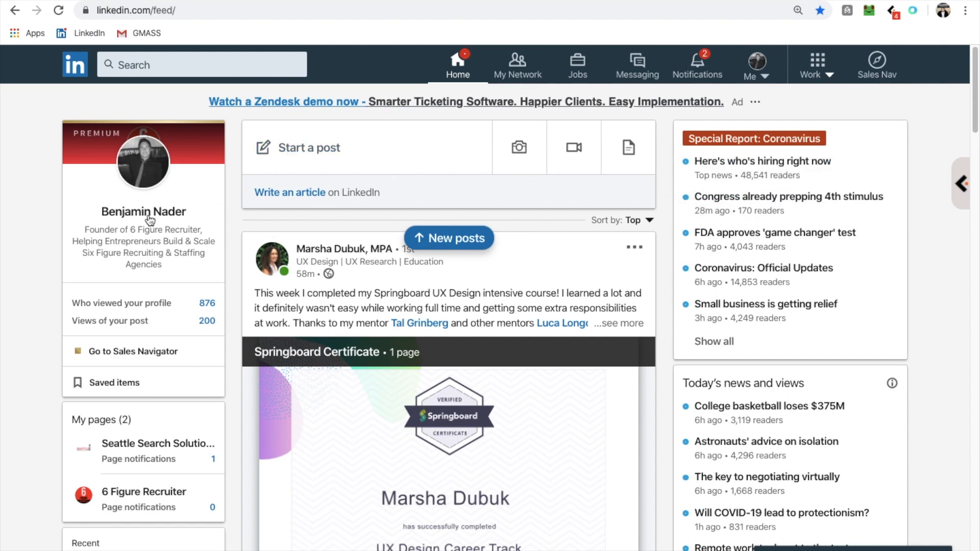
pyautogui.moveTo(145, 249)
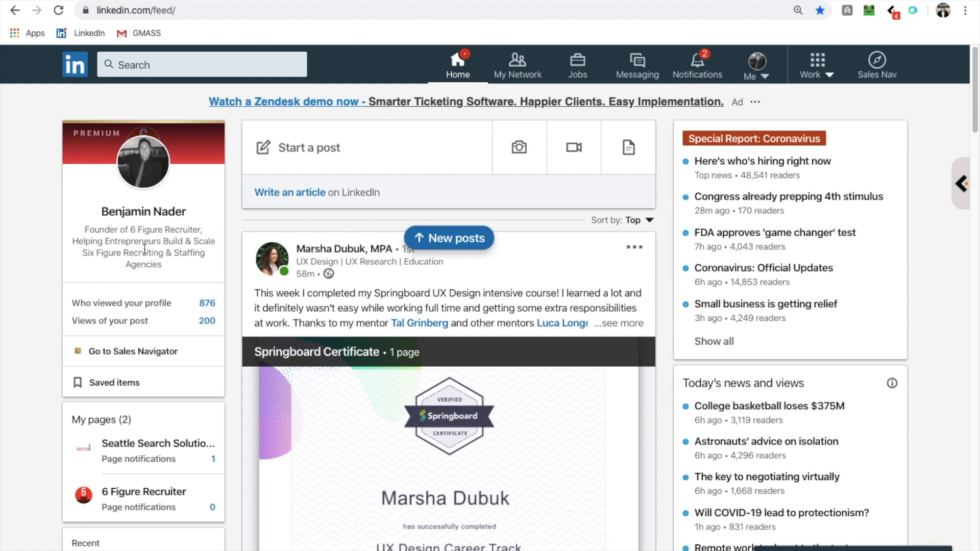
pyautogui.moveTo(191, 168)
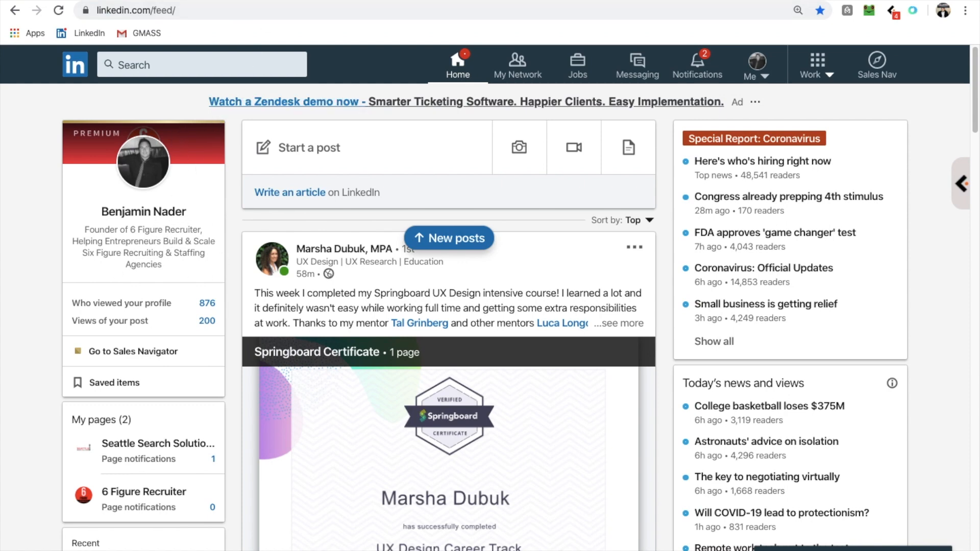
# Bring up the Octopus send-to-CRM panel over the LinkedIn feed page.
pyautogui.click(131, 352)
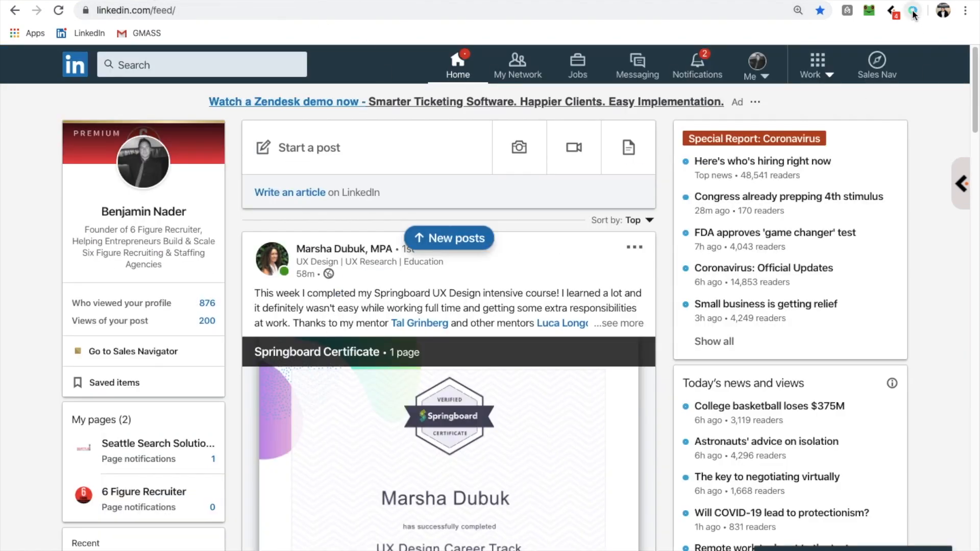
pyautogui.moveTo(913, 11)
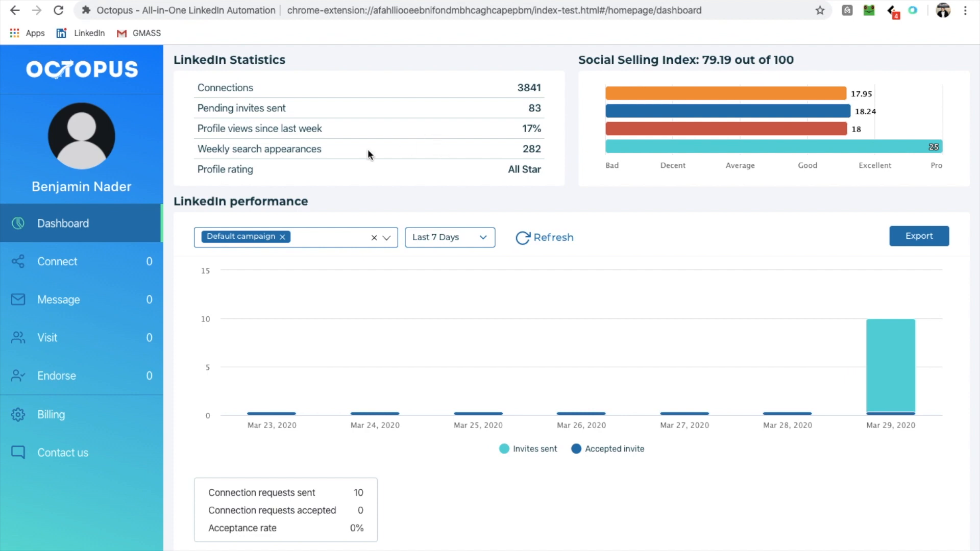
pyautogui.moveTo(884, 412)
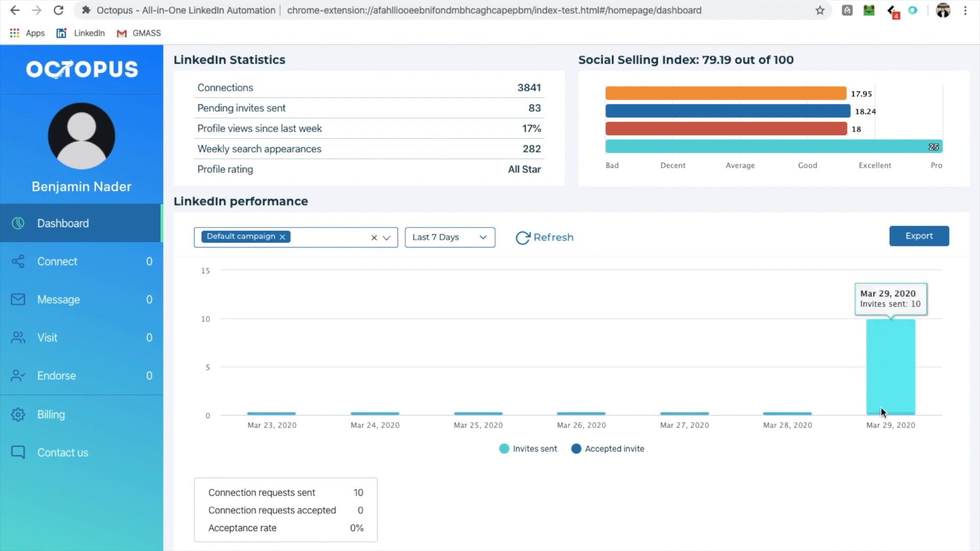
pyautogui.moveTo(343, 228)
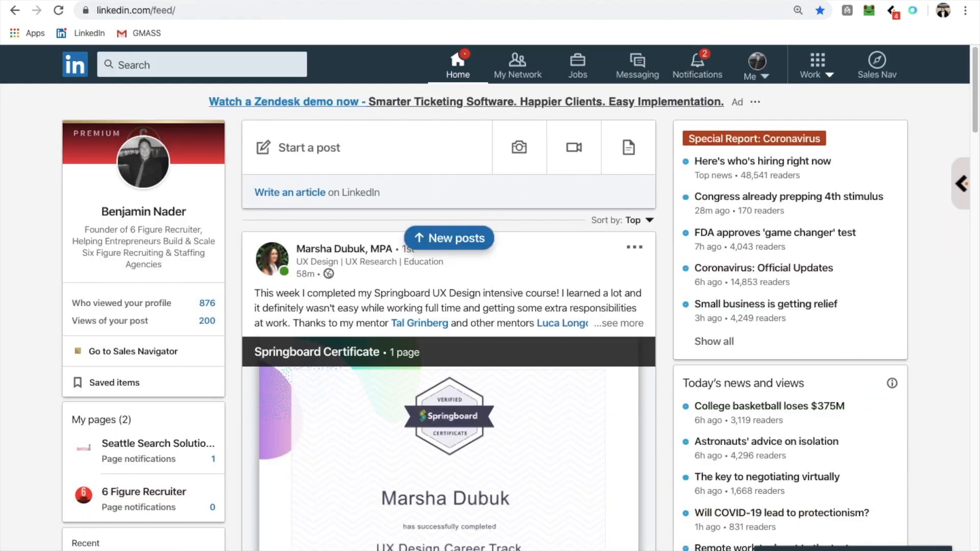
pyautogui.moveTo(876, 64)
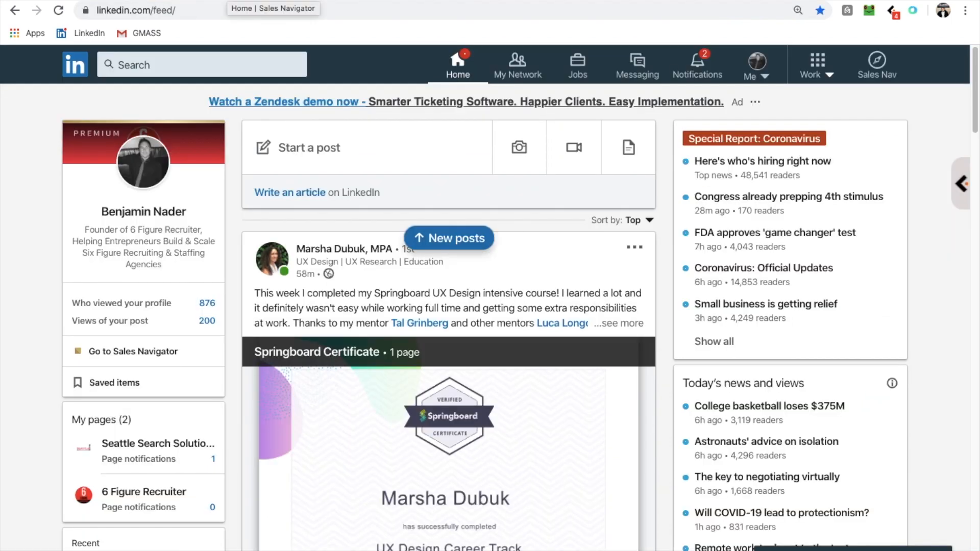
pyautogui.moveTo(927, 13)
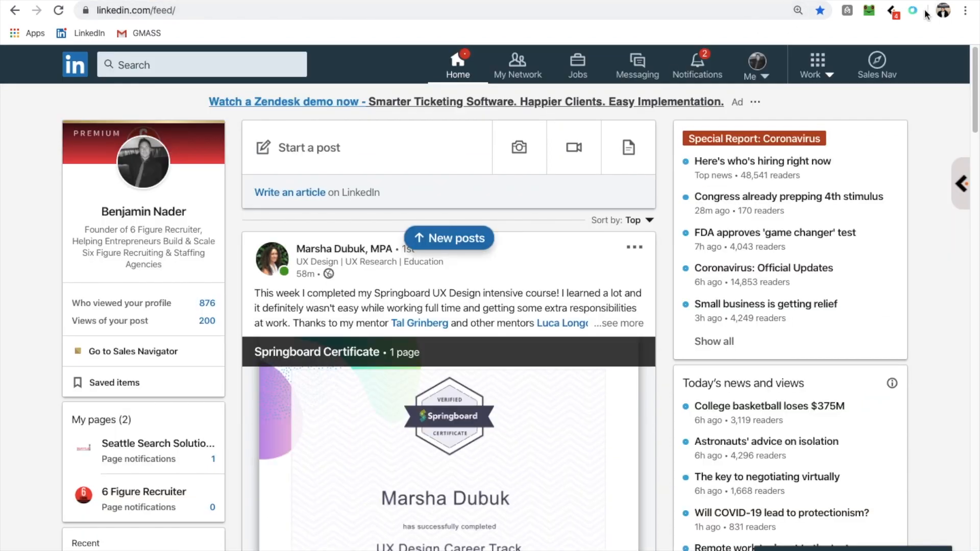
pyautogui.moveTo(798, 11)
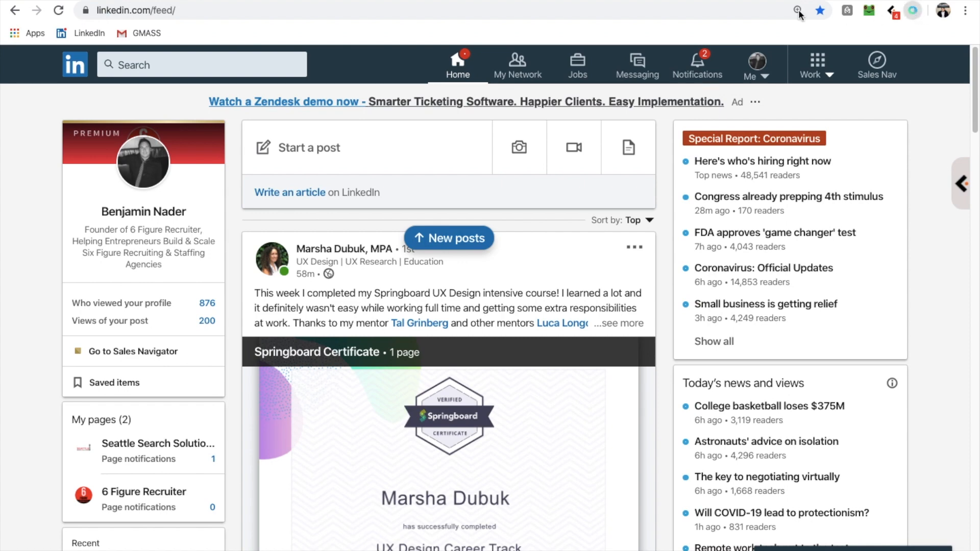
pyautogui.click(912, 11)
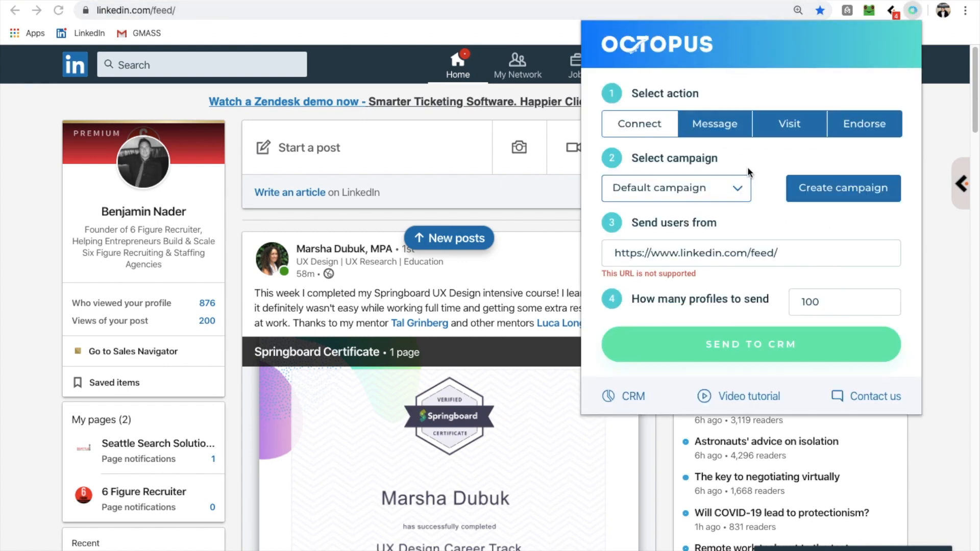
pyautogui.moveTo(699, 212)
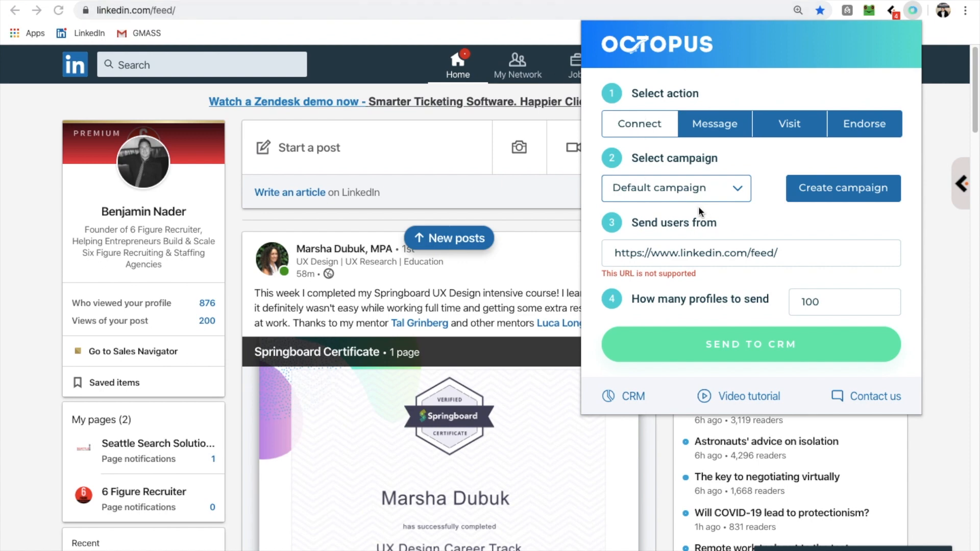
pyautogui.moveTo(728, 210)
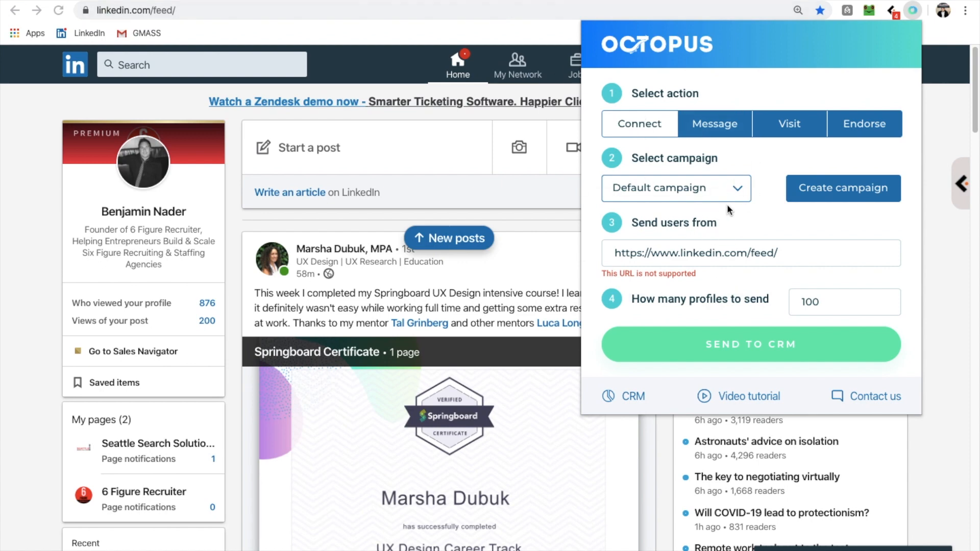
pyautogui.moveTo(730, 211)
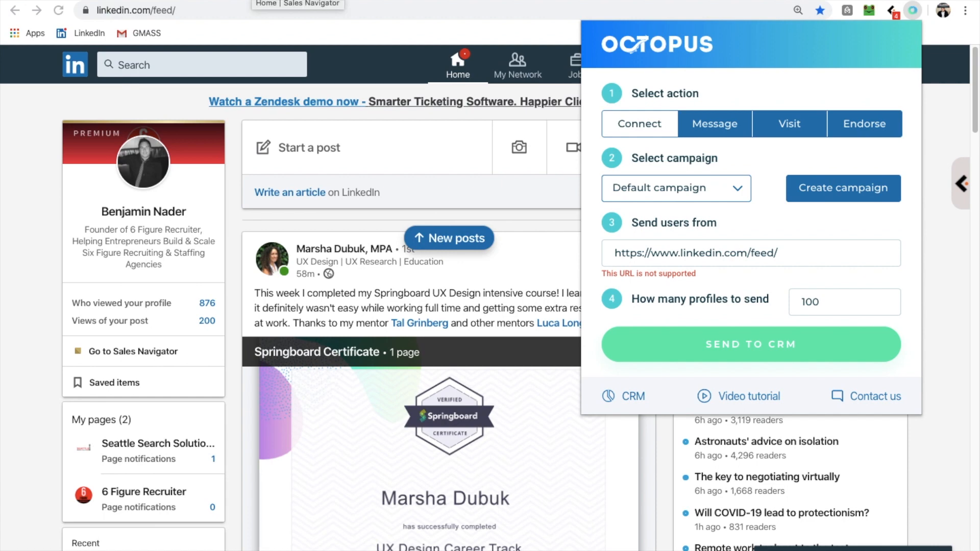
pyautogui.moveTo(565, 136)
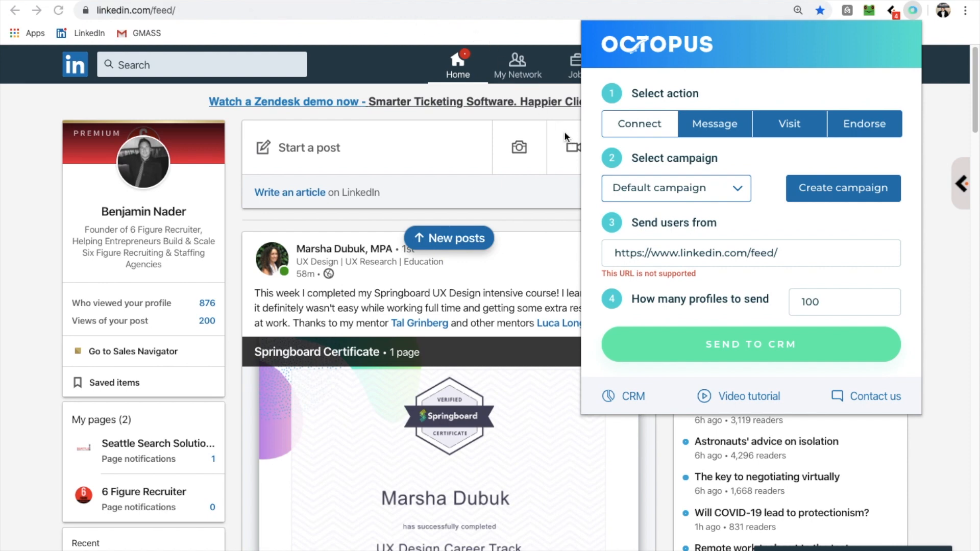
pyautogui.moveTo(566, 138)
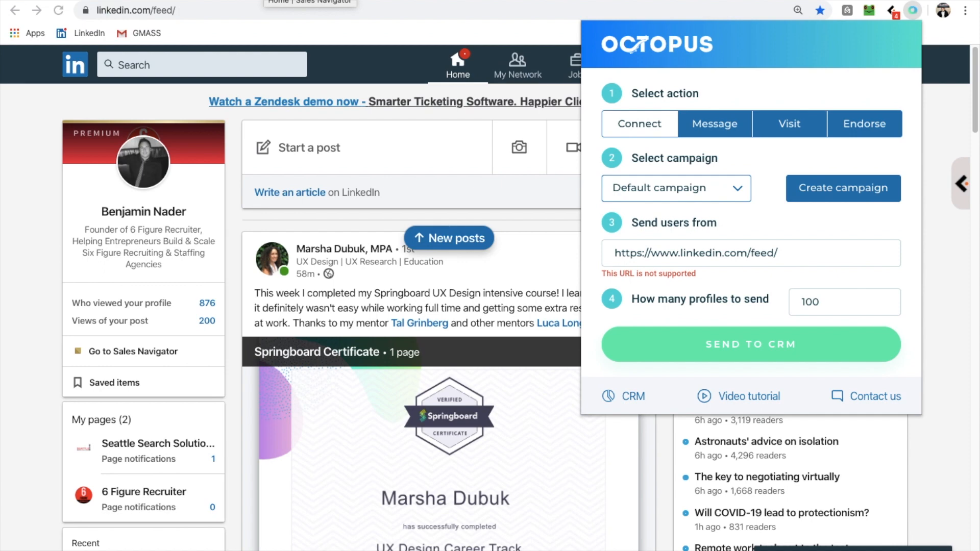
# Run a Sales Navigator lead search for 'wealth management' and scroll through its filters.
pyautogui.click(135, 351)
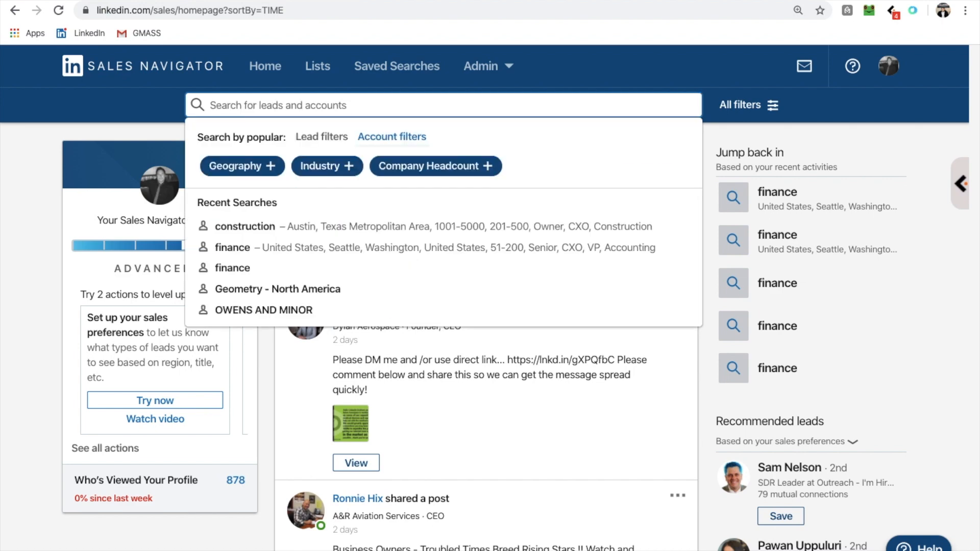
pyautogui.write('wealth')
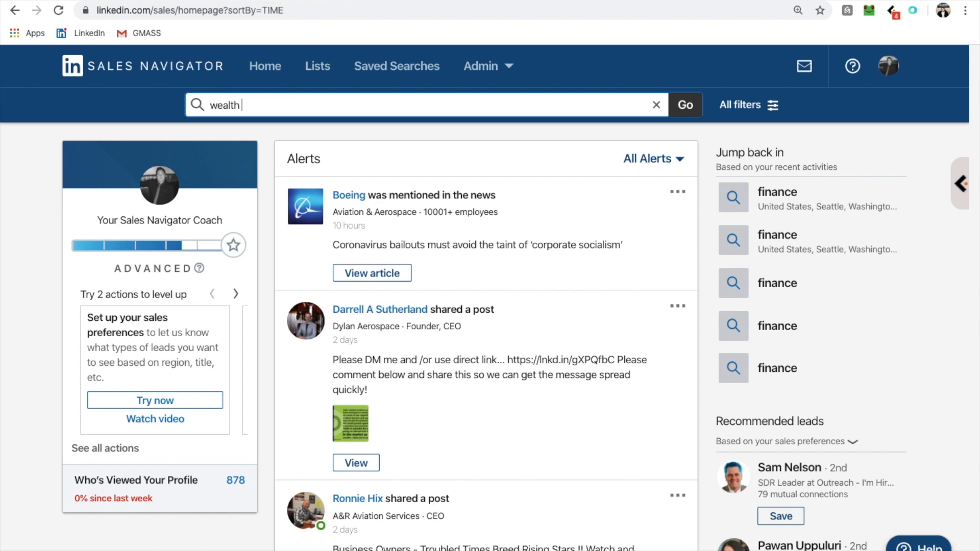
pyautogui.write('management')
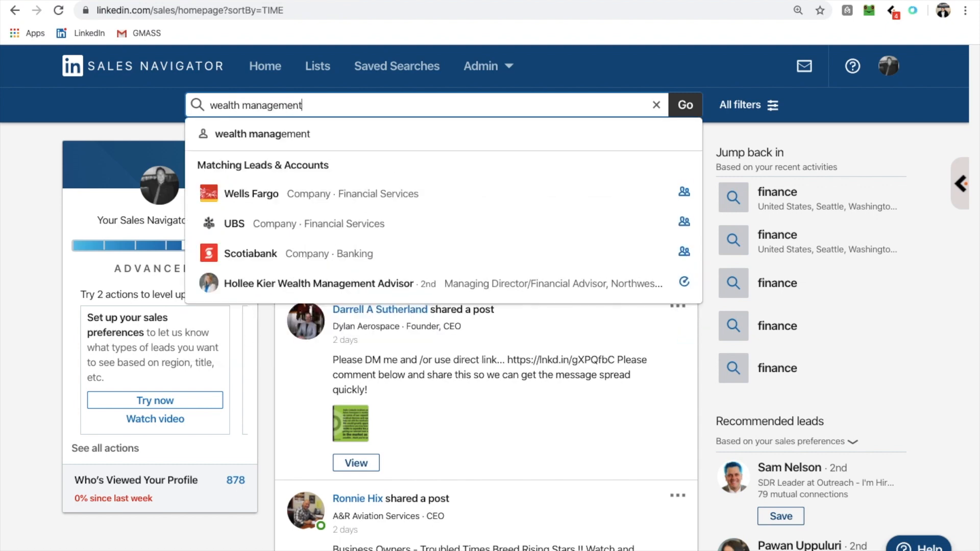
pyautogui.click(684, 104)
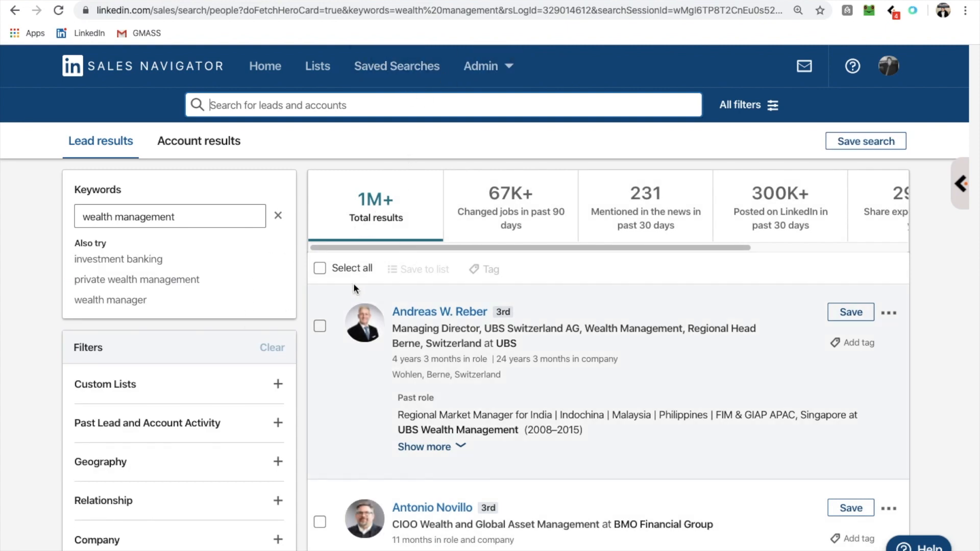
pyautogui.scroll(-3)
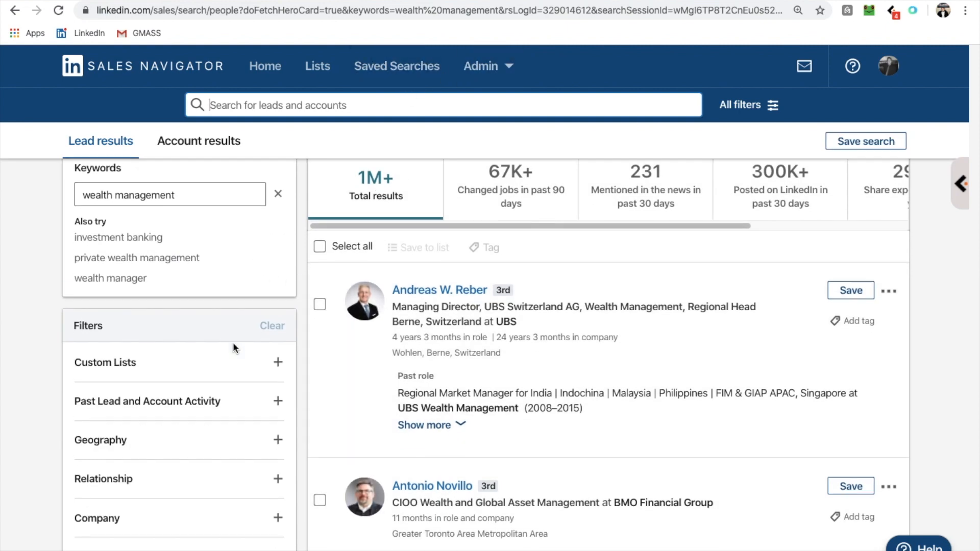
pyautogui.scroll(-3)
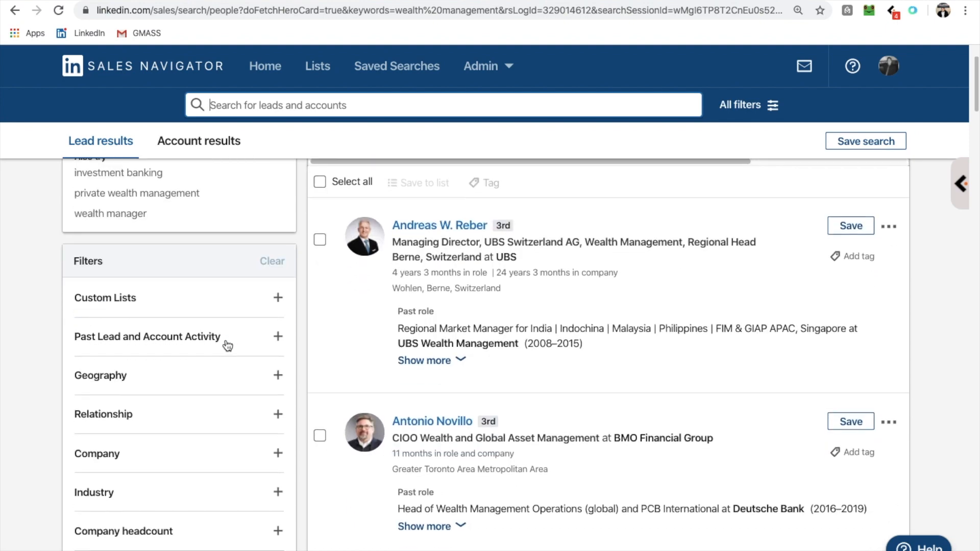
pyautogui.scroll(-3)
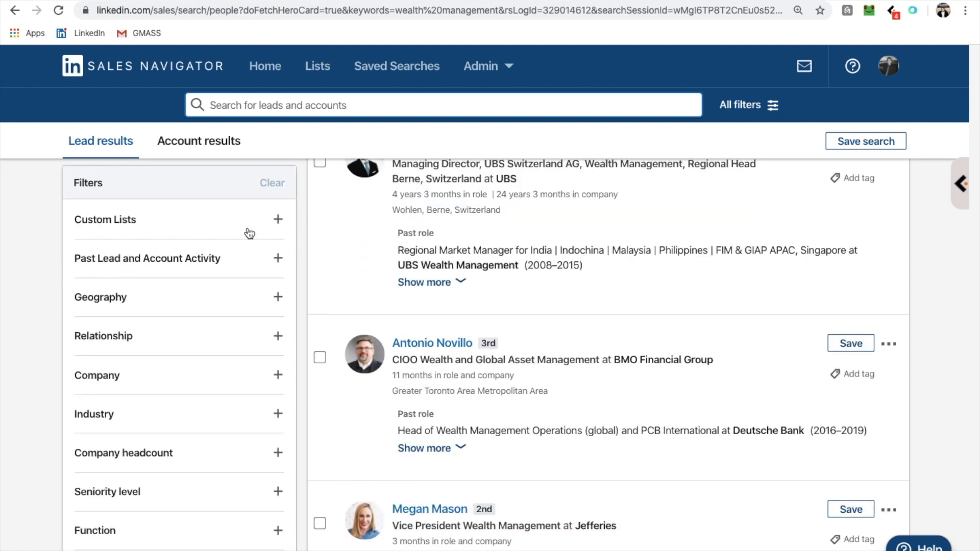
# Limit the leads' geography to Seattle, Washington, United States.
pyautogui.scroll(-3)
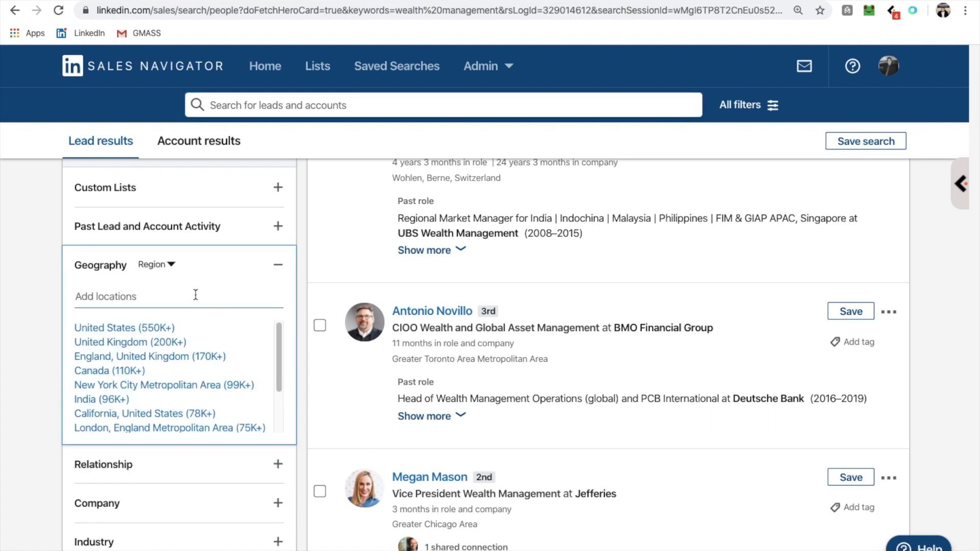
pyautogui.write('sea')
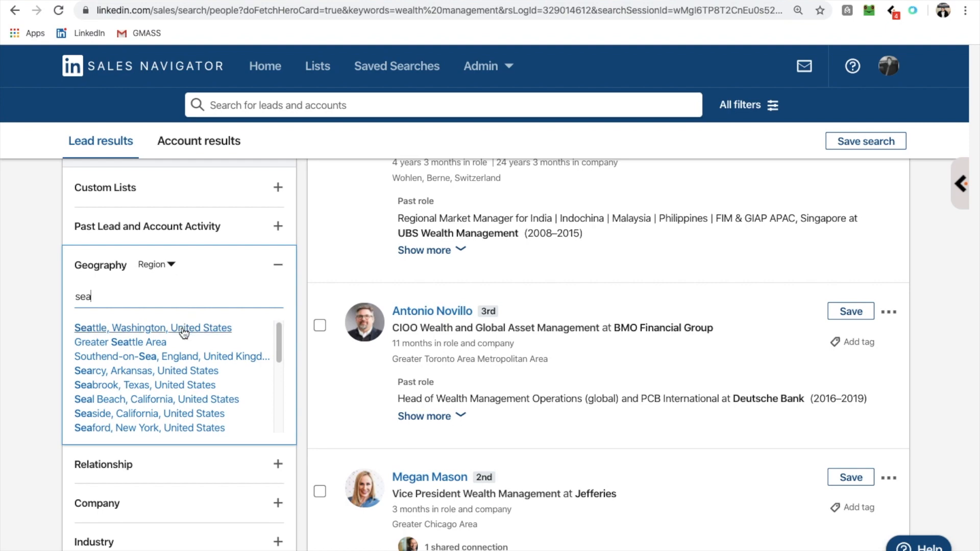
pyautogui.click(152, 328)
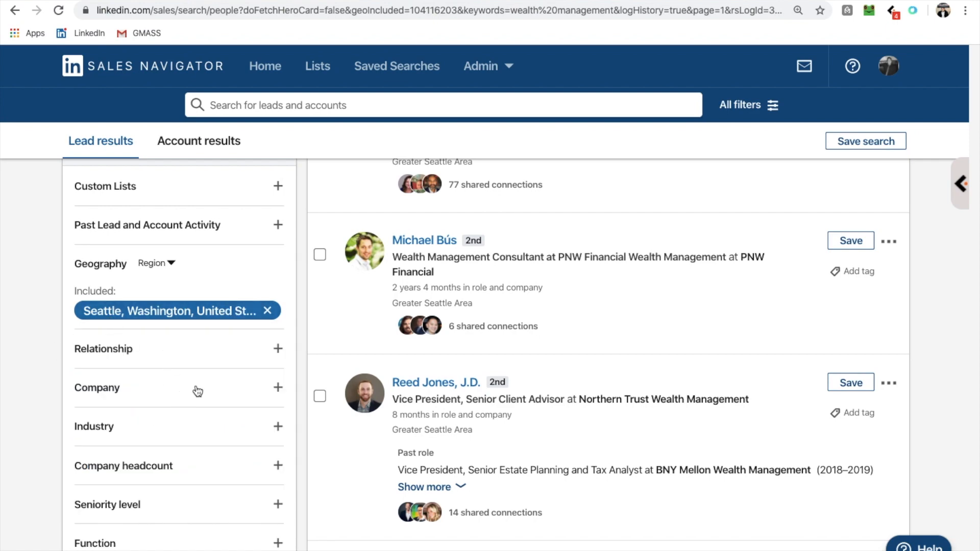
# Limit the leads to the Financial Services industry.
pyautogui.click(94, 427)
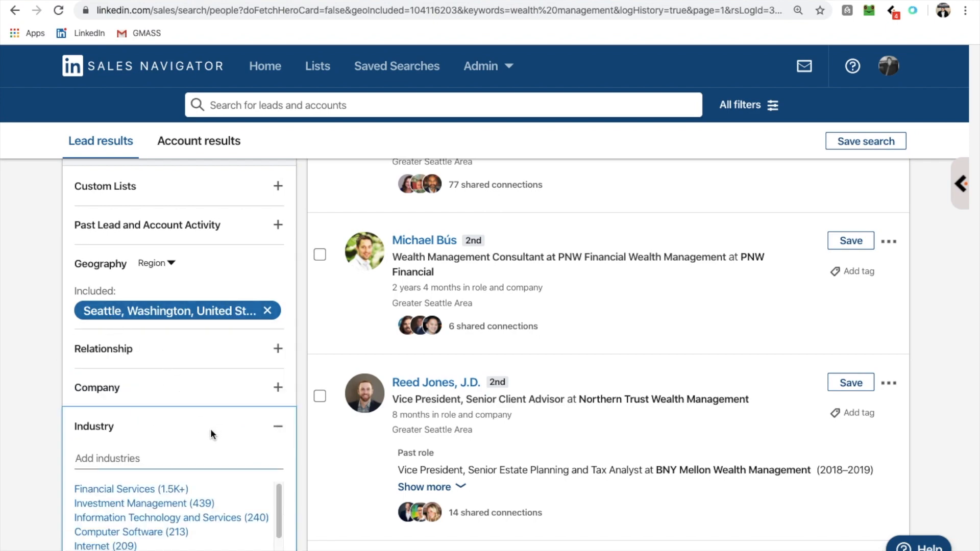
pyautogui.scroll(-3)
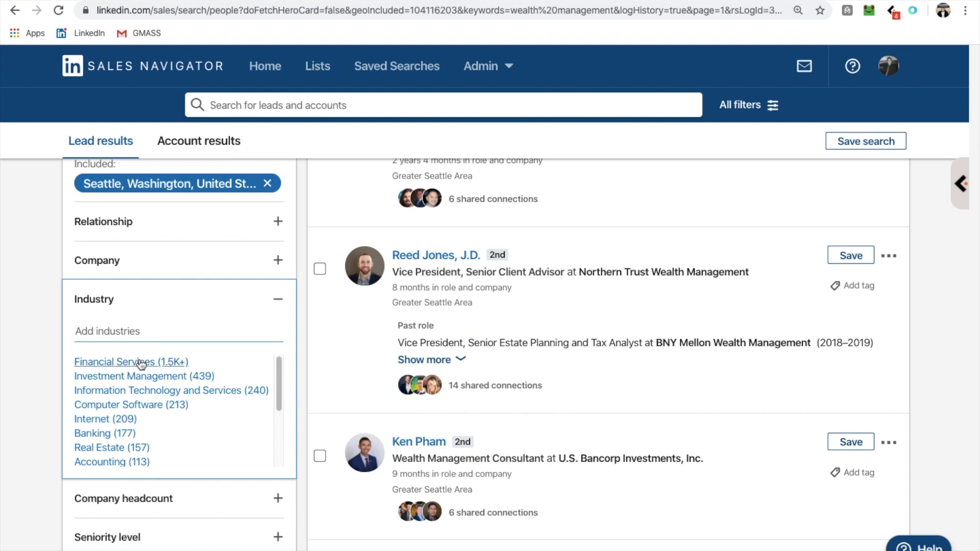
pyautogui.click(130, 362)
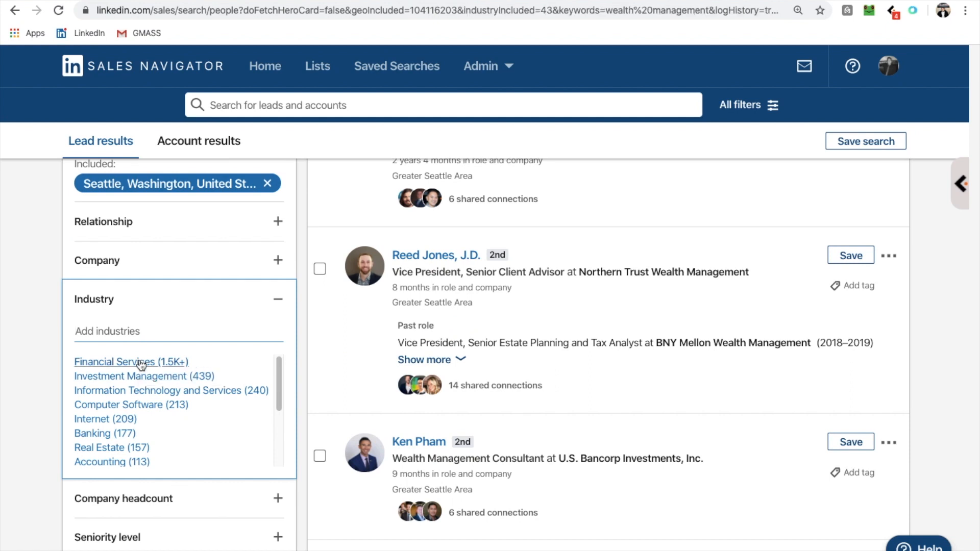
# Include company headcounts of 1001-5000, 201-500 and 51-200 employees.
pyautogui.click(131, 361)
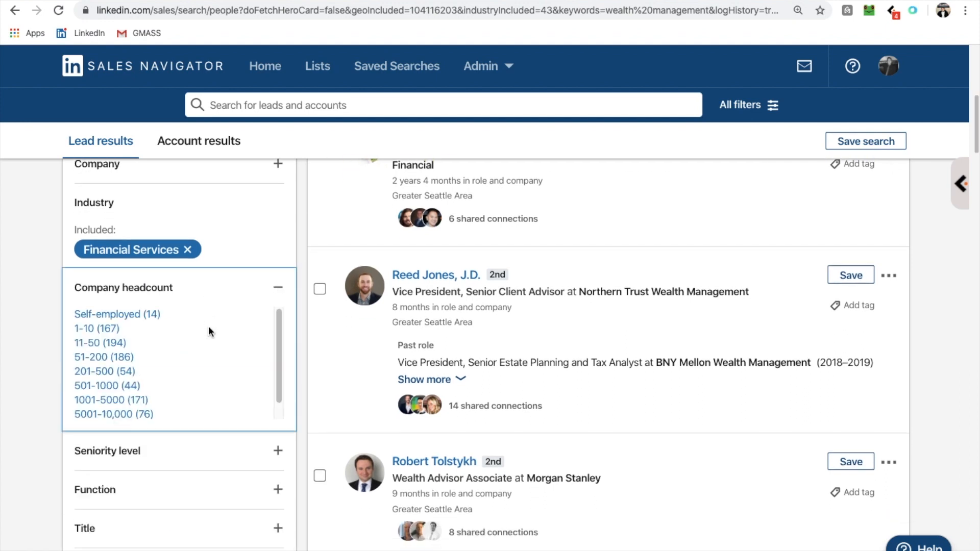
pyautogui.moveTo(174, 339)
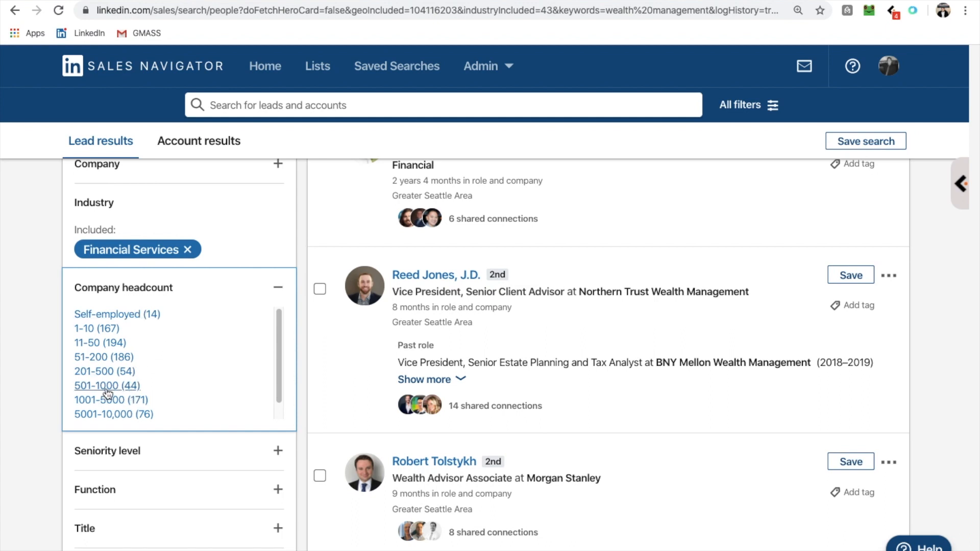
pyautogui.moveTo(100, 343)
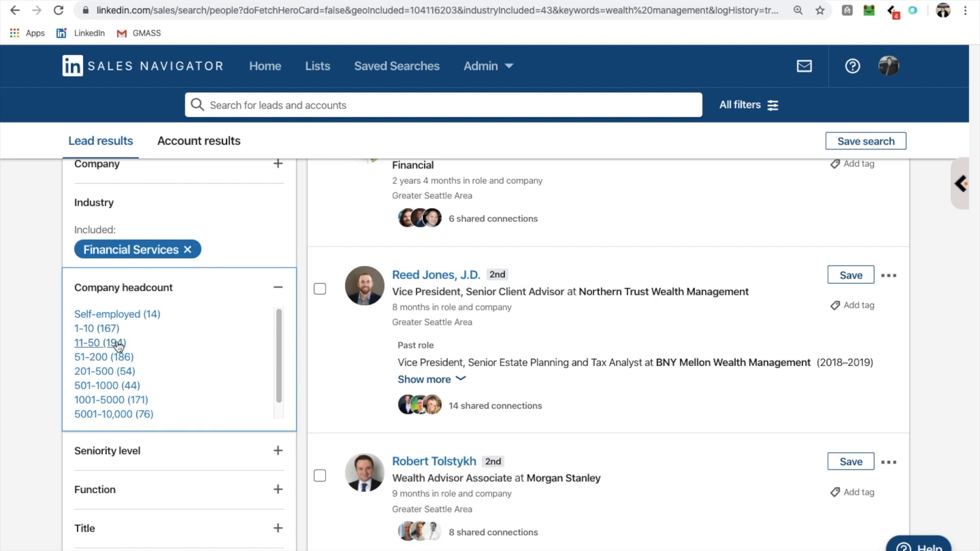
pyautogui.moveTo(111, 400)
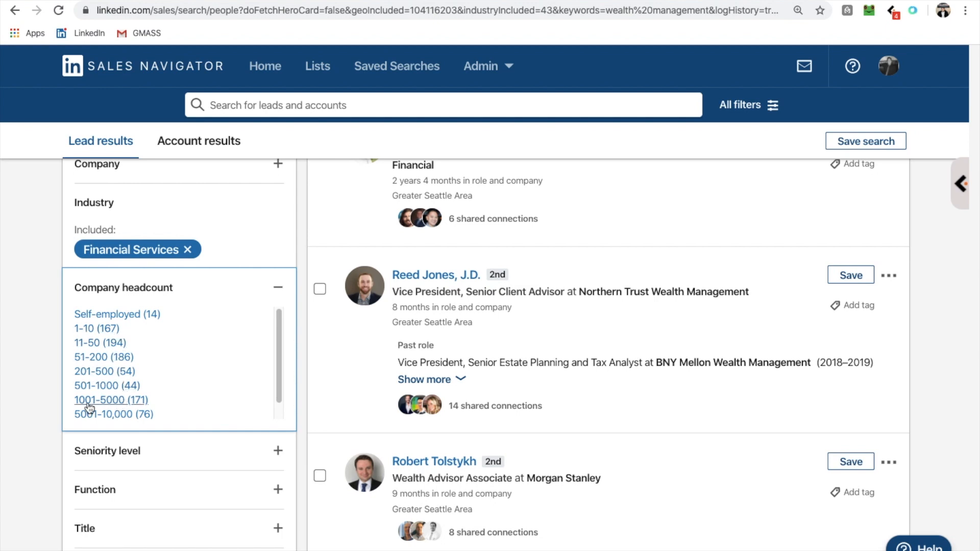
pyautogui.moveTo(121, 404)
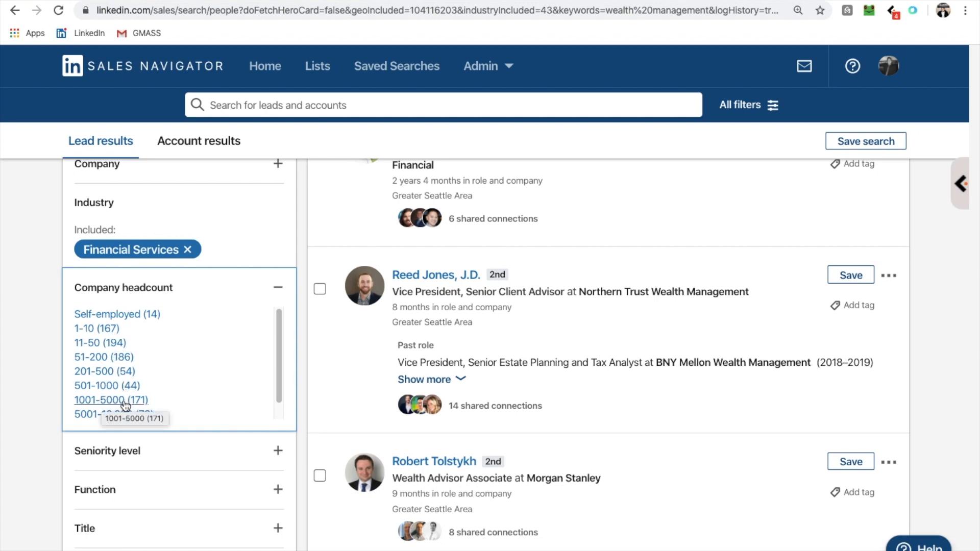
pyautogui.click(111, 400)
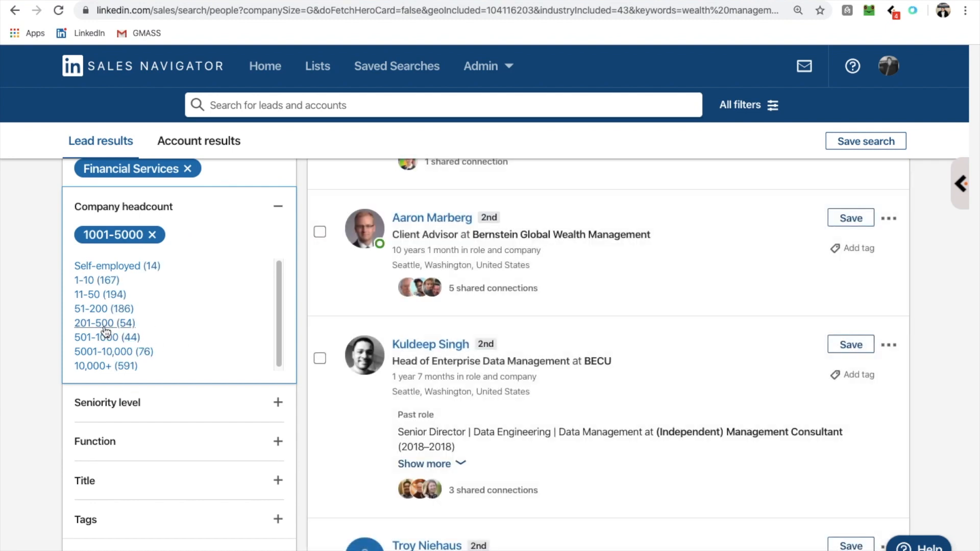
pyautogui.click(104, 322)
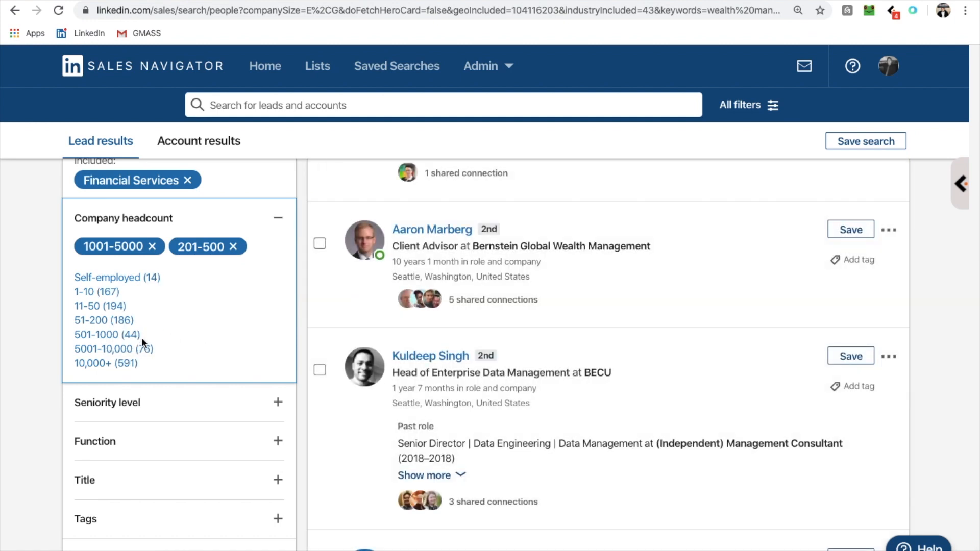
pyautogui.moveTo(161, 257)
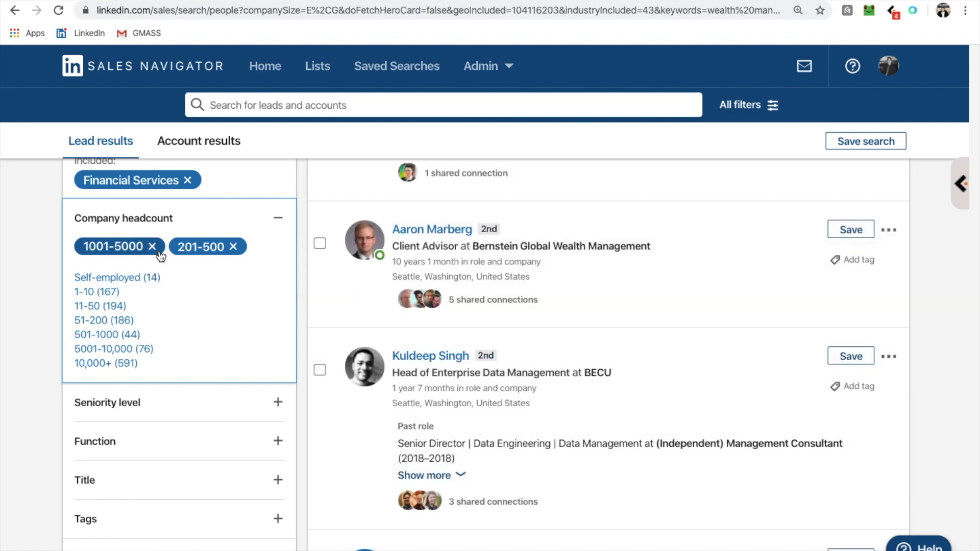
pyautogui.moveTo(116, 278)
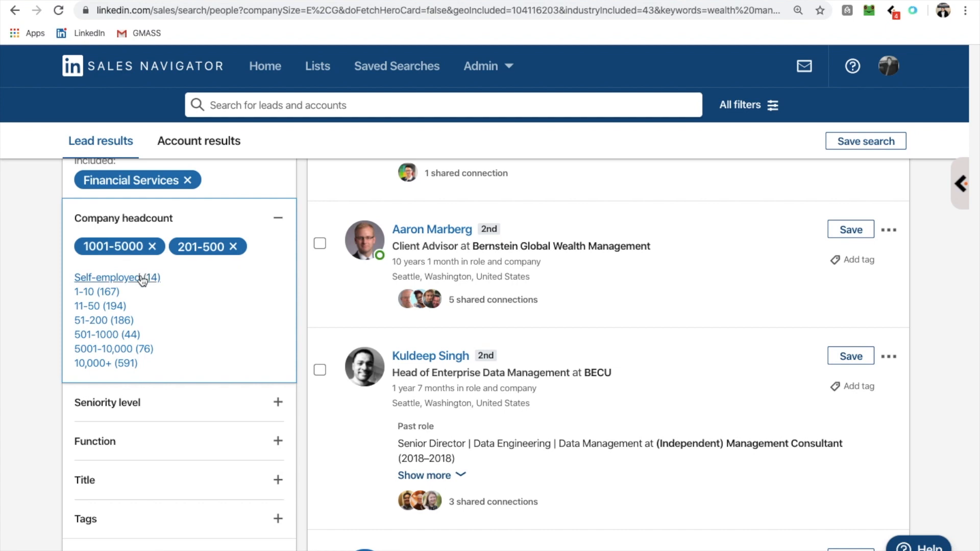
pyautogui.moveTo(112, 326)
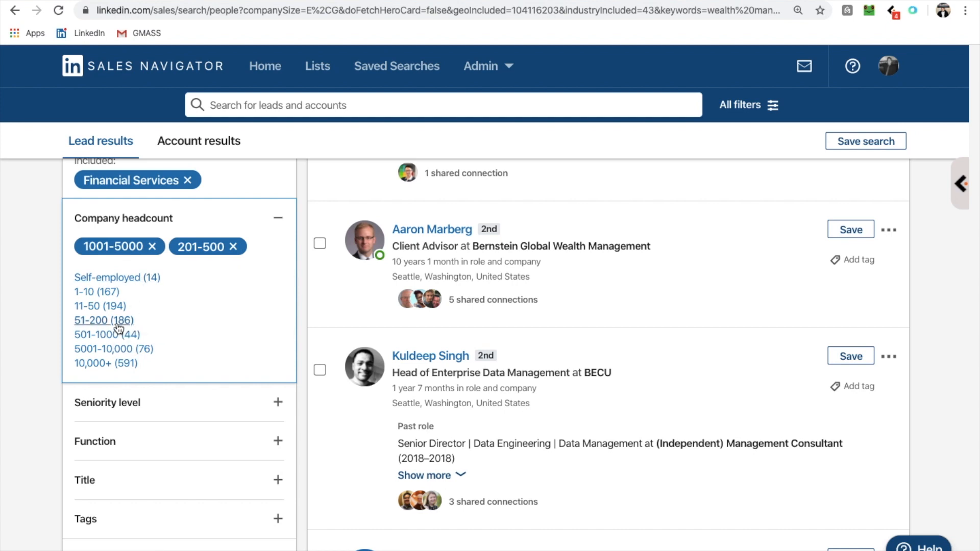
pyautogui.click(103, 320)
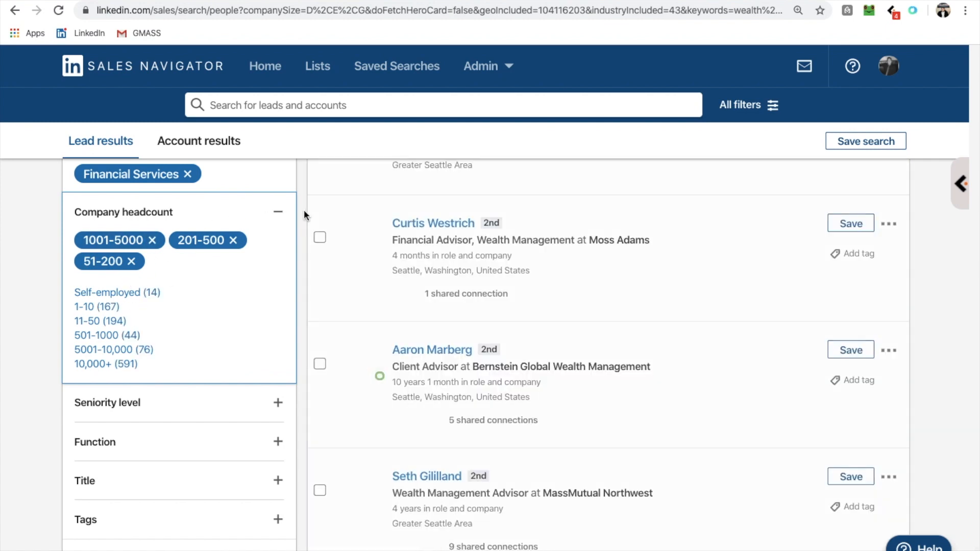
pyautogui.click(277, 212)
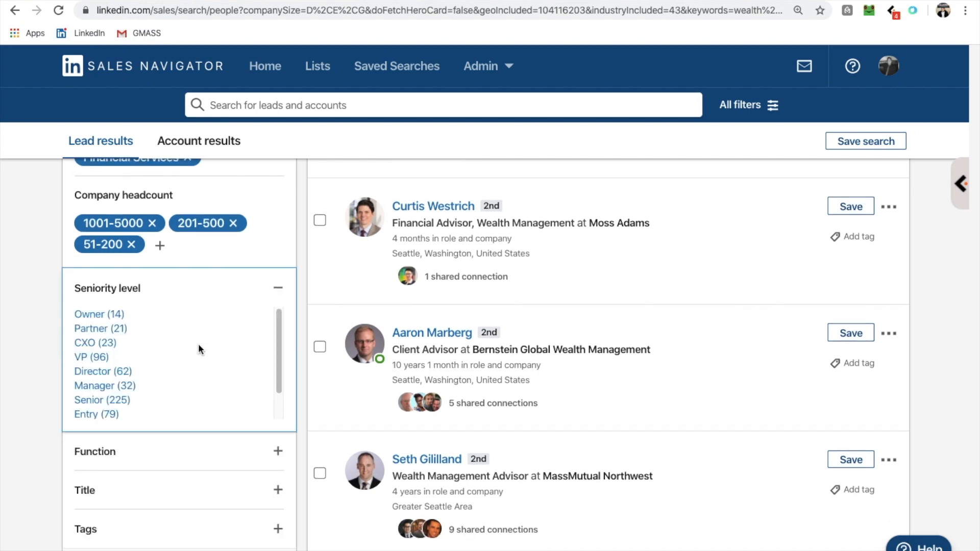
pyautogui.moveTo(129, 344)
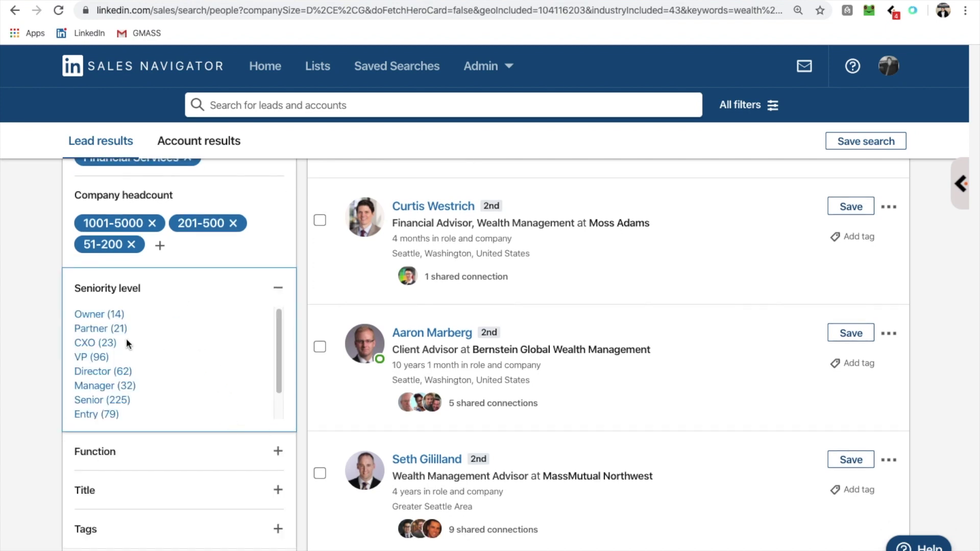
pyautogui.moveTo(91, 328)
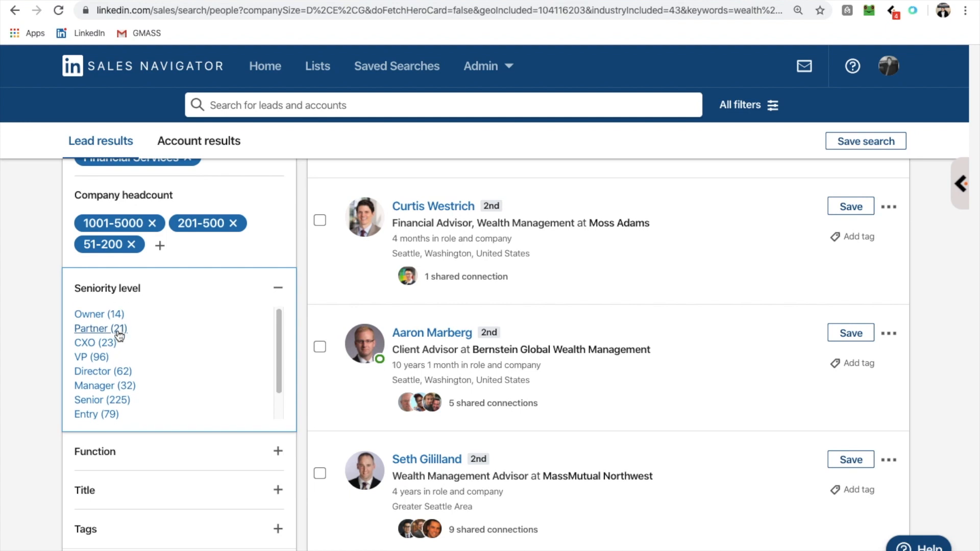
pyautogui.moveTo(260, 402)
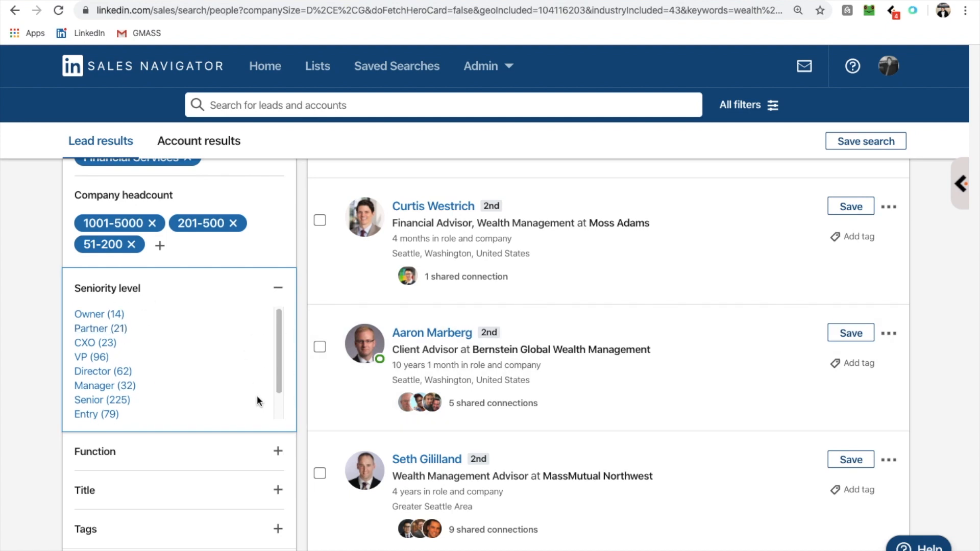
pyautogui.moveTo(153, 339)
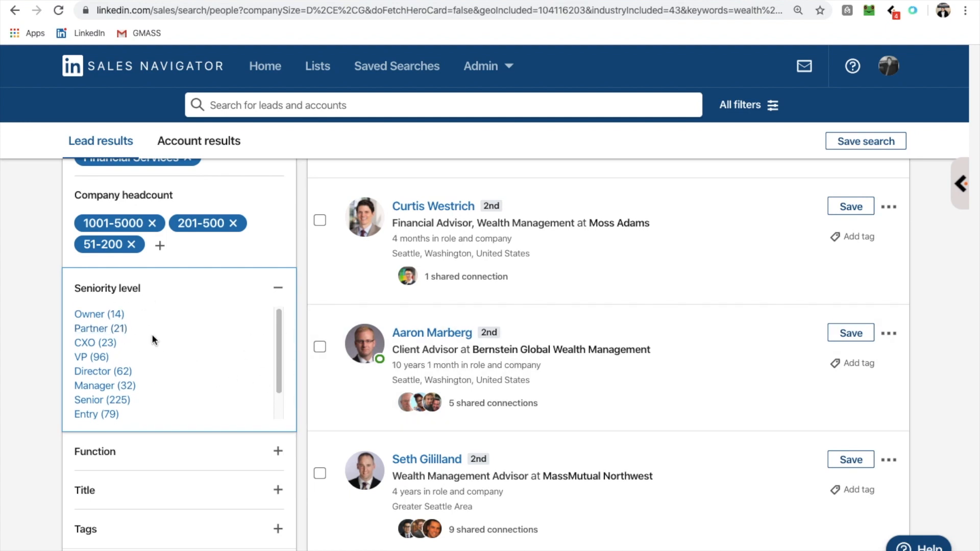
pyautogui.moveTo(99, 316)
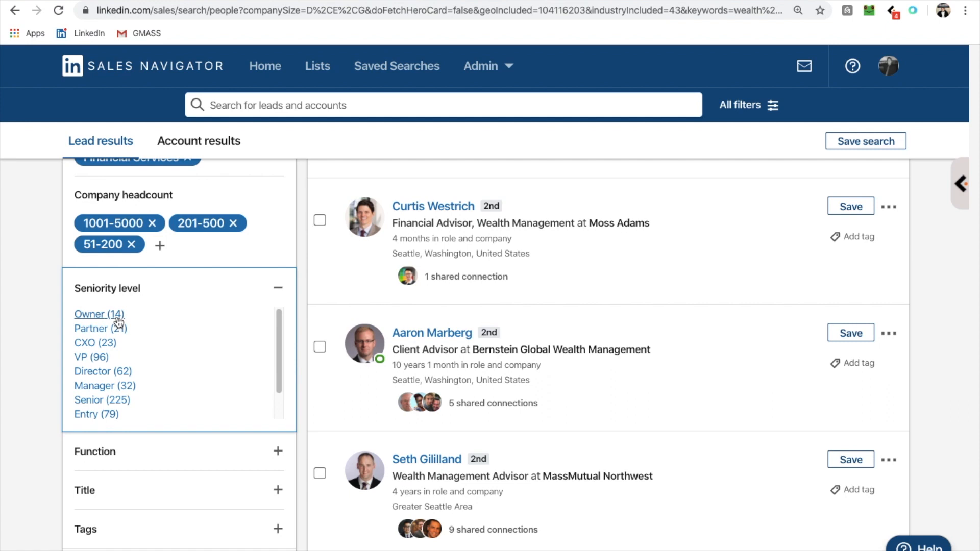
# Include Owner, CXO and VP seniority levels, then collapse the seniority list.
pyautogui.click(91, 314)
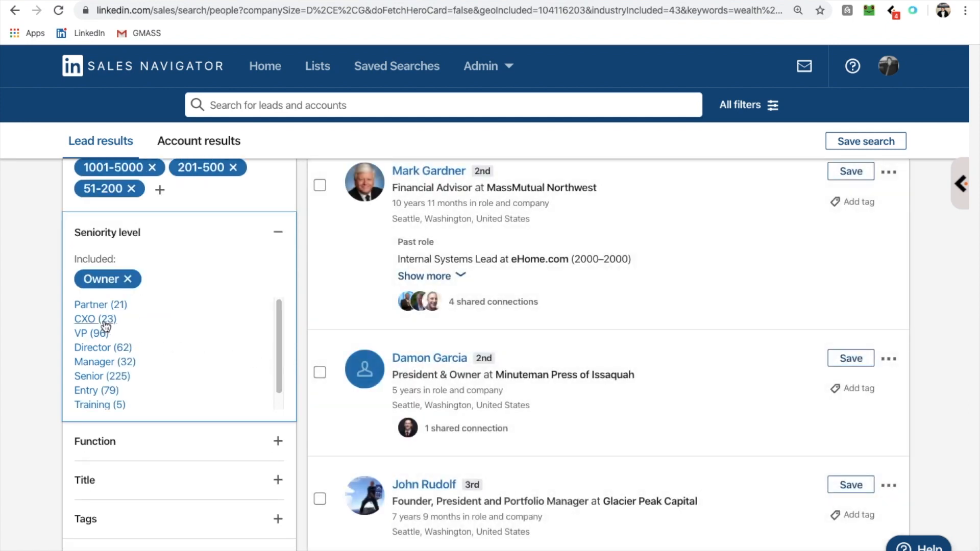
pyautogui.moveTo(95, 319)
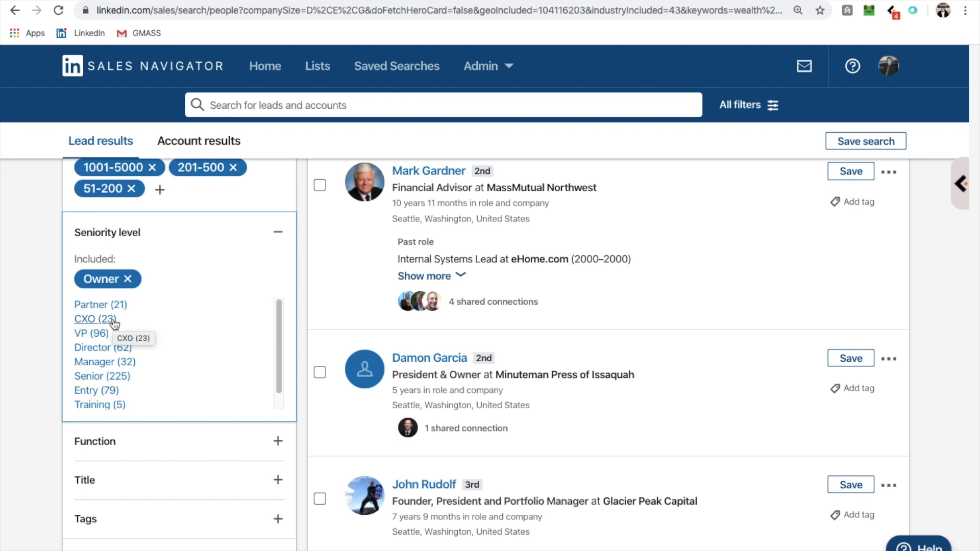
pyautogui.click(85, 319)
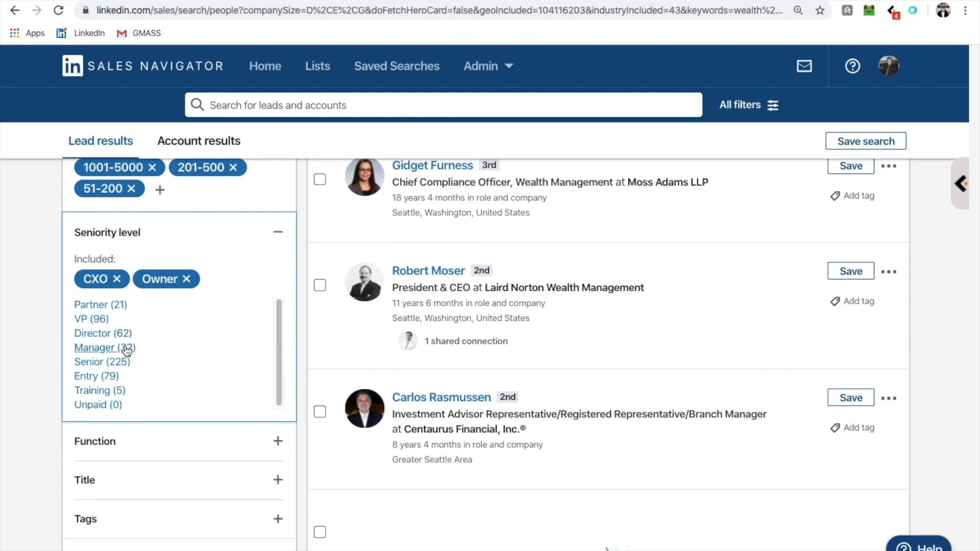
pyautogui.moveTo(105, 354)
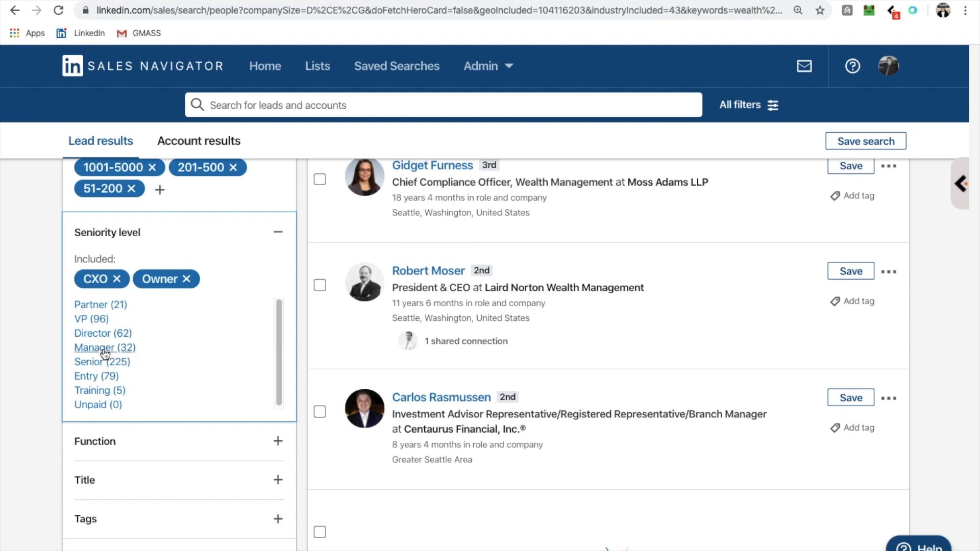
pyautogui.moveTo(101, 362)
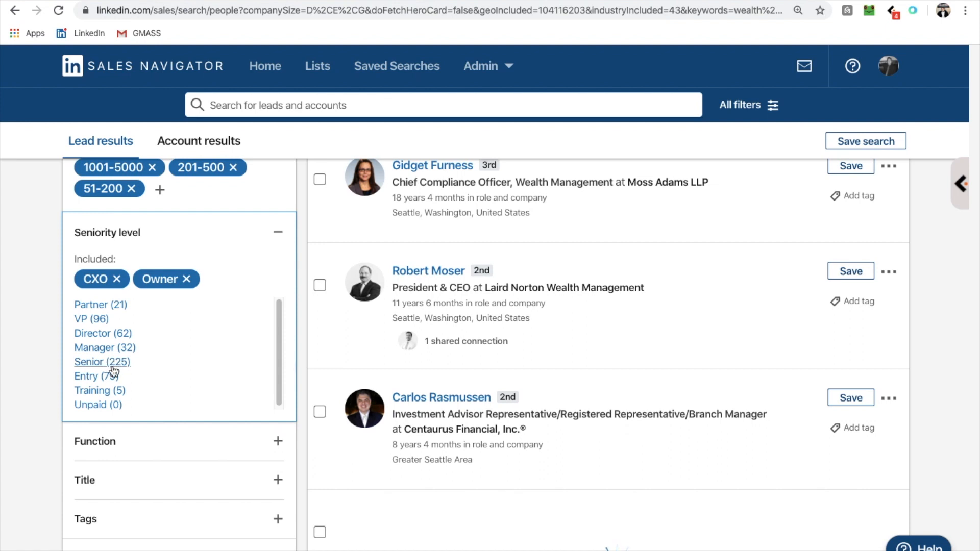
pyautogui.moveTo(117, 369)
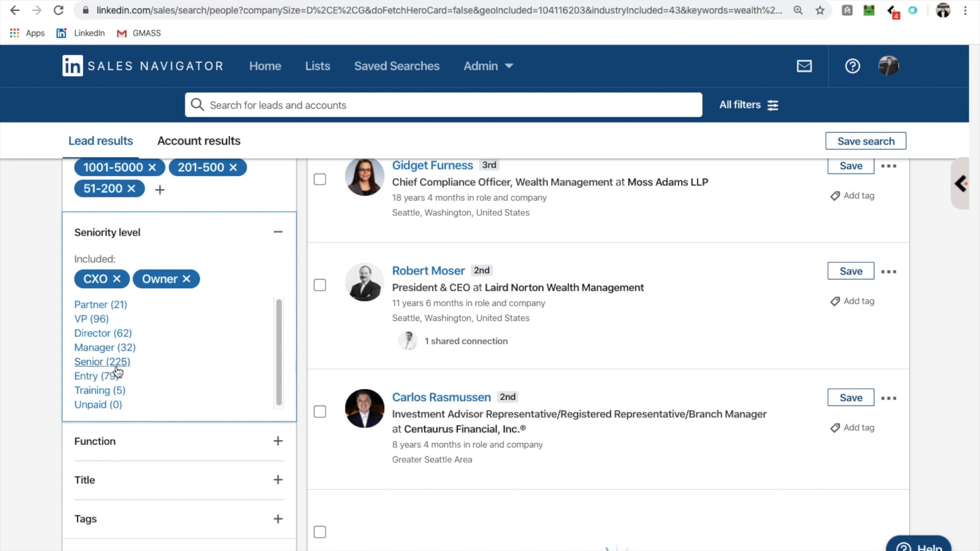
pyautogui.moveTo(85, 376)
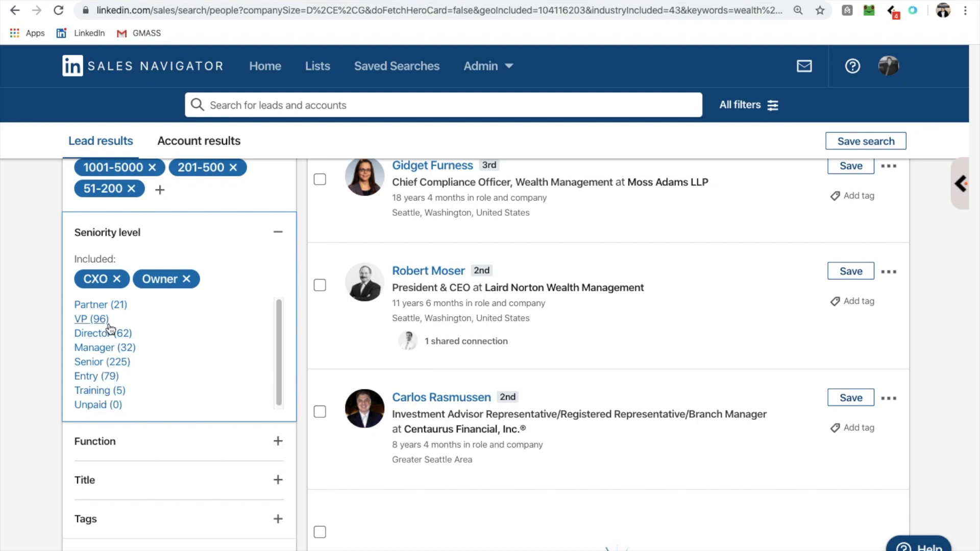
pyautogui.moveTo(103, 333)
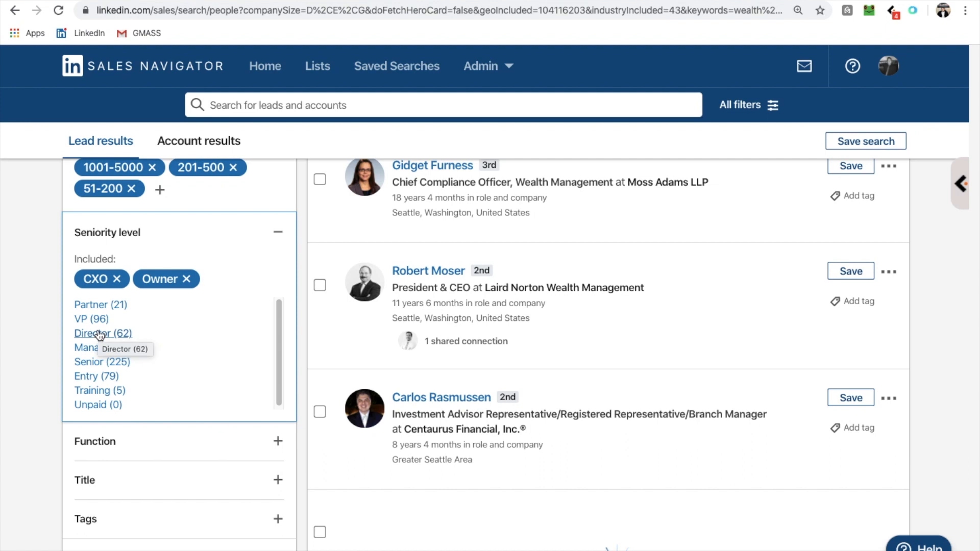
pyautogui.moveTo(91, 319)
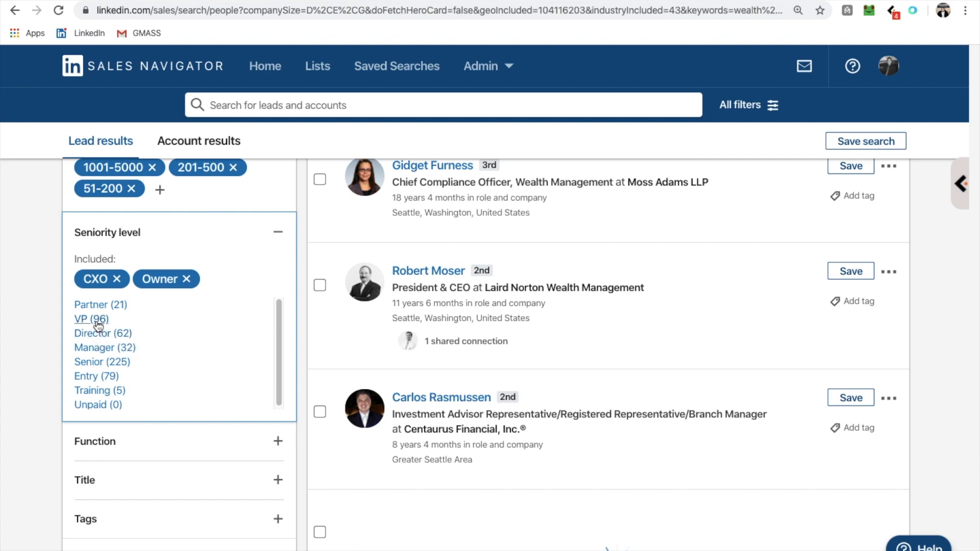
pyautogui.click(90, 319)
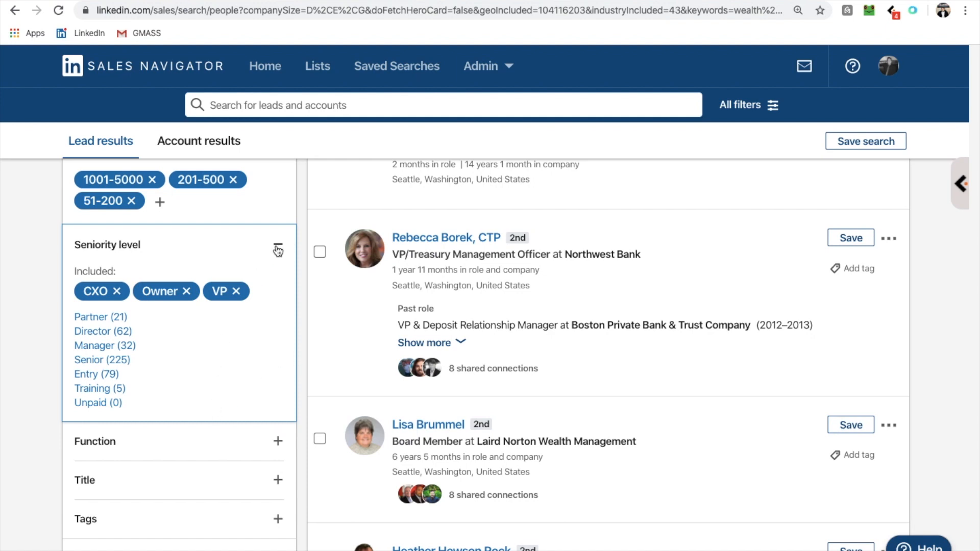
pyautogui.click(278, 249)
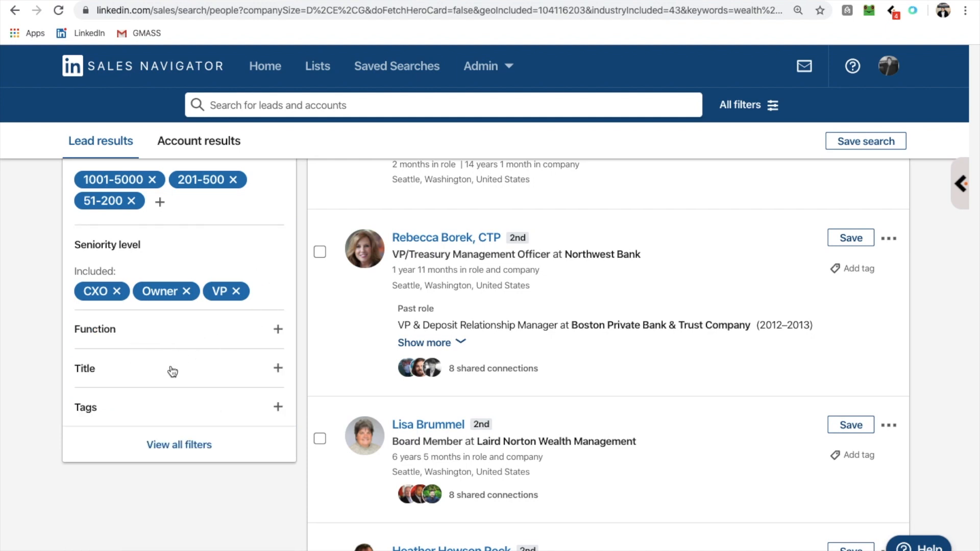
pyautogui.moveTo(158, 416)
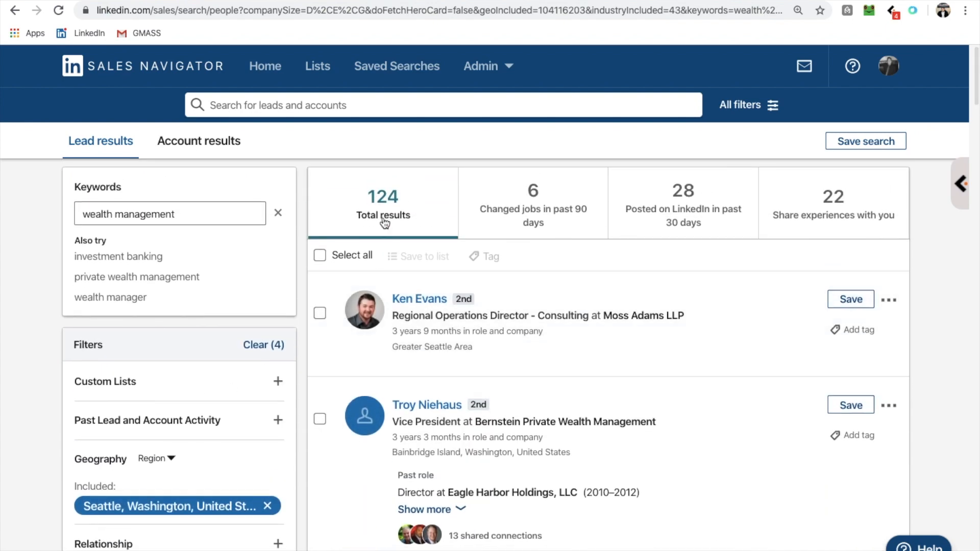
# Add Investment Banking to the included industries, bringing the search to 167 results.
pyautogui.scroll(-3)
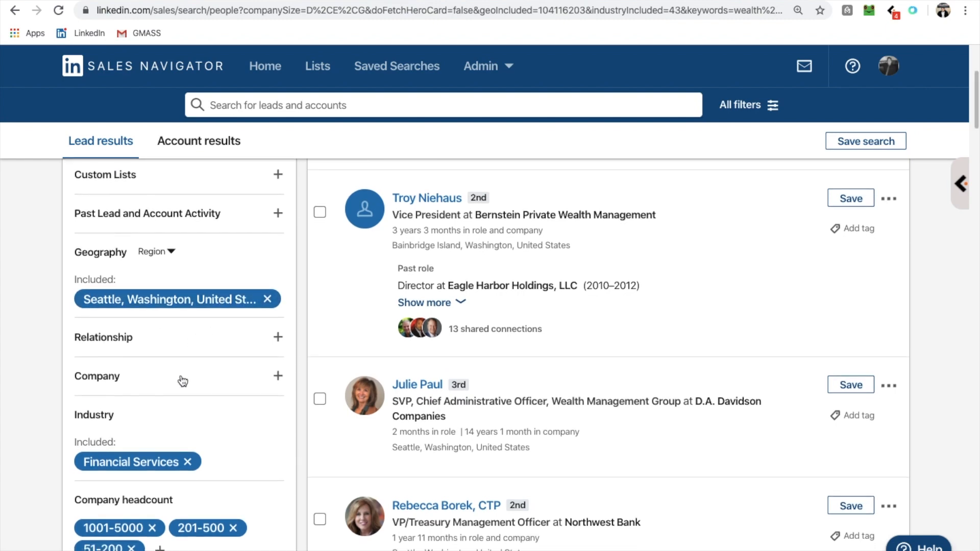
pyautogui.scroll(-3)
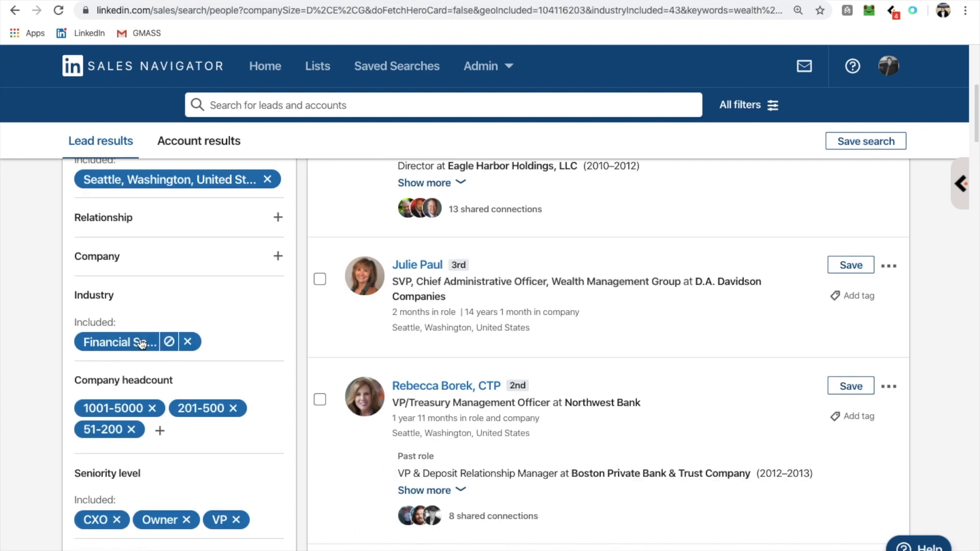
pyautogui.moveTo(133, 311)
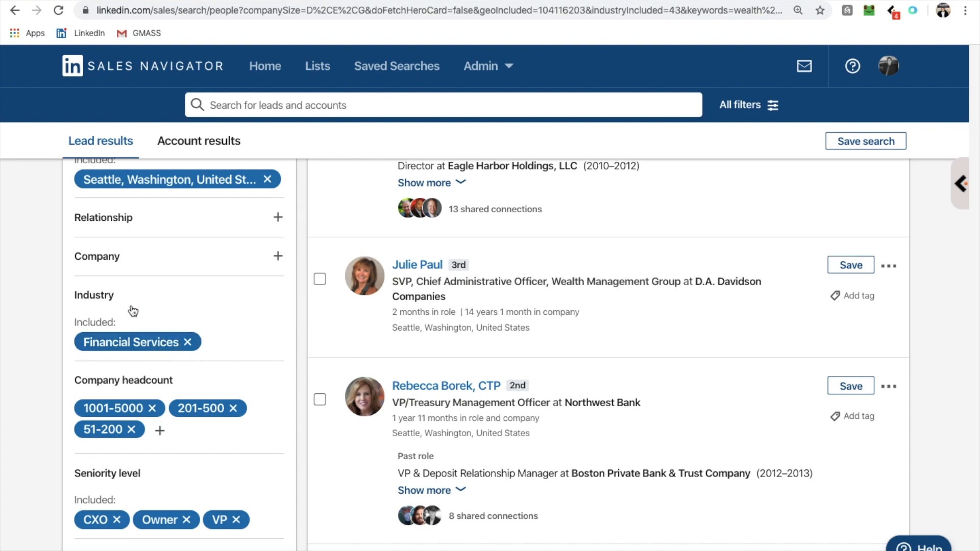
pyautogui.click(277, 295)
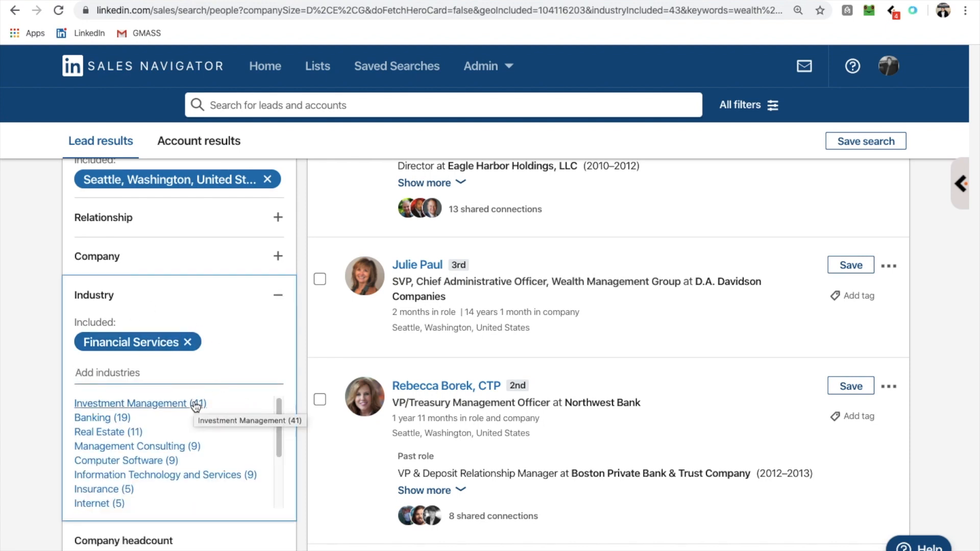
pyautogui.click(132, 403)
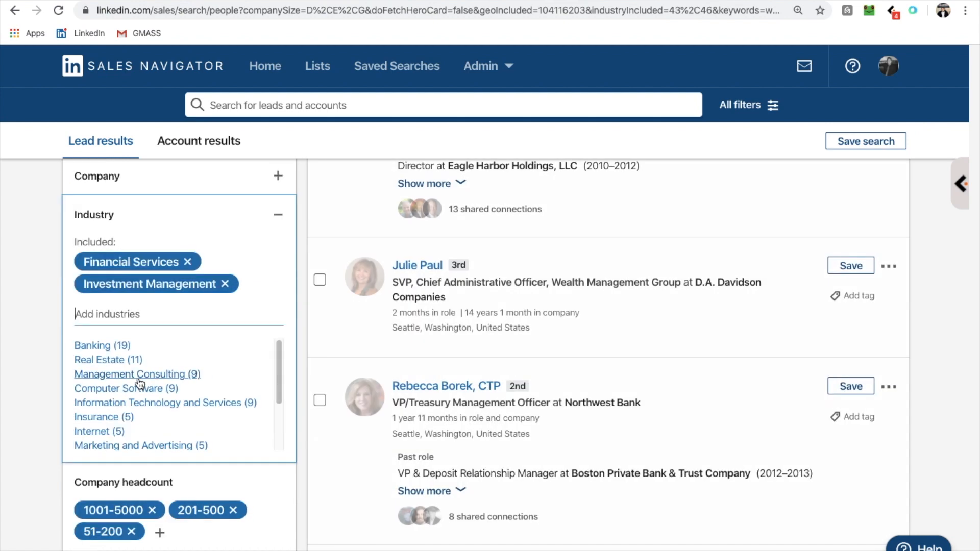
pyautogui.scroll(-3)
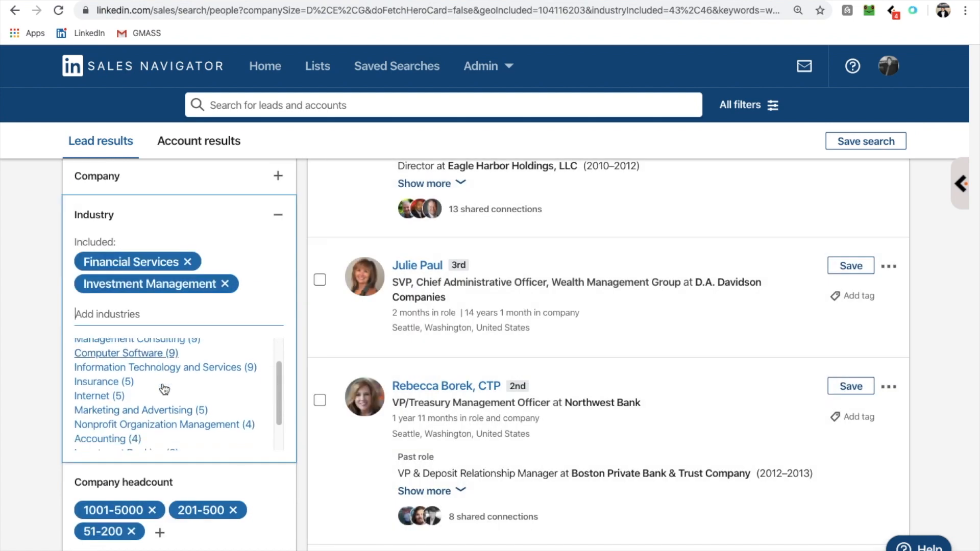
pyautogui.scroll(-3)
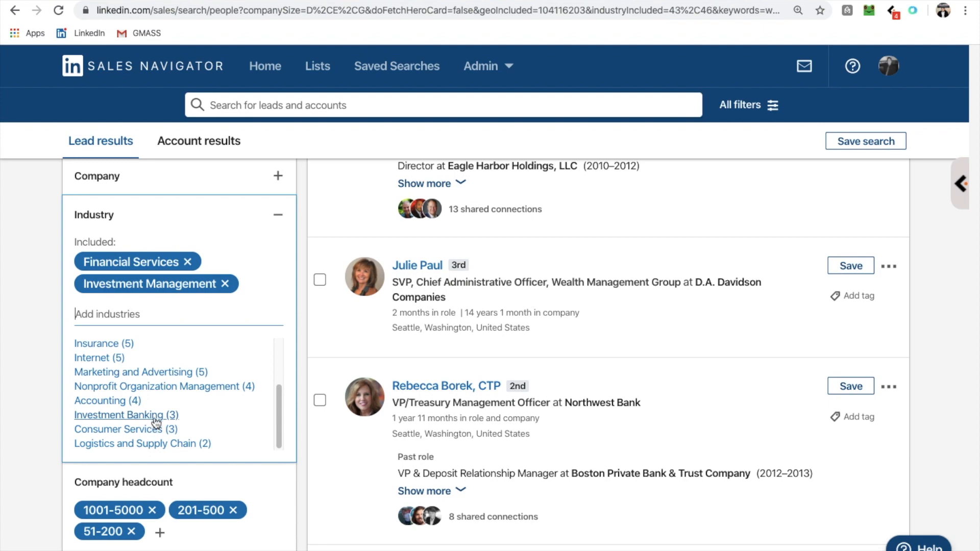
pyautogui.click(125, 416)
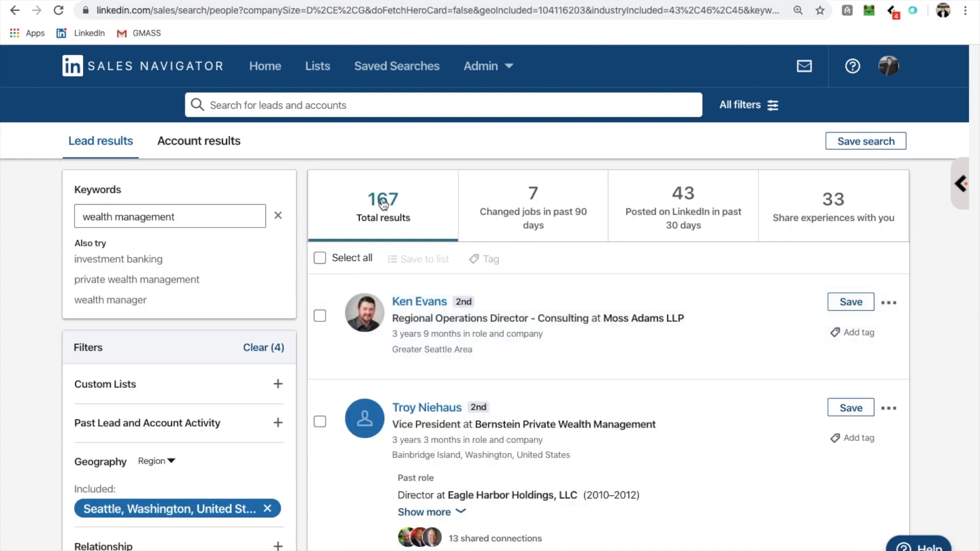
pyautogui.moveTo(454, 266)
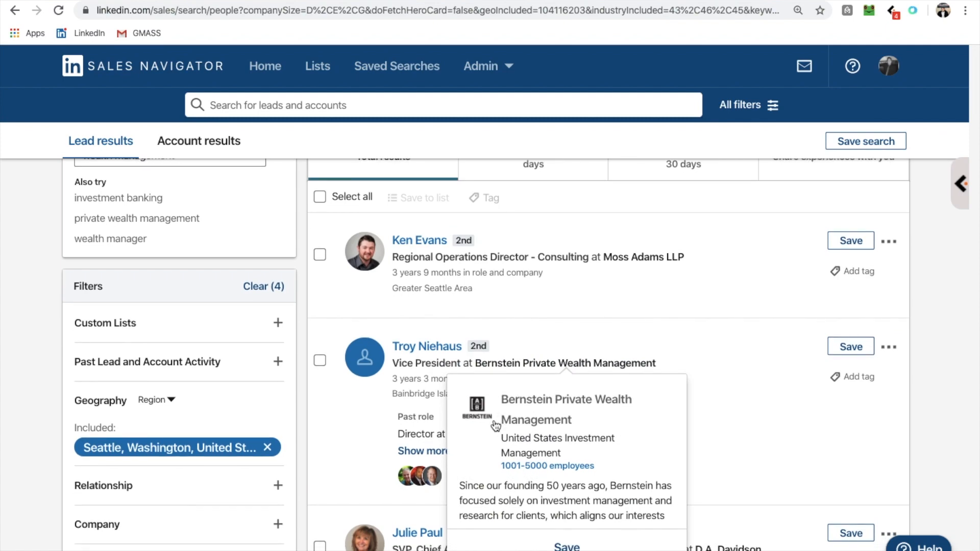
pyautogui.moveTo(572, 361)
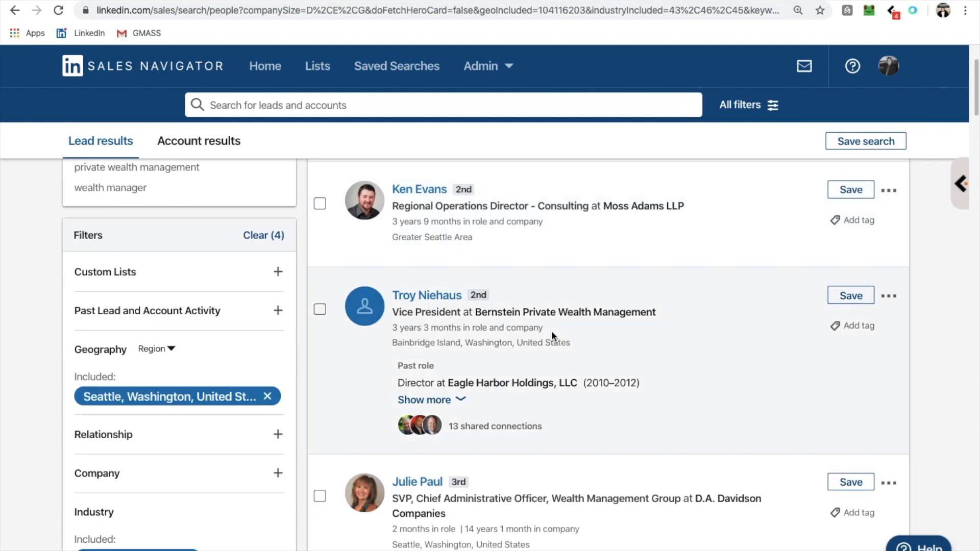
pyautogui.moveTo(418, 238)
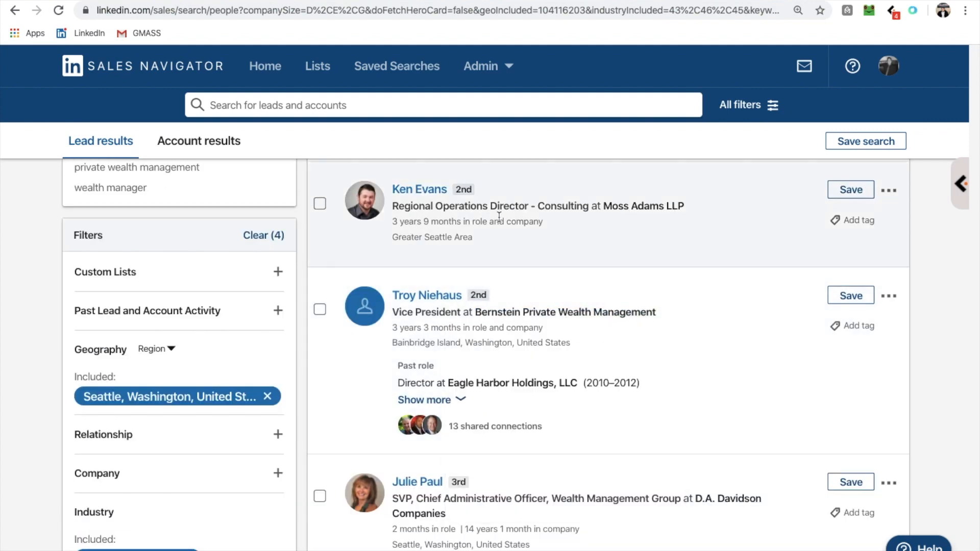
pyautogui.scroll(-3)
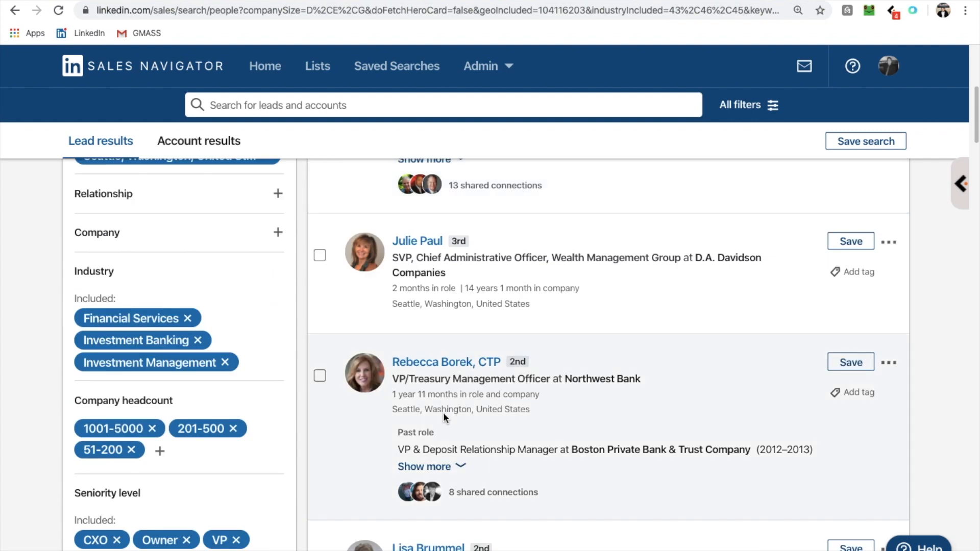
pyautogui.moveTo(415, 406)
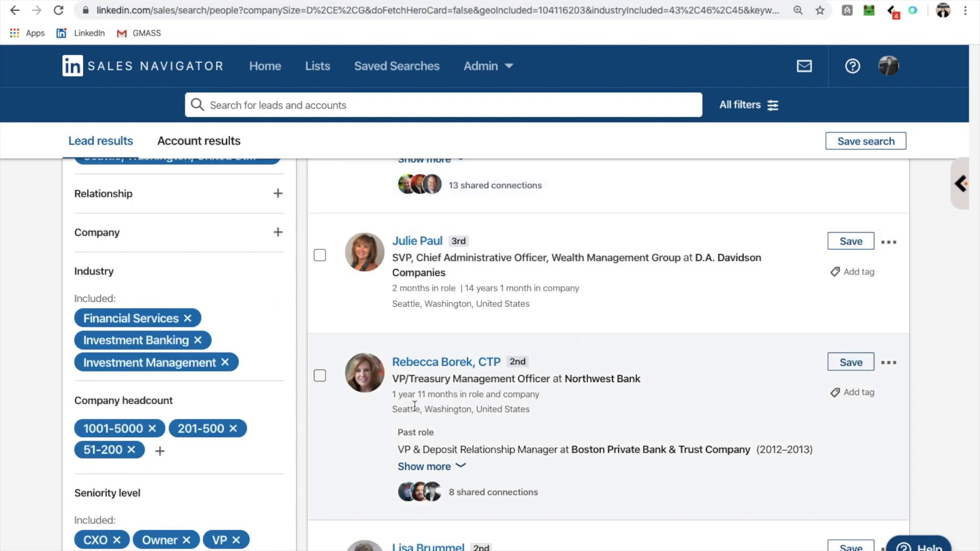
pyautogui.scroll(-3)
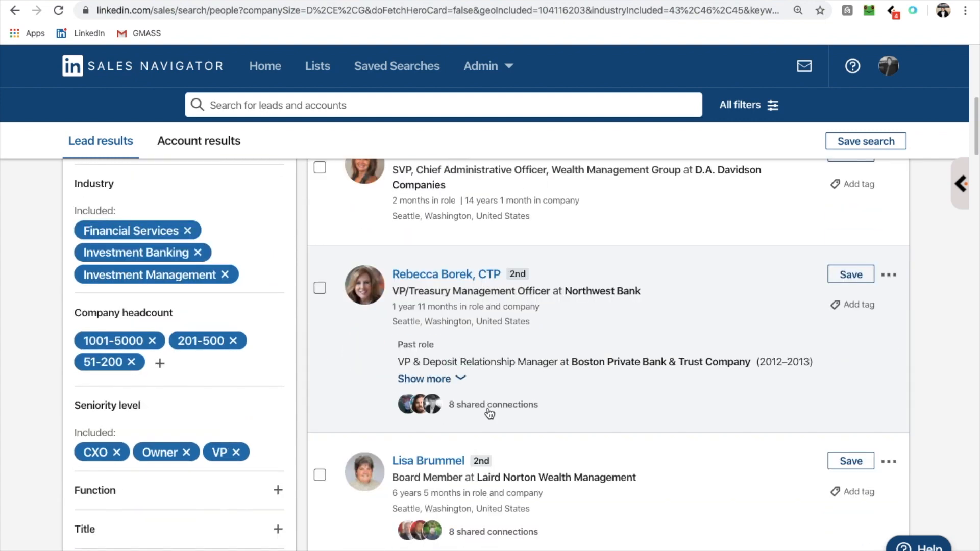
pyautogui.scroll(3)
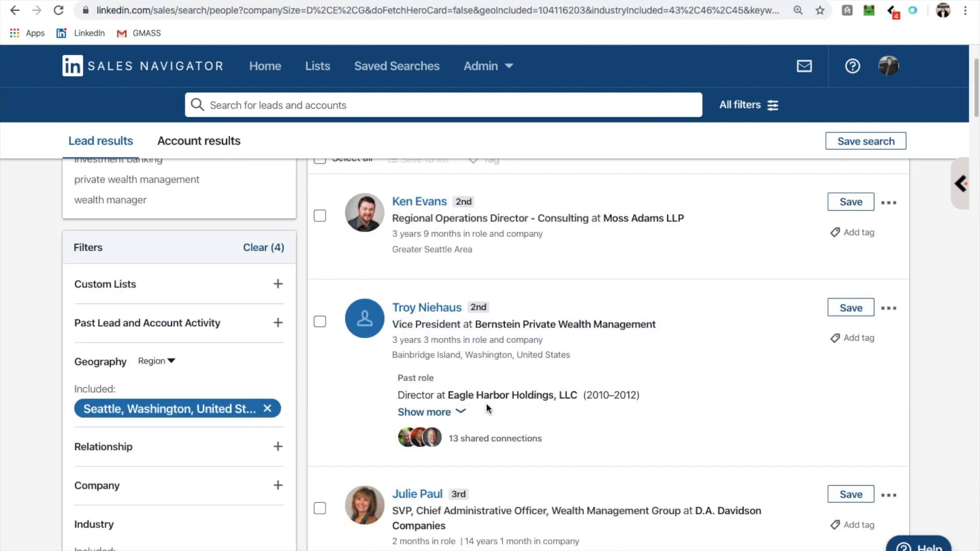
pyautogui.scroll(3)
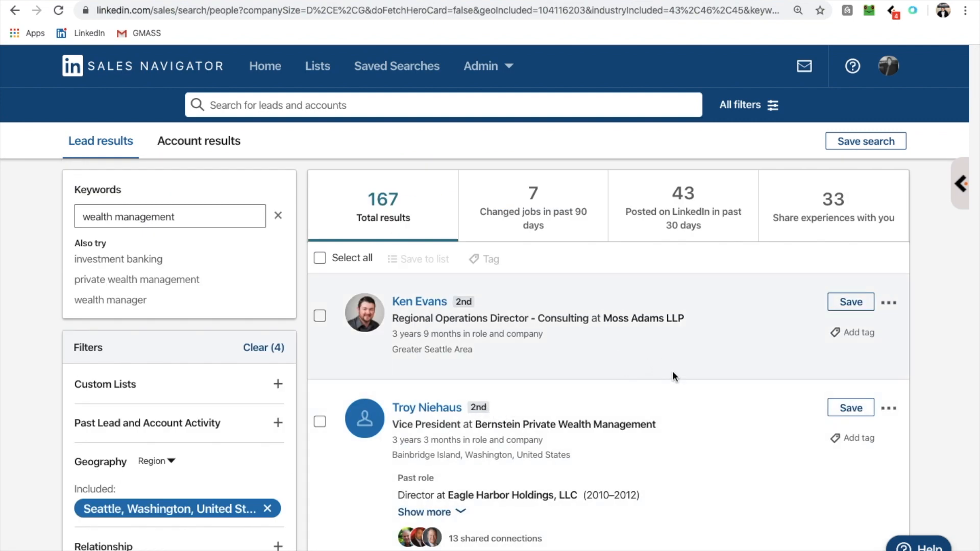
pyautogui.moveTo(747, 286)
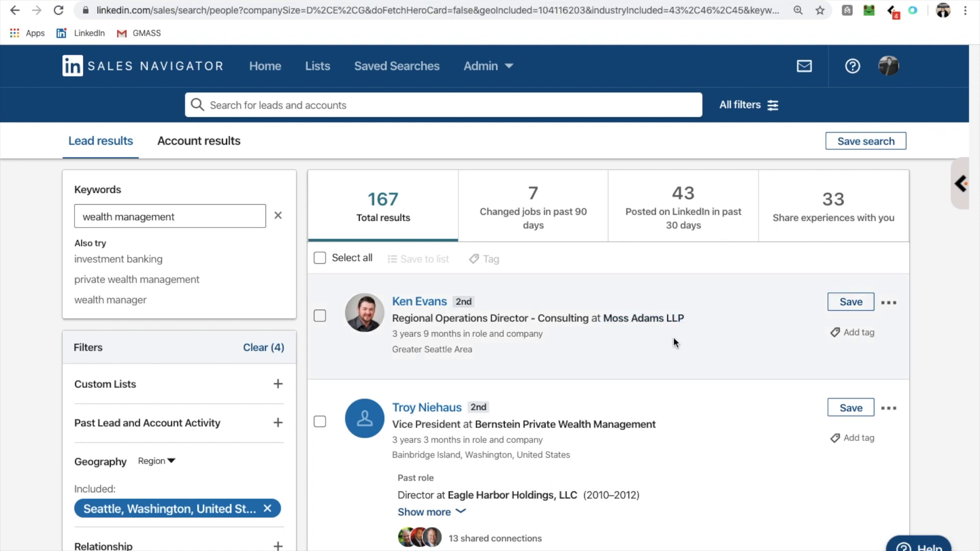
pyautogui.moveTo(692, 313)
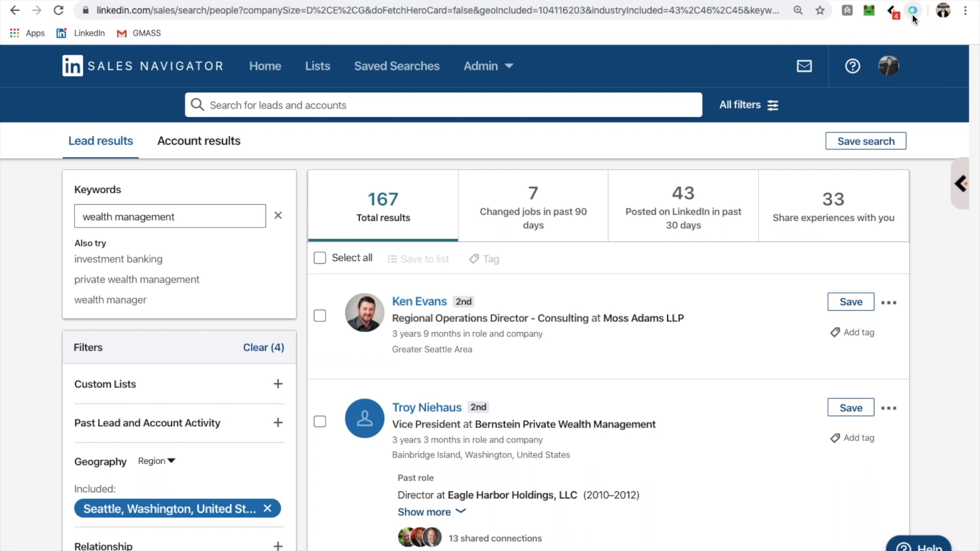
pyautogui.moveTo(913, 12)
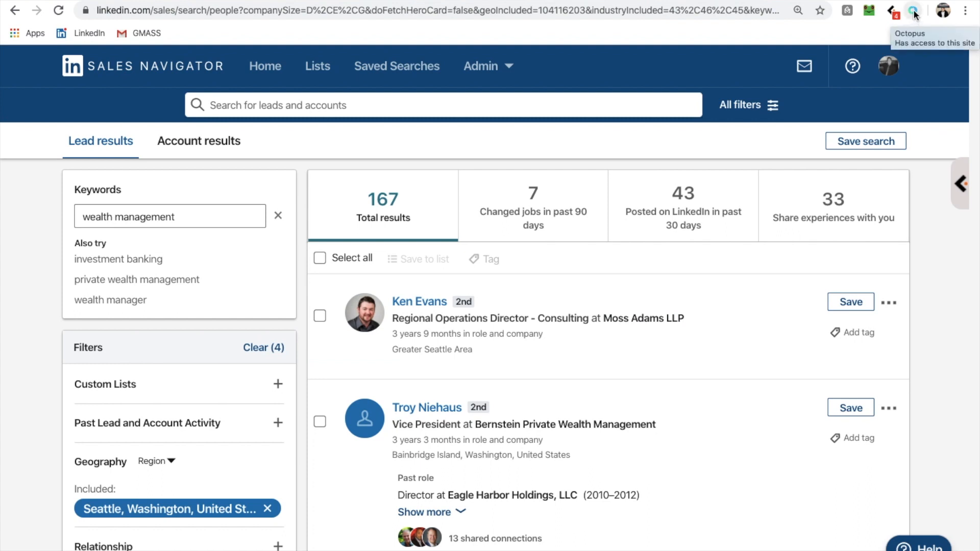
# Send 100 profiles from the 167 results to the default Connect campaign.
pyautogui.click(913, 10)
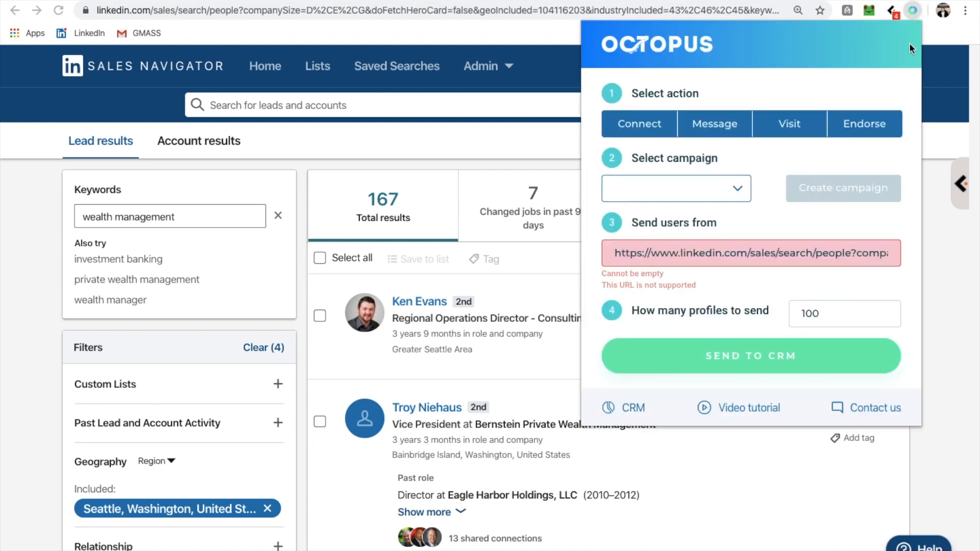
pyautogui.click(675, 188)
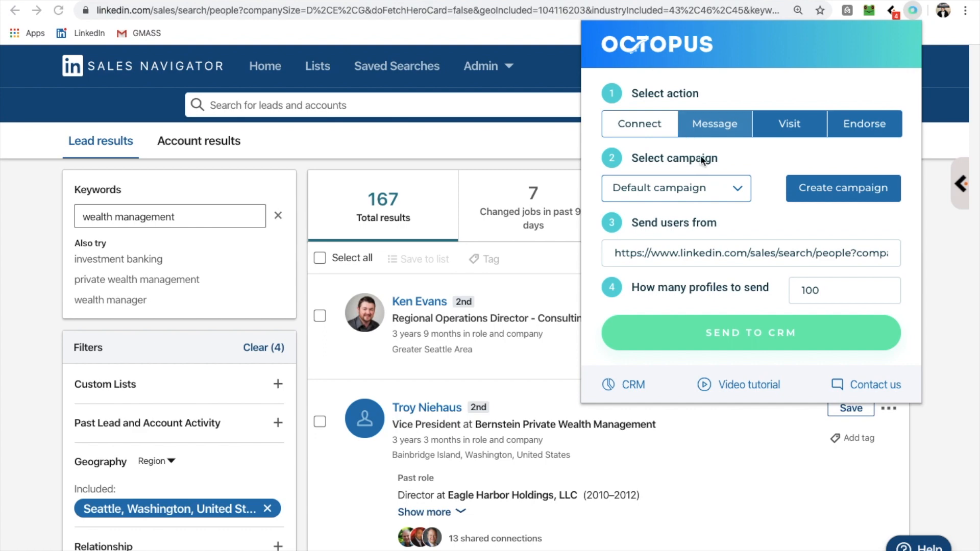
pyautogui.moveTo(365, 282)
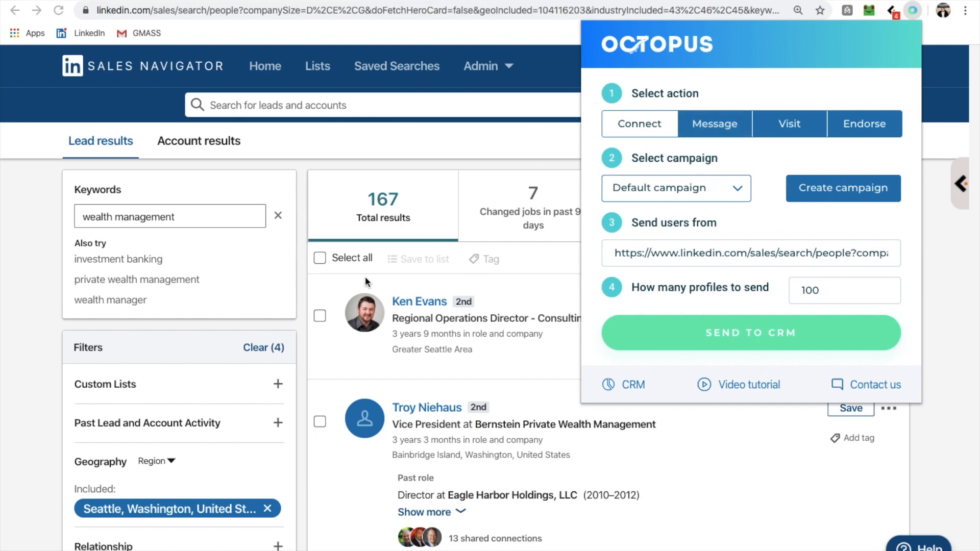
pyautogui.moveTo(639, 112)
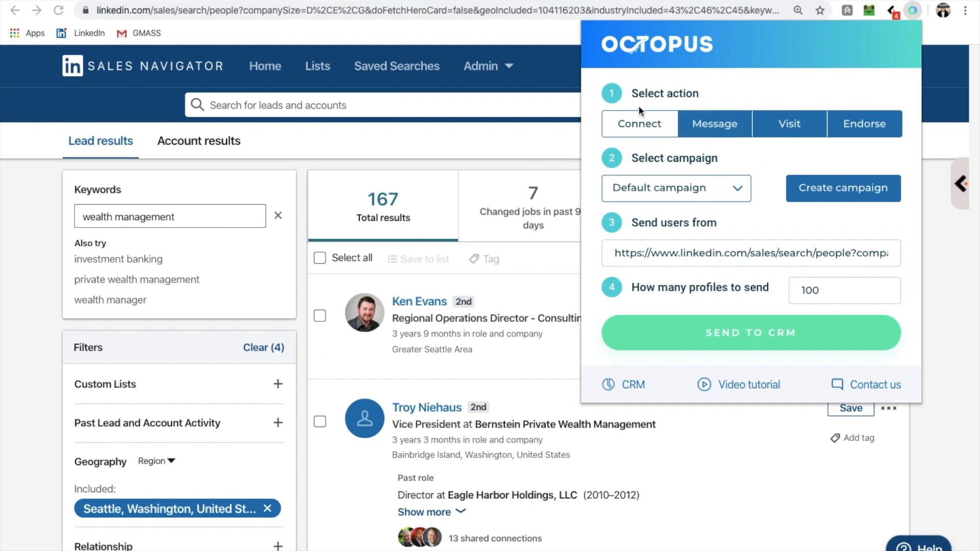
pyautogui.moveTo(656, 141)
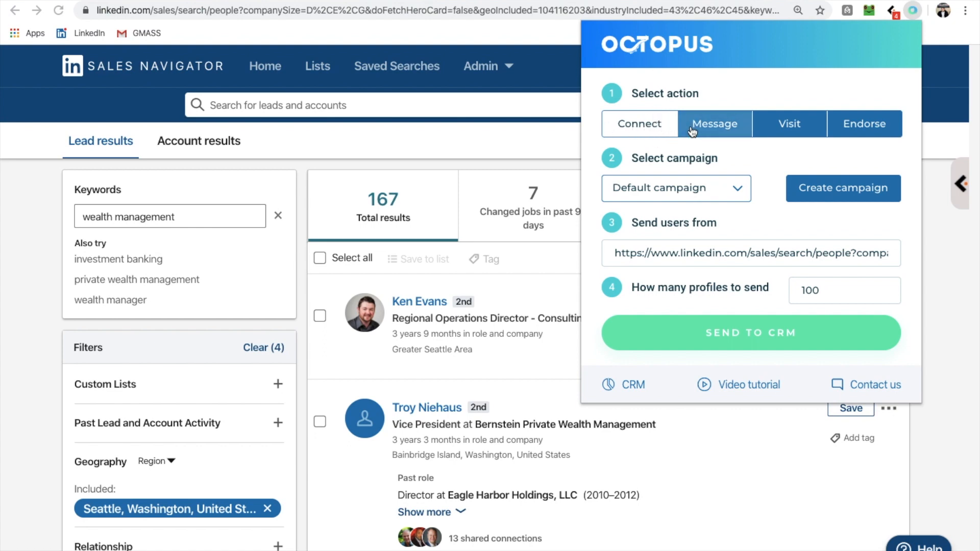
pyautogui.moveTo(767, 129)
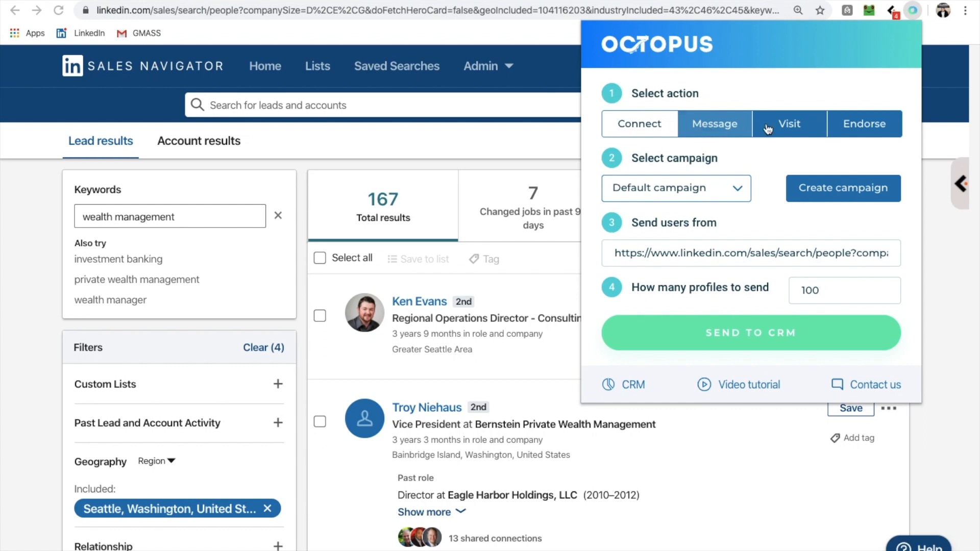
pyautogui.moveTo(836, 131)
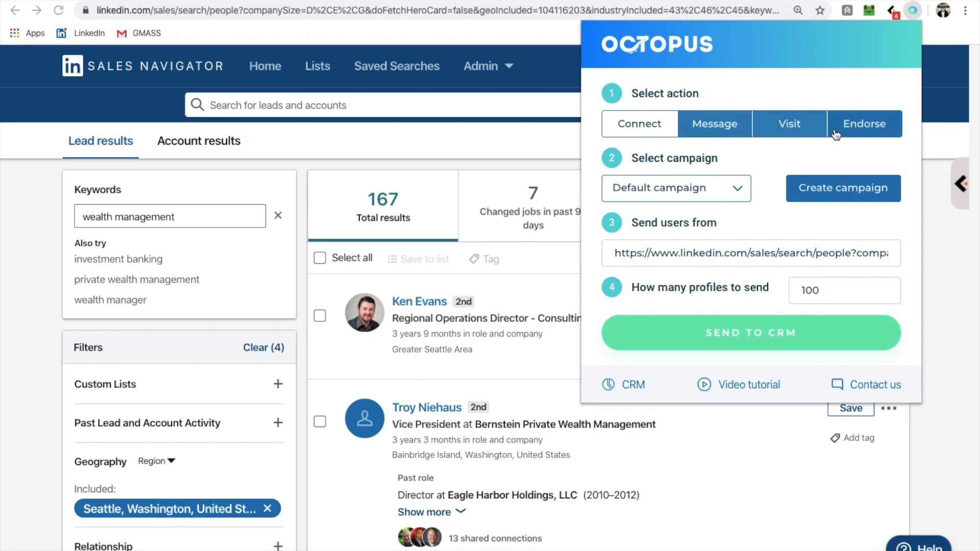
pyautogui.moveTo(705, 177)
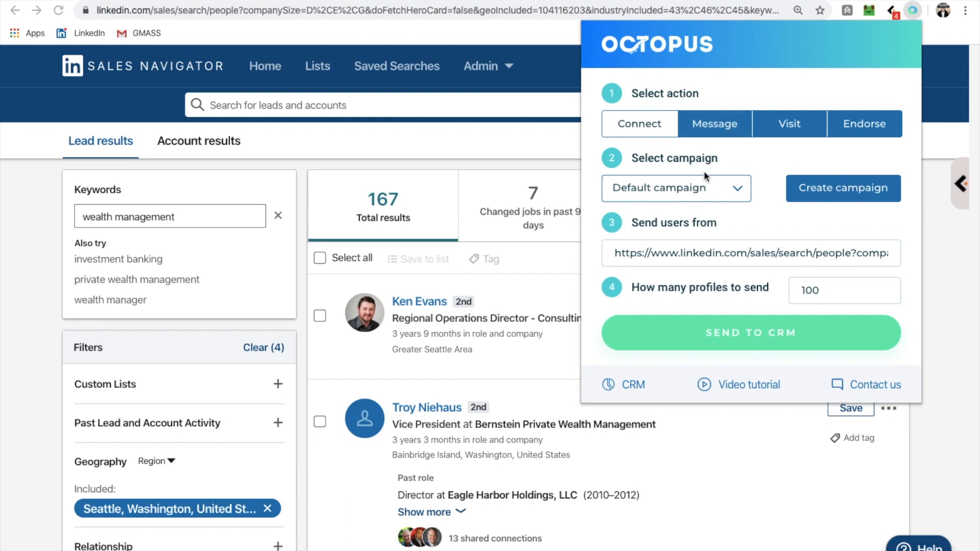
pyautogui.moveTo(636, 204)
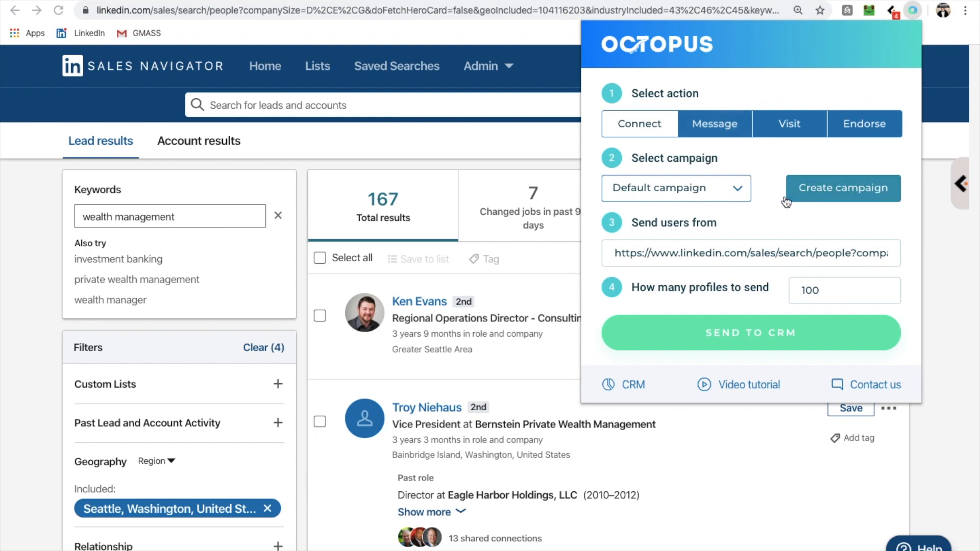
pyautogui.moveTo(703, 266)
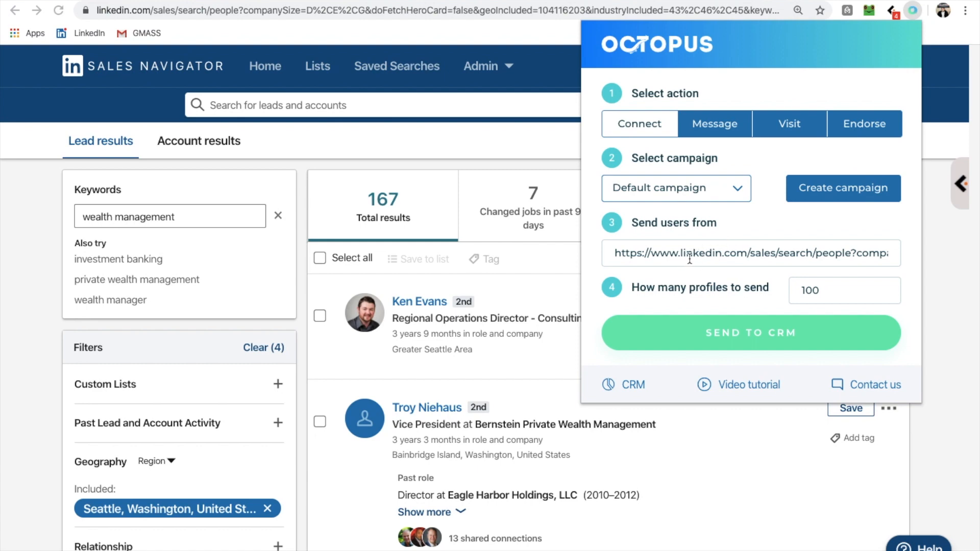
pyautogui.moveTo(757, 312)
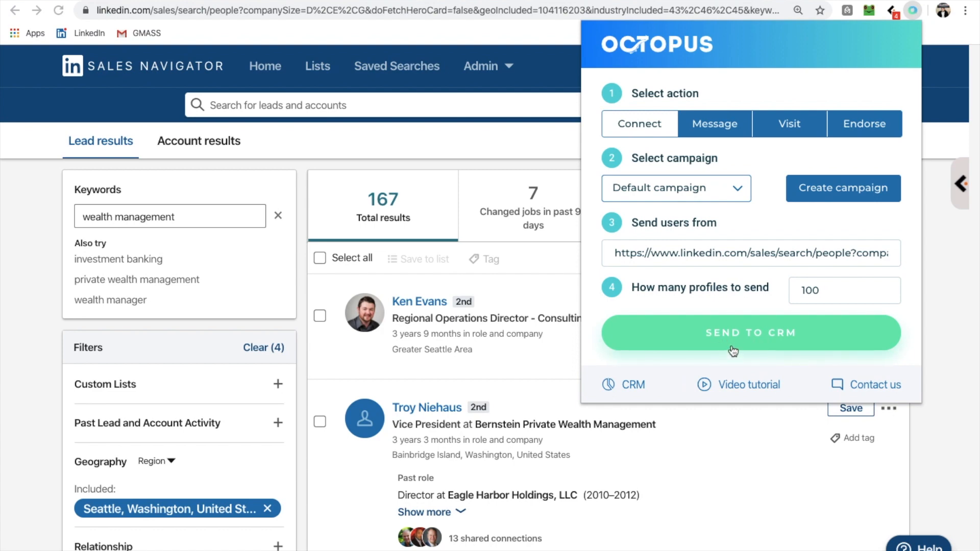
pyautogui.moveTo(737, 347)
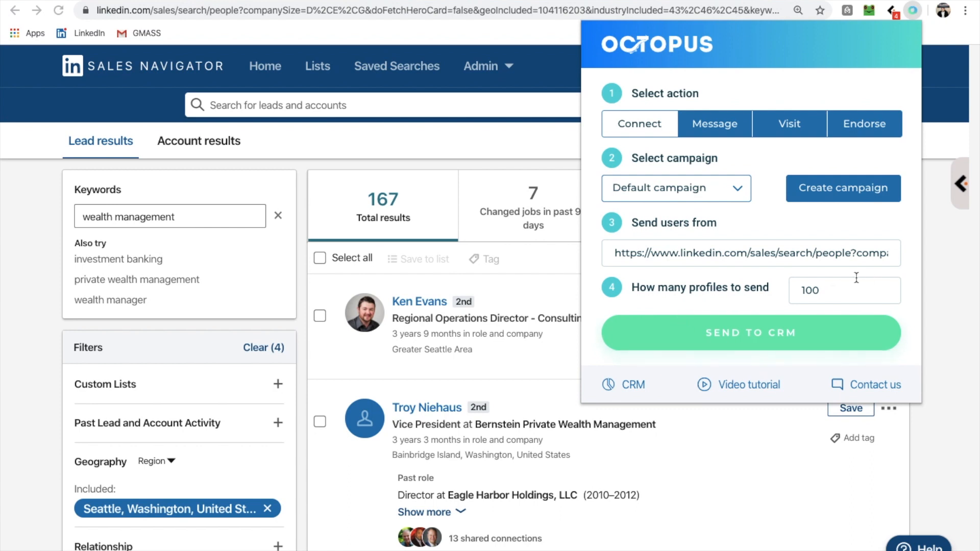
pyautogui.moveTo(364, 215)
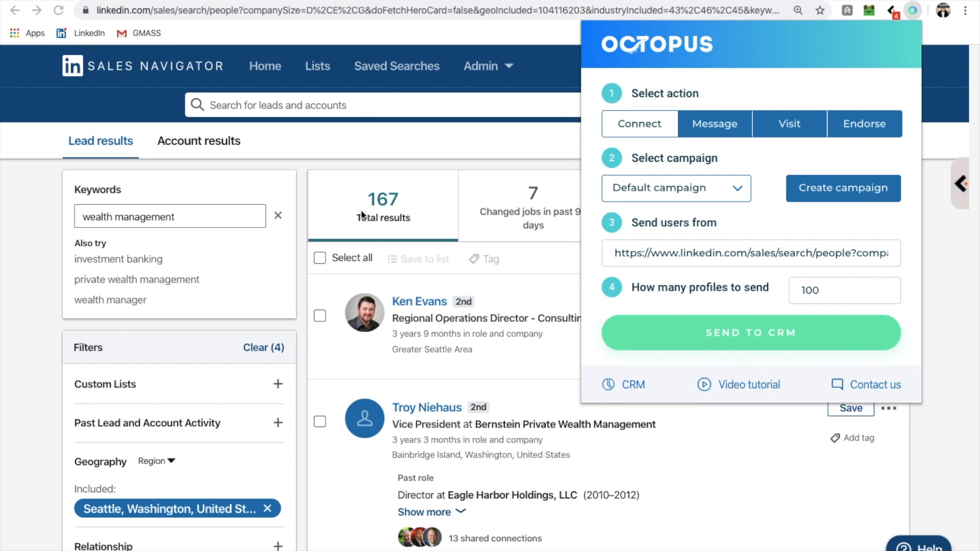
pyautogui.moveTo(798, 296)
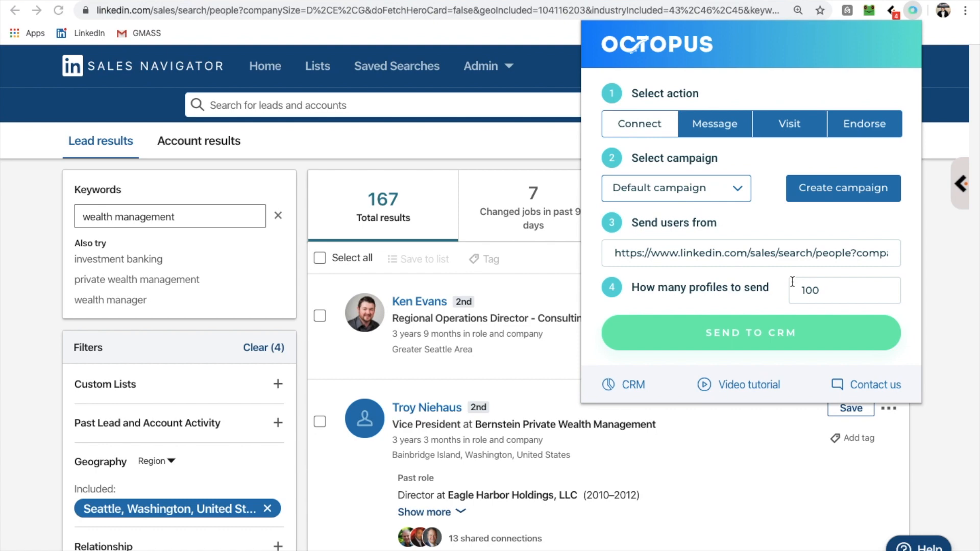
pyautogui.moveTo(646, 272)
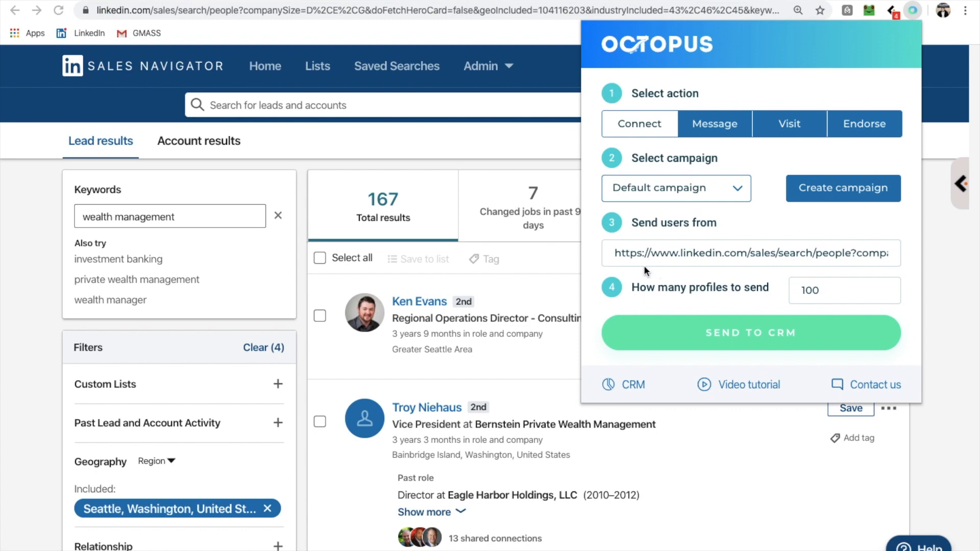
pyautogui.scroll(-3)
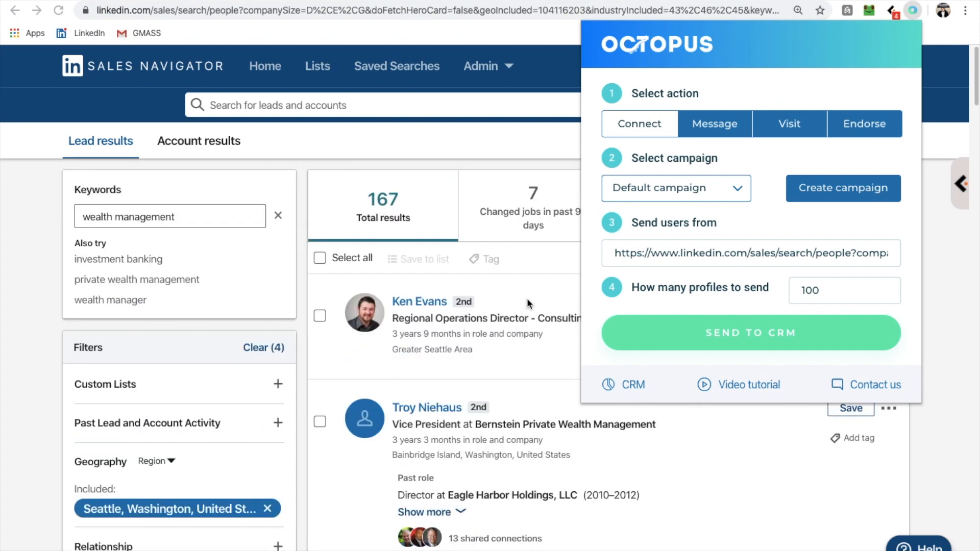
pyautogui.moveTo(501, 320)
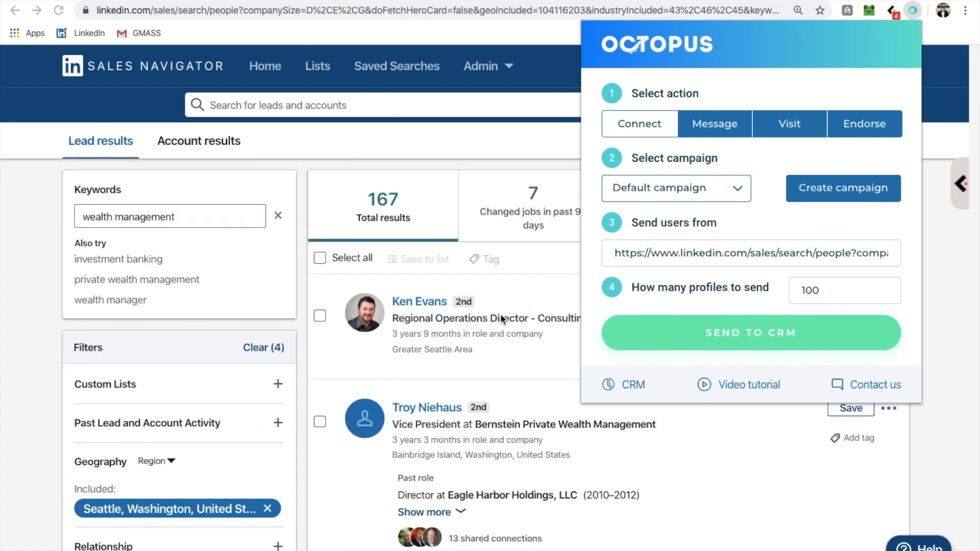
pyautogui.moveTo(717, 283)
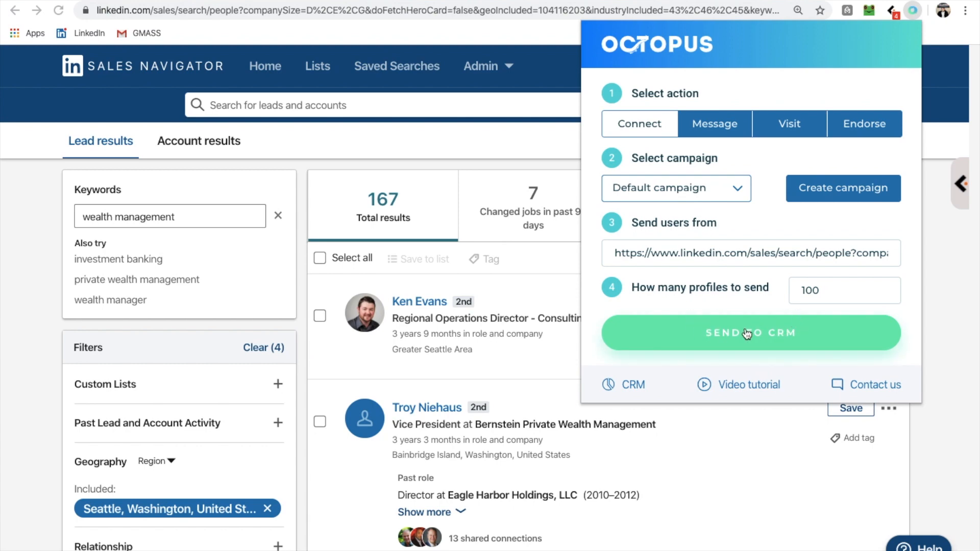
pyautogui.click(750, 333)
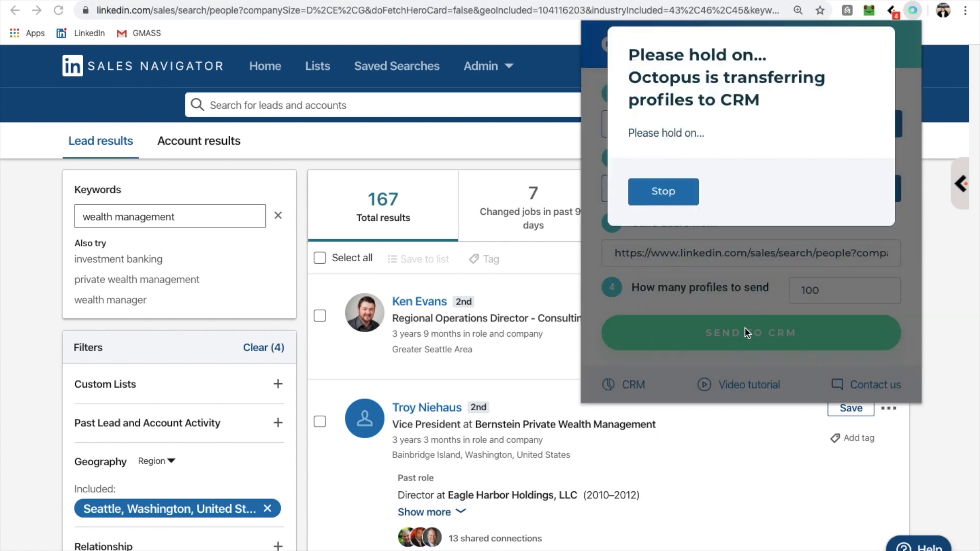
pyautogui.moveTo(720, 293)
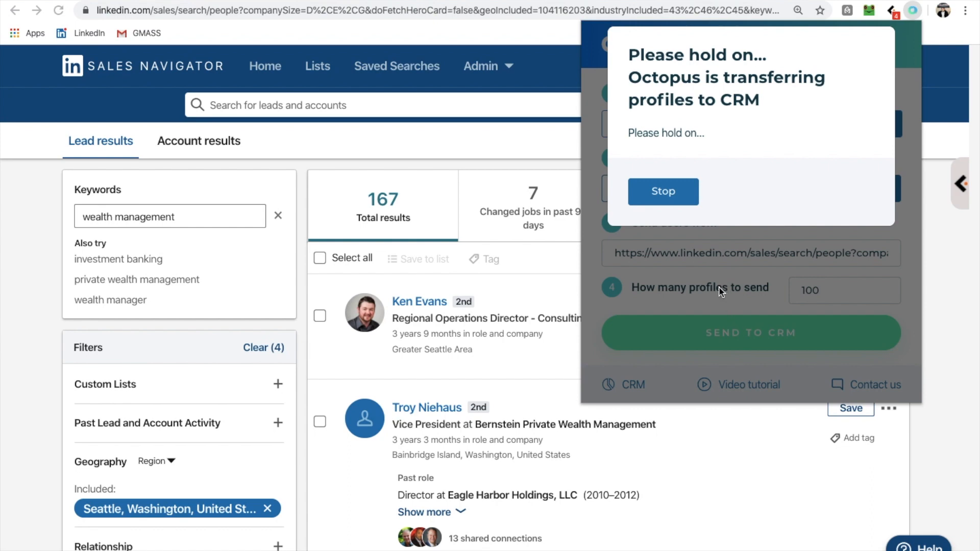
pyautogui.click(662, 191)
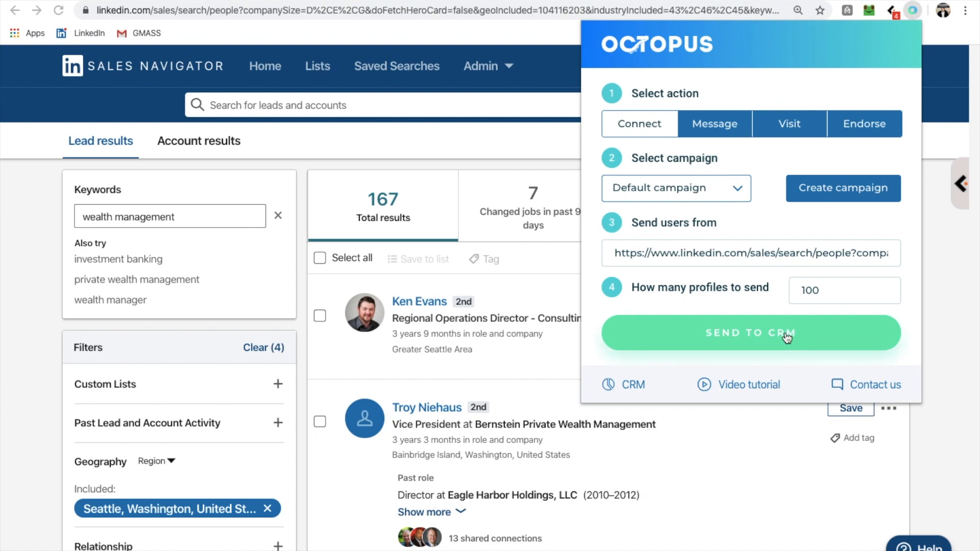
pyautogui.moveTo(719, 330)
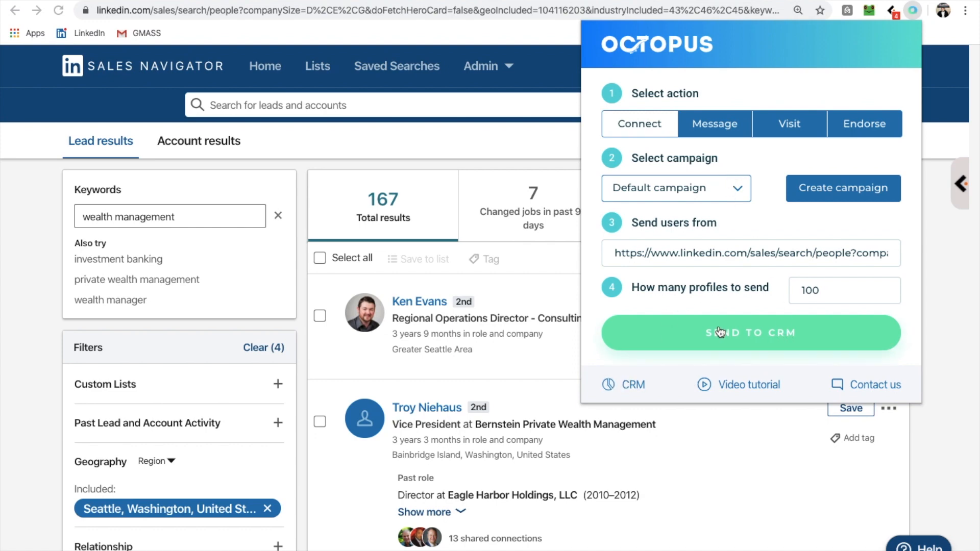
pyautogui.moveTo(633, 385)
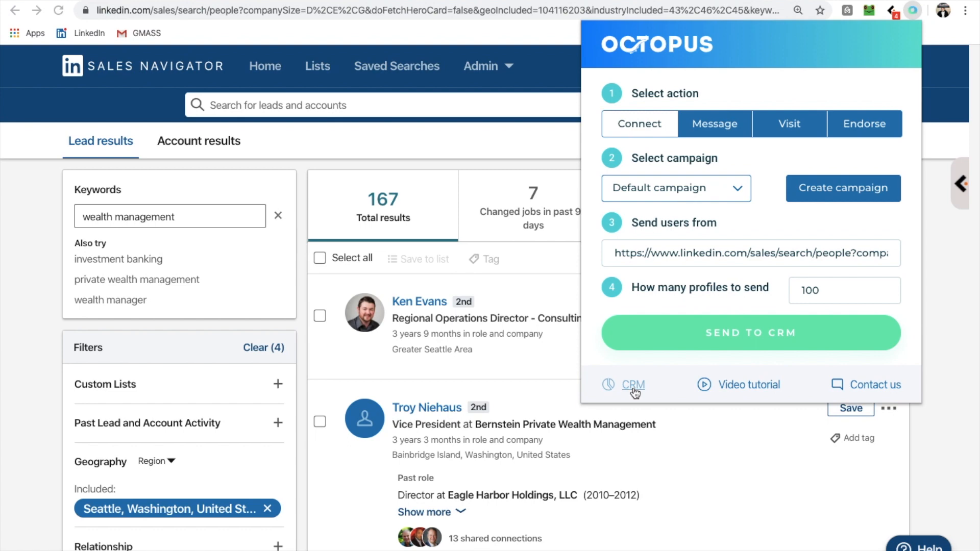
# Go to the CRM dashboard and dismiss the report of 100 transferred profiles.
pyautogui.click(750, 333)
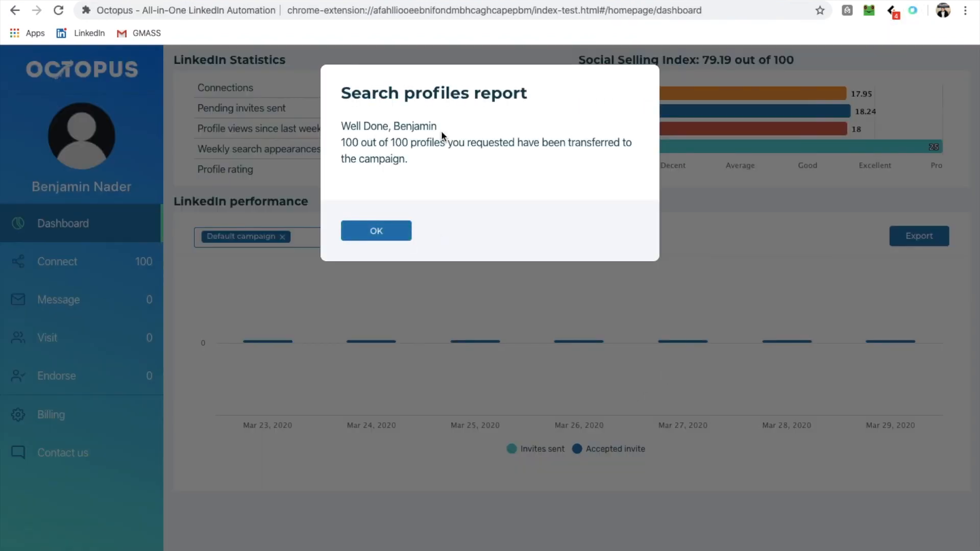
pyautogui.moveTo(569, 143)
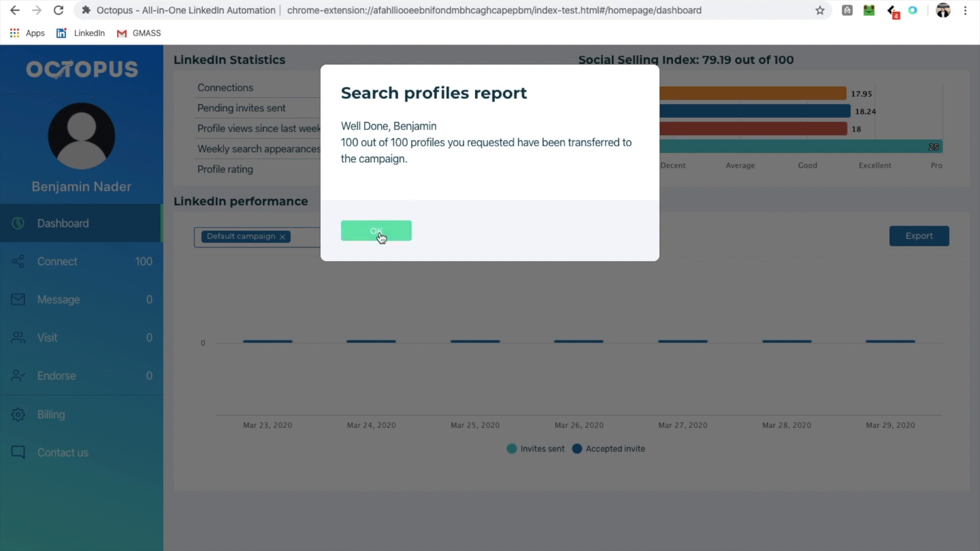
pyautogui.click(376, 231)
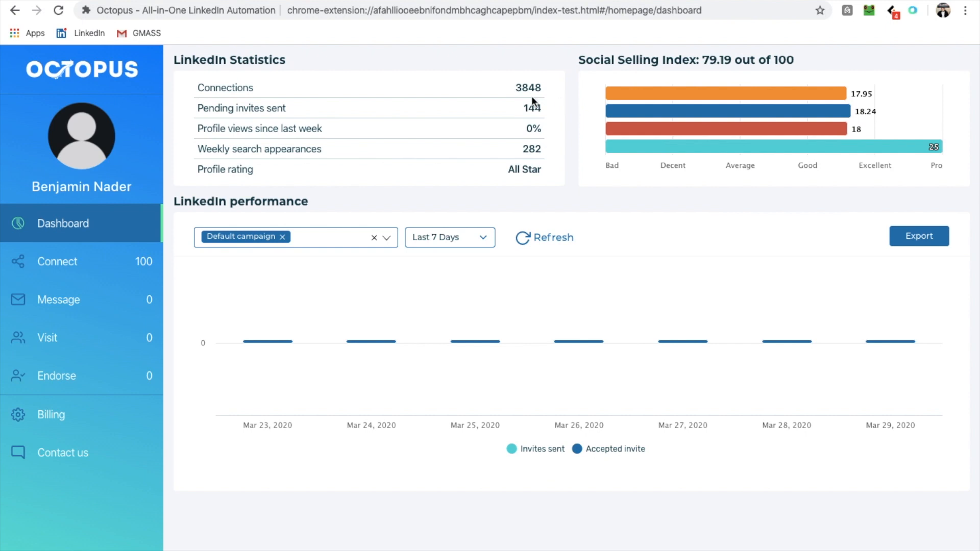
pyautogui.moveTo(468, 141)
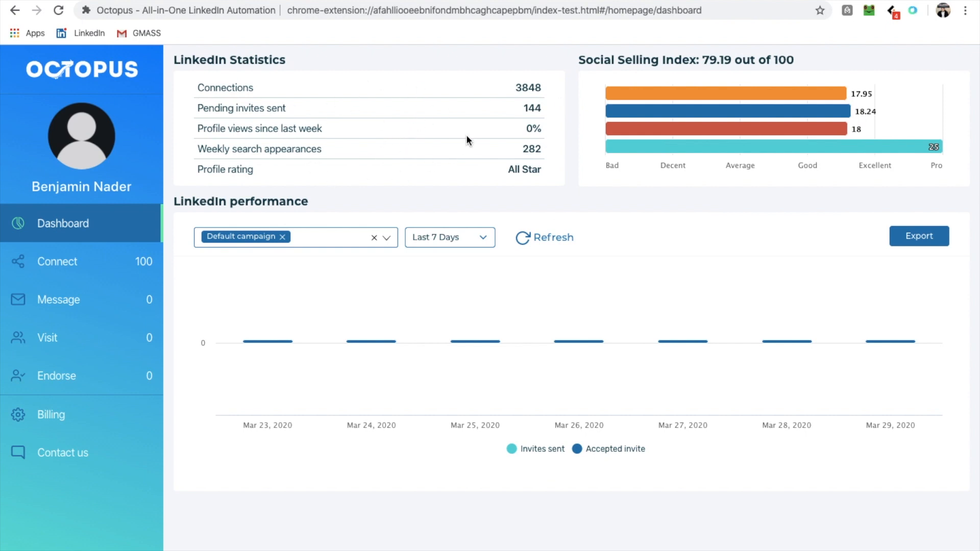
pyautogui.moveTo(700, 129)
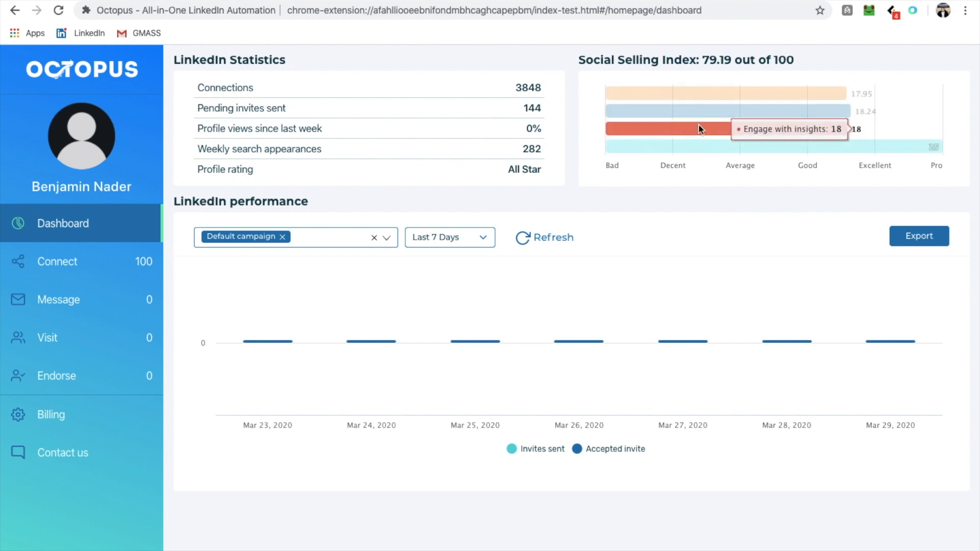
pyautogui.moveTo(374, 256)
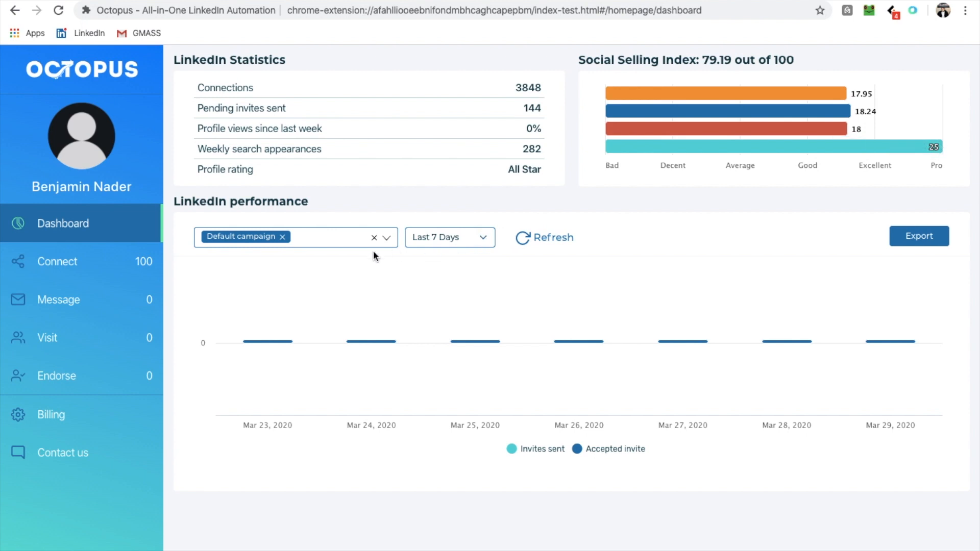
pyautogui.moveTo(472, 295)
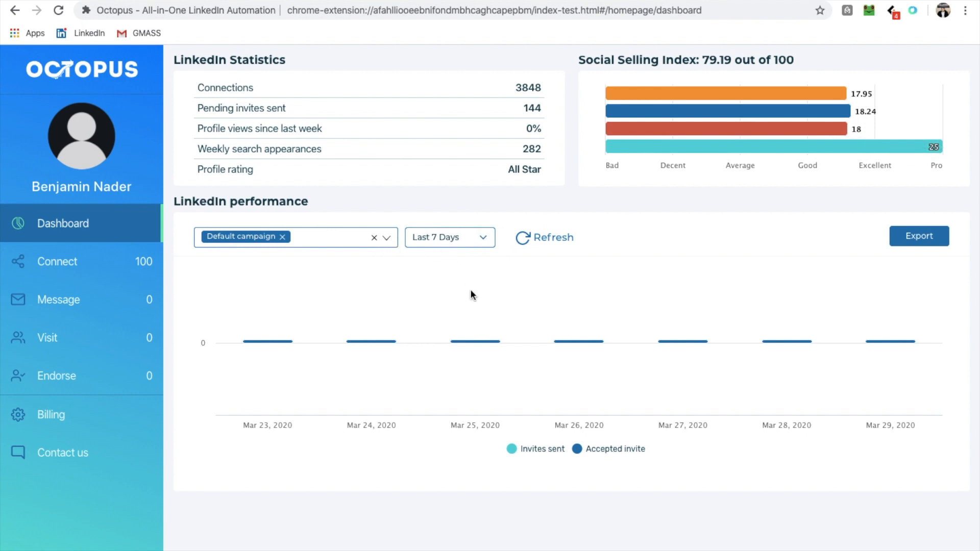
pyautogui.moveTo(57, 261)
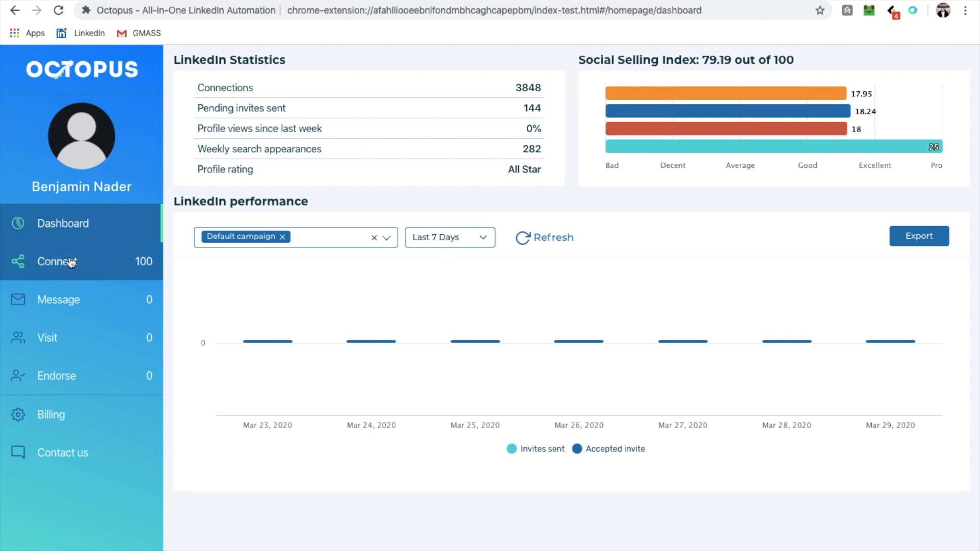
pyautogui.moveTo(97, 272)
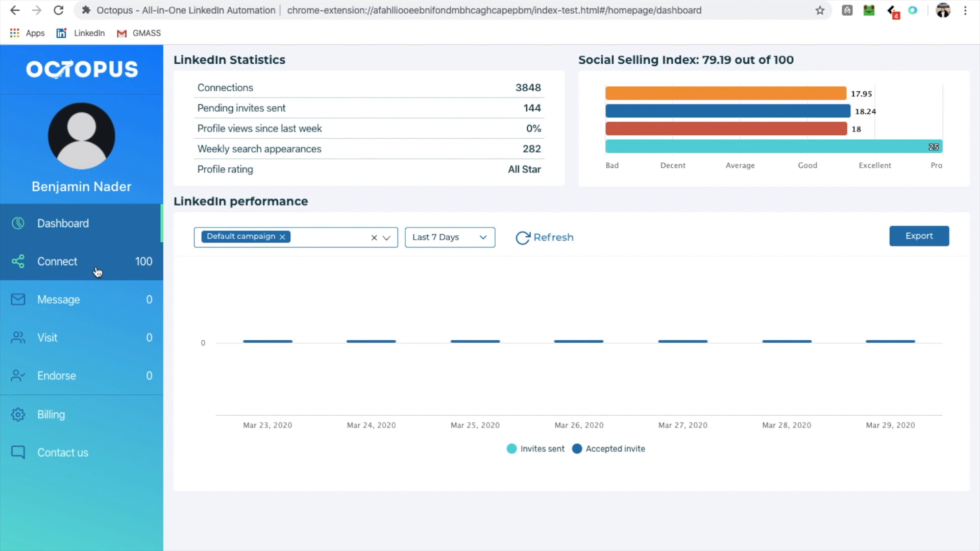
# View the connect campaign's lead list and select all 100 imported leads.
pyautogui.click(58, 261)
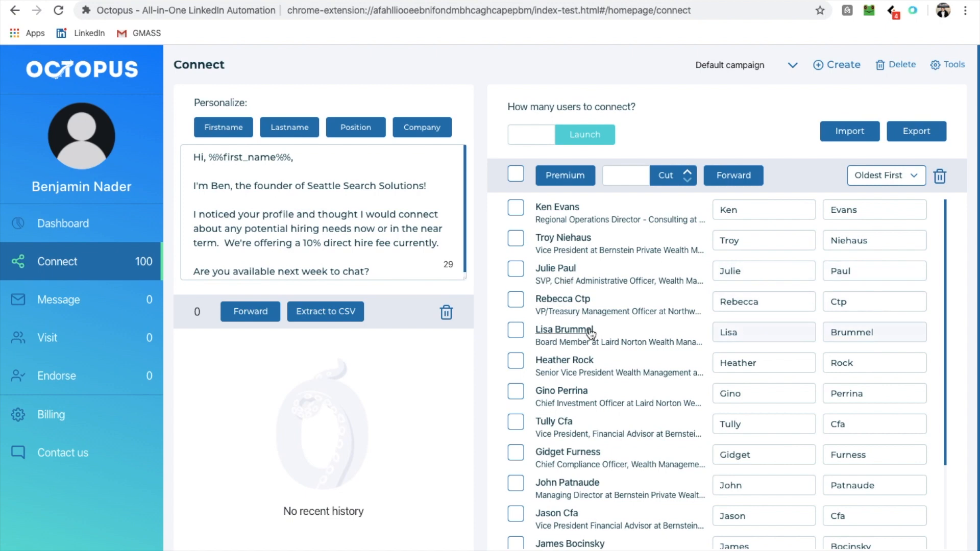
pyautogui.scroll(-3)
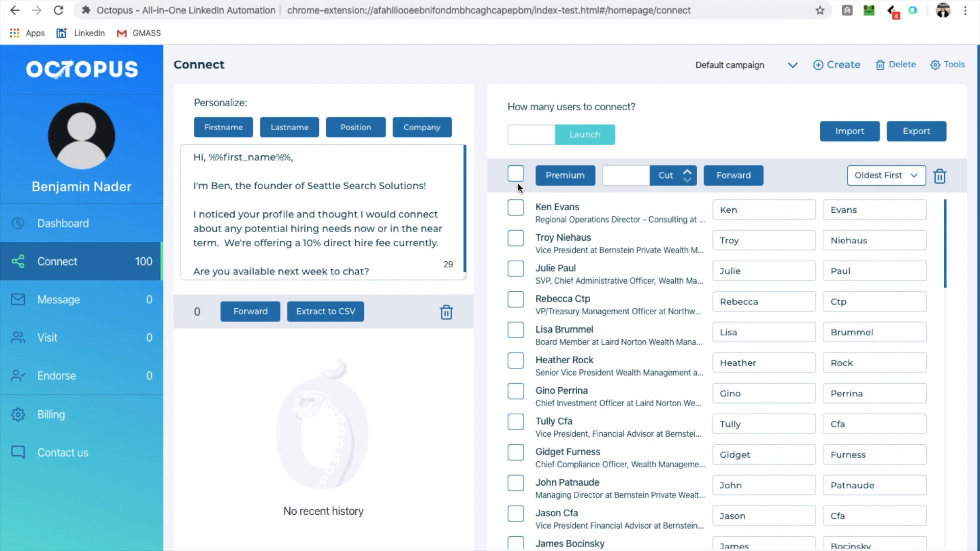
pyautogui.moveTo(637, 107)
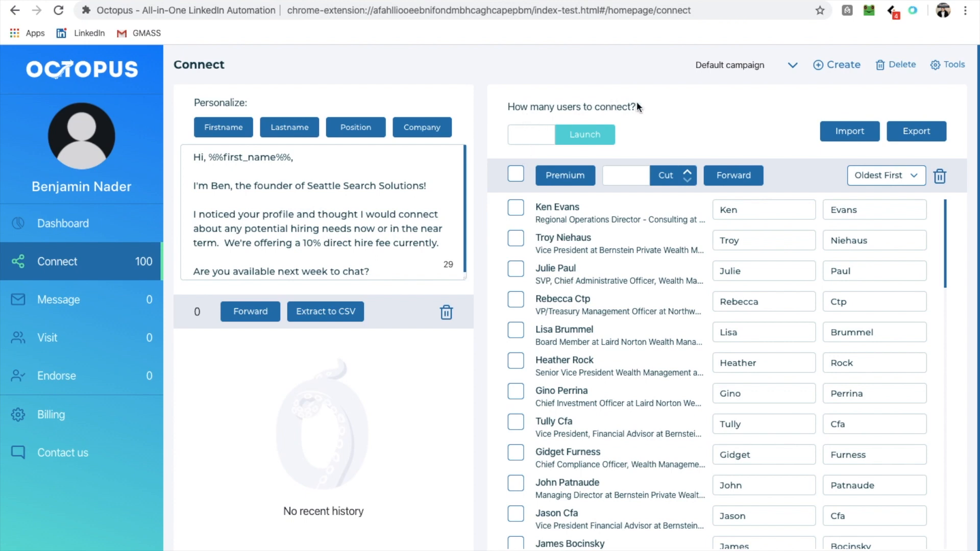
pyautogui.scroll(-3)
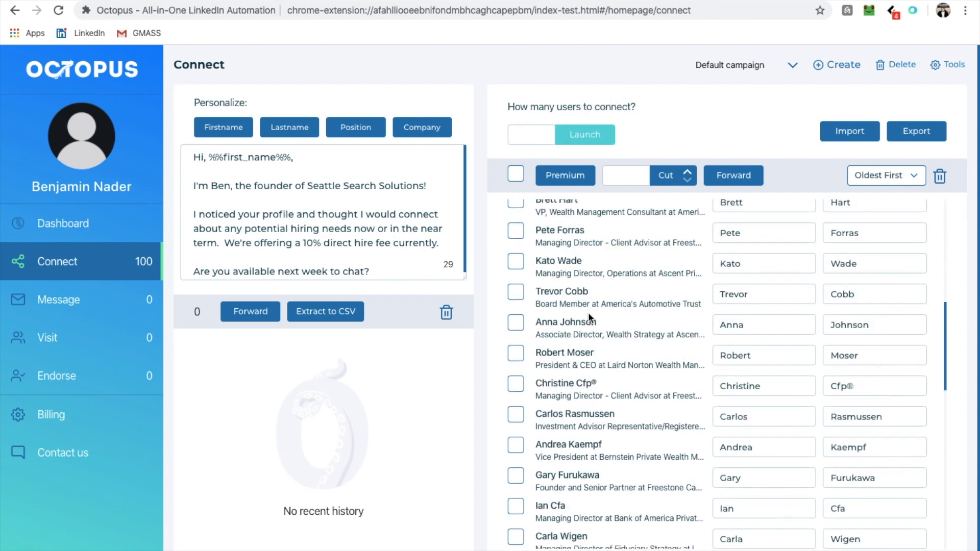
pyautogui.scroll(-3)
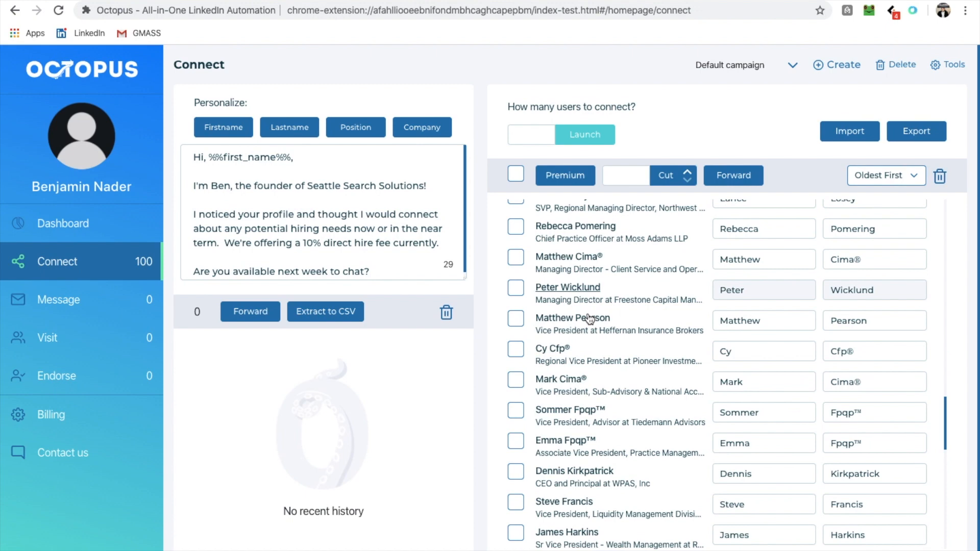
pyautogui.scroll(-3)
pyautogui.write('100')
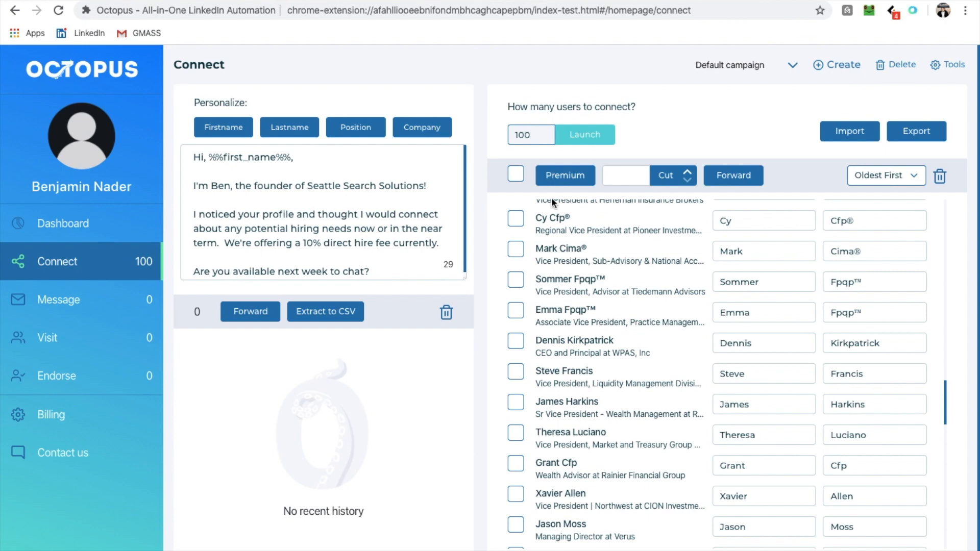
pyautogui.click(515, 174)
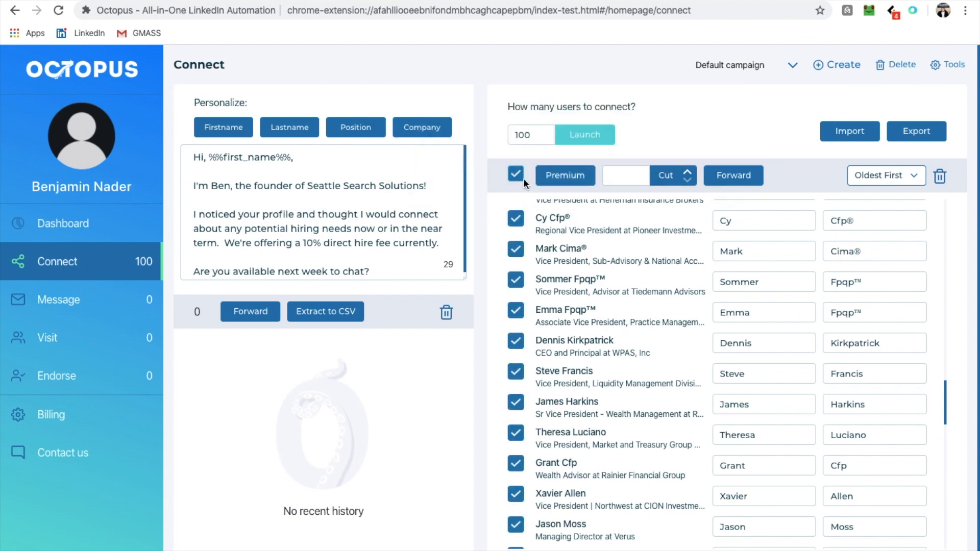
pyautogui.moveTo(316, 202)
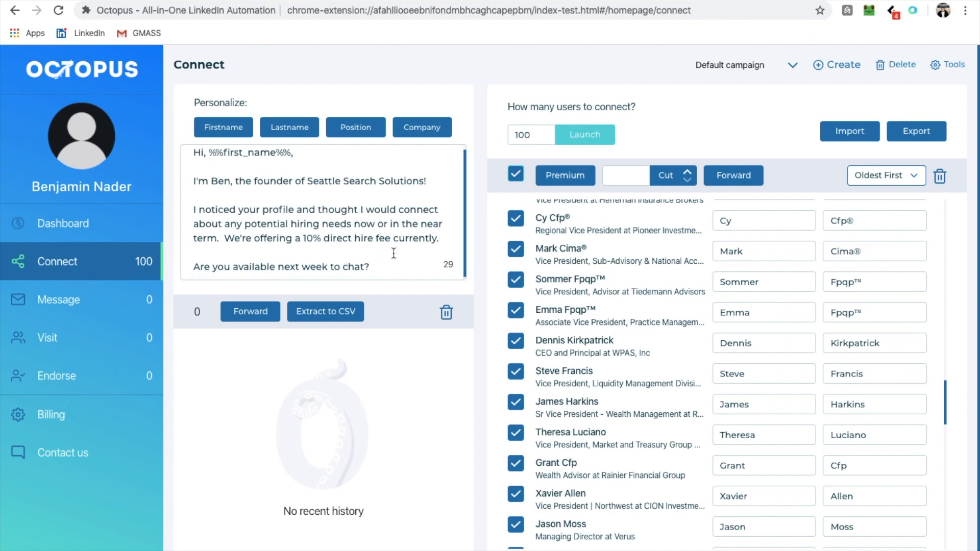
pyautogui.moveTo(378, 247)
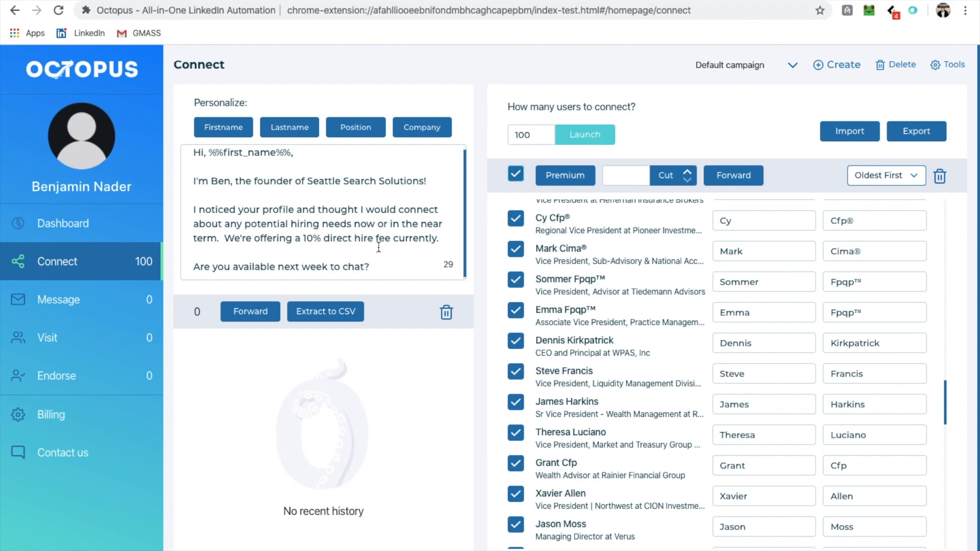
pyautogui.moveTo(353, 246)
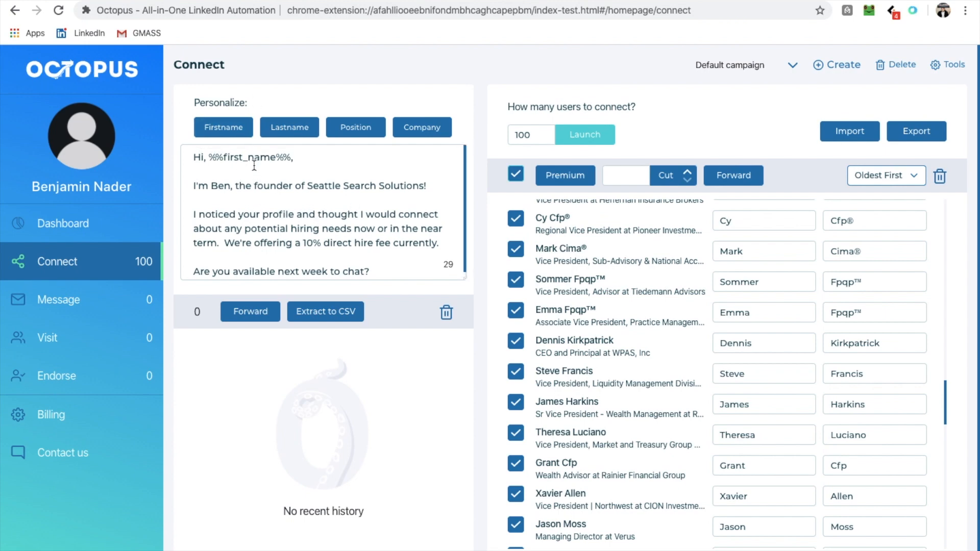
# Append a 'Ben' first-name signature to the end of the connection note.
pyautogui.click(223, 128)
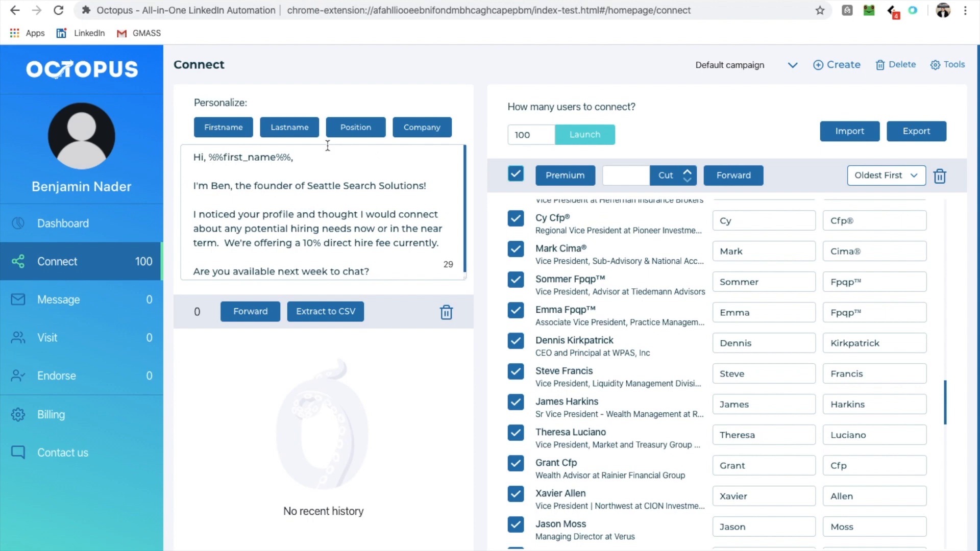
pyautogui.moveTo(236, 158)
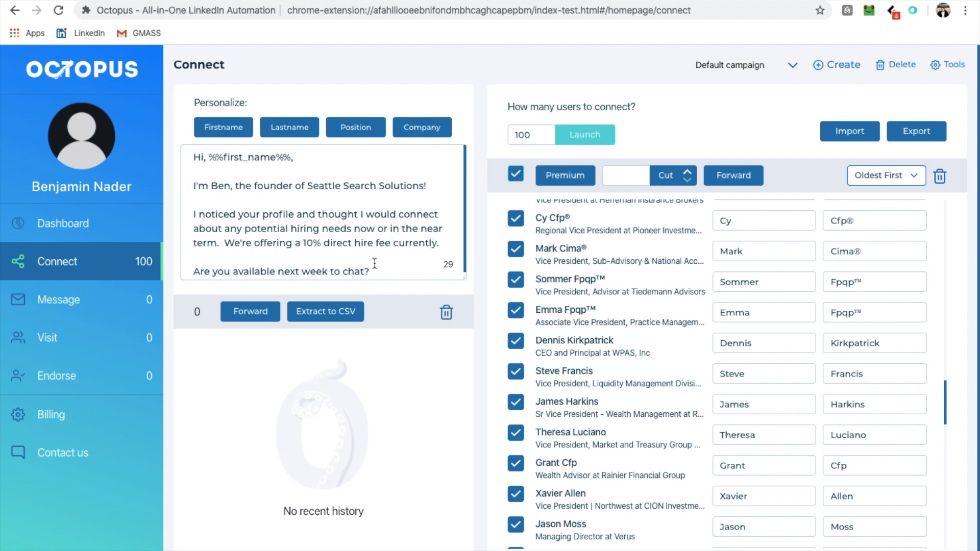
pyautogui.click(371, 271)
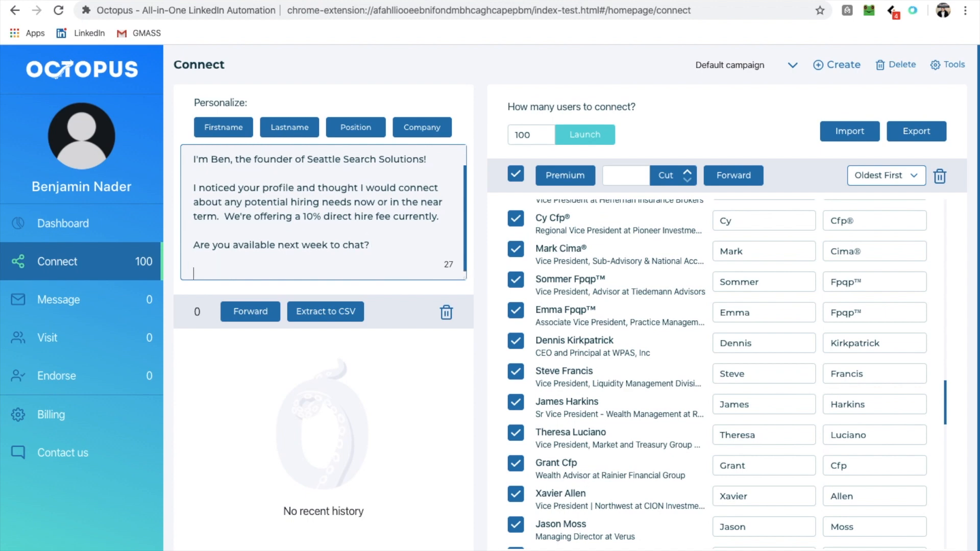
pyautogui.write('Ben')
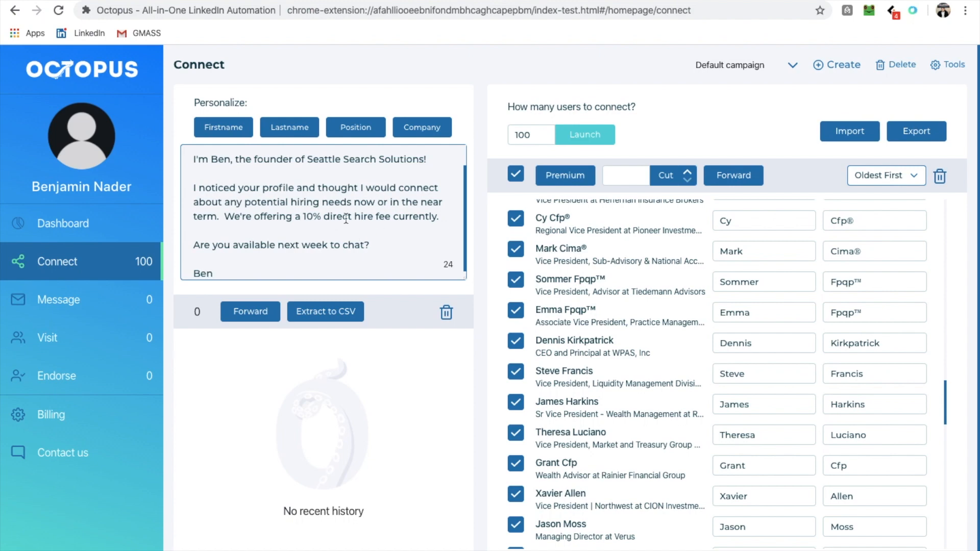
pyautogui.click(222, 127)
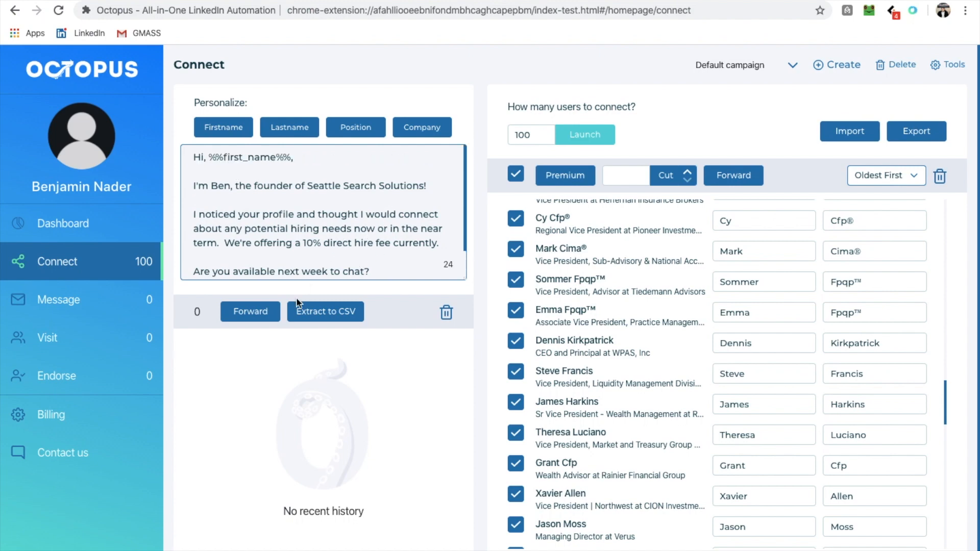
pyautogui.moveTo(672, 161)
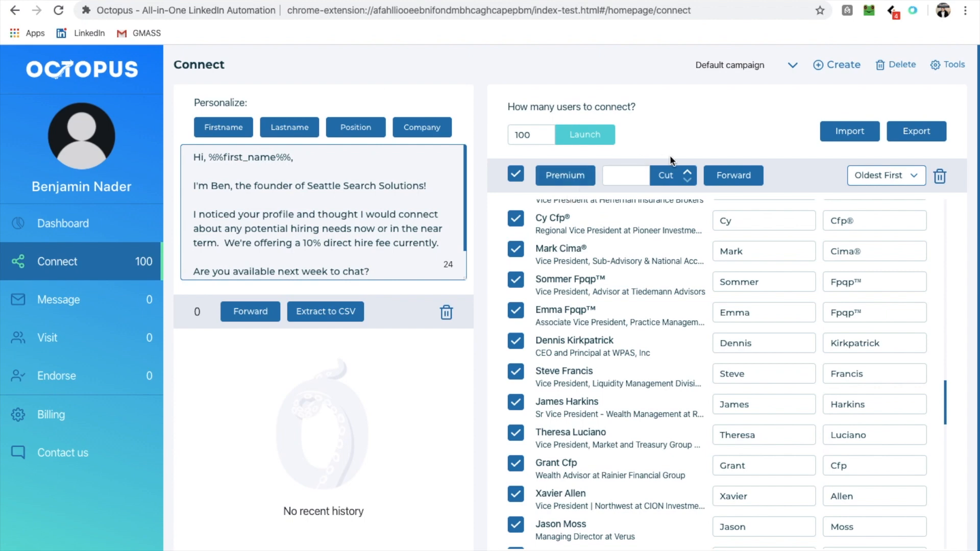
pyautogui.moveTo(584, 135)
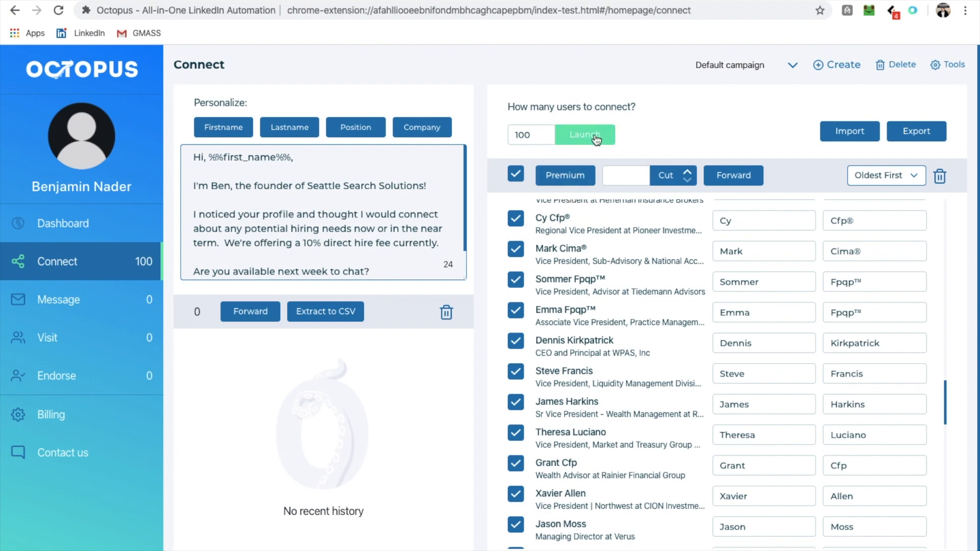
# Launch the Connect campaign so it starts processing the 100 queued leads.
pyautogui.click(590, 135)
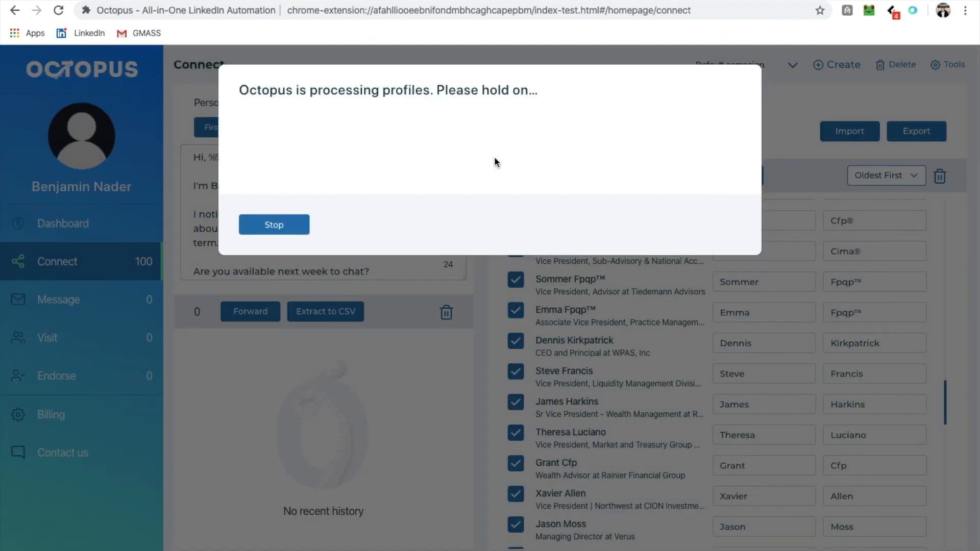
pyautogui.moveTo(350, 169)
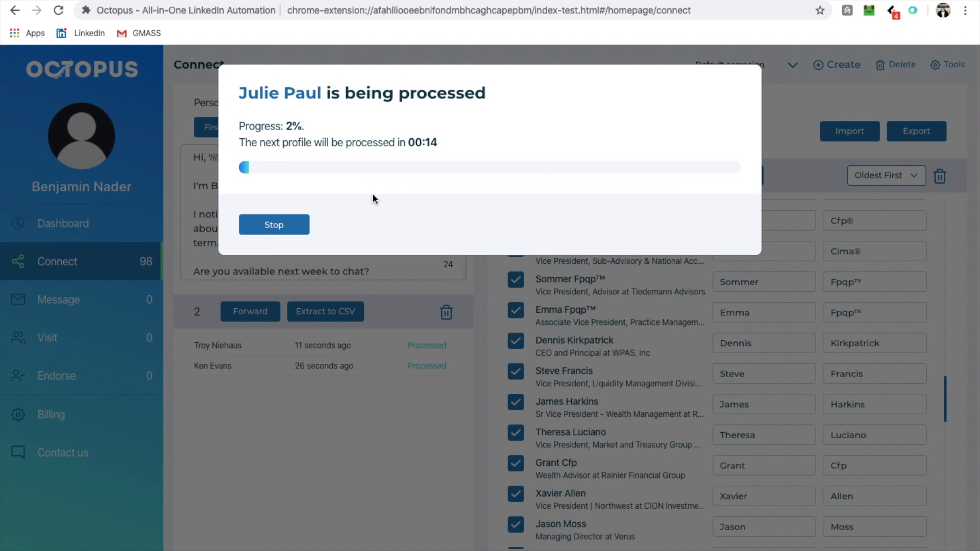
pyautogui.moveTo(273, 224)
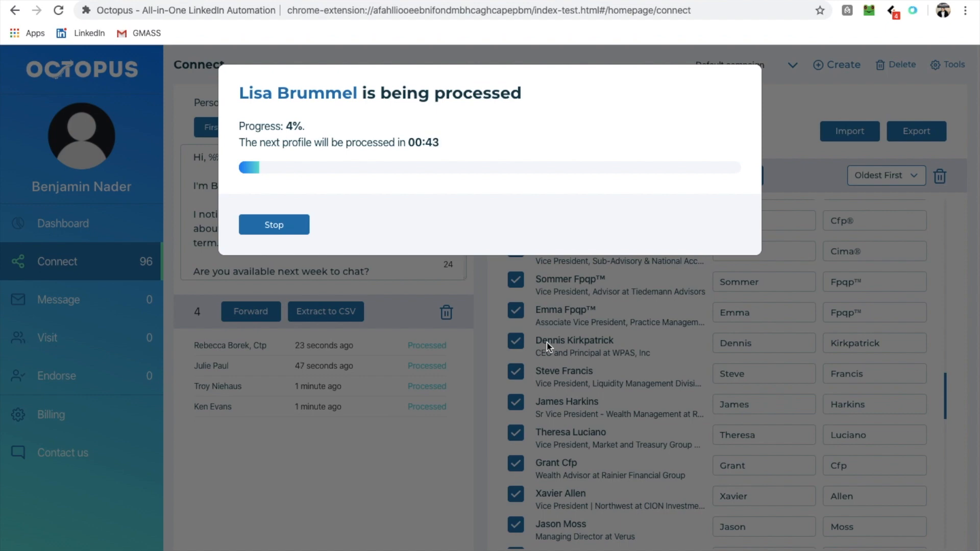
pyautogui.moveTo(575, 427)
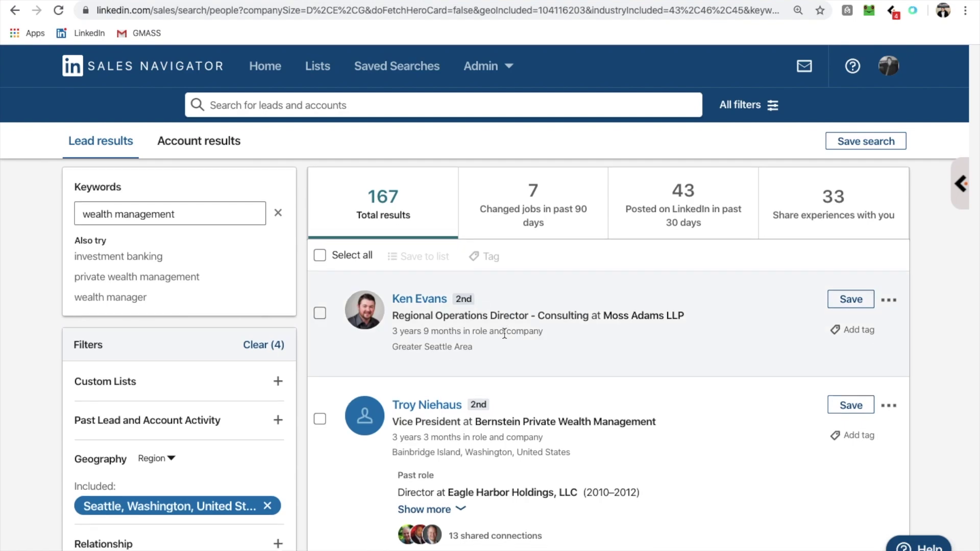
pyautogui.scroll(-3)
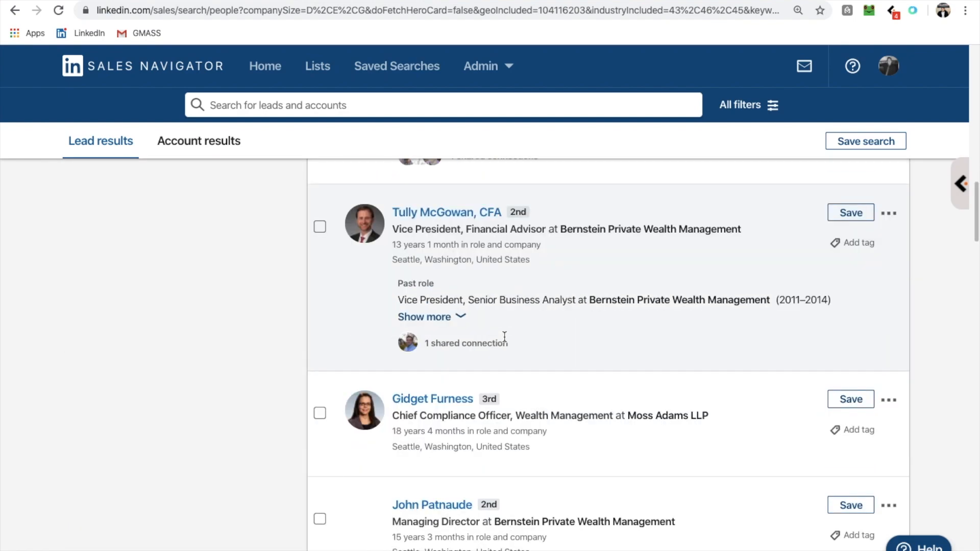
pyautogui.scroll(-3)
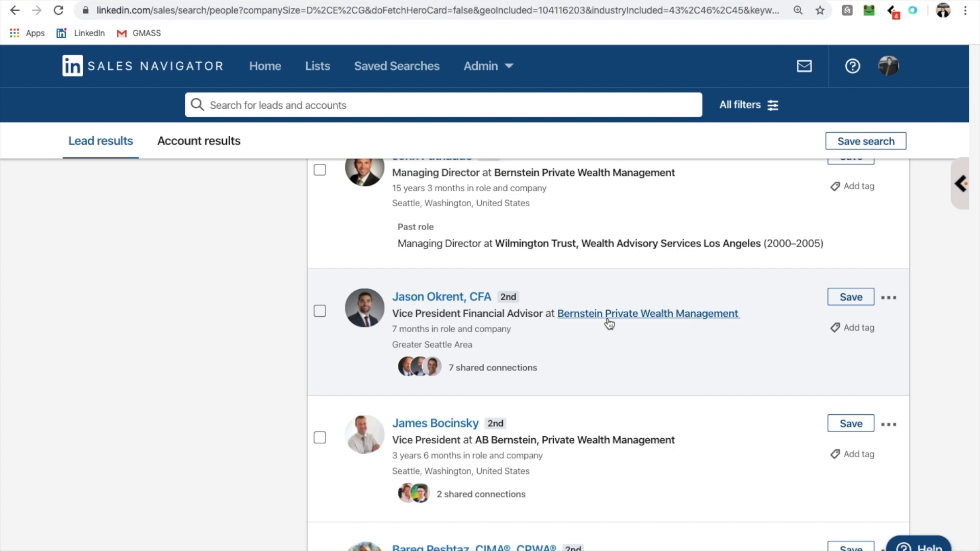
pyautogui.moveTo(451, 316)
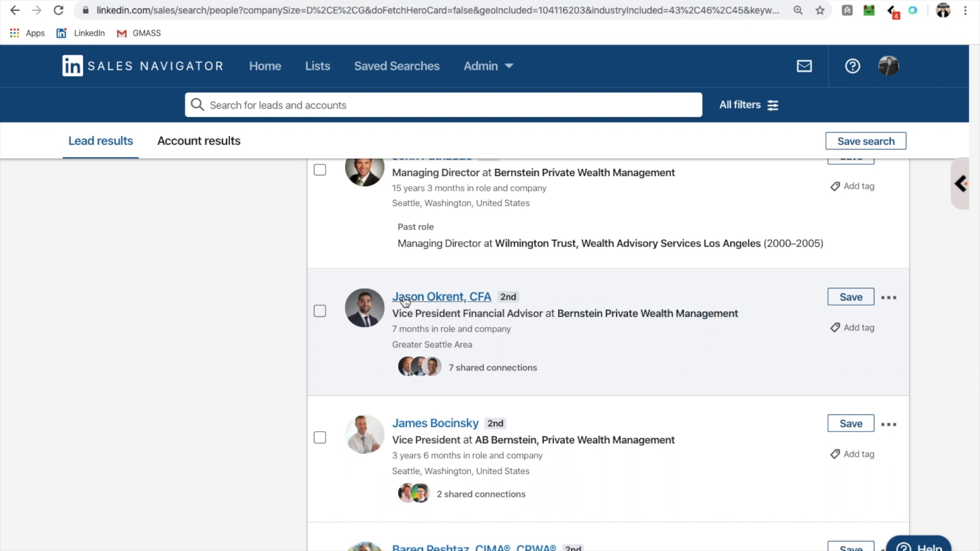
pyautogui.scroll(-3)
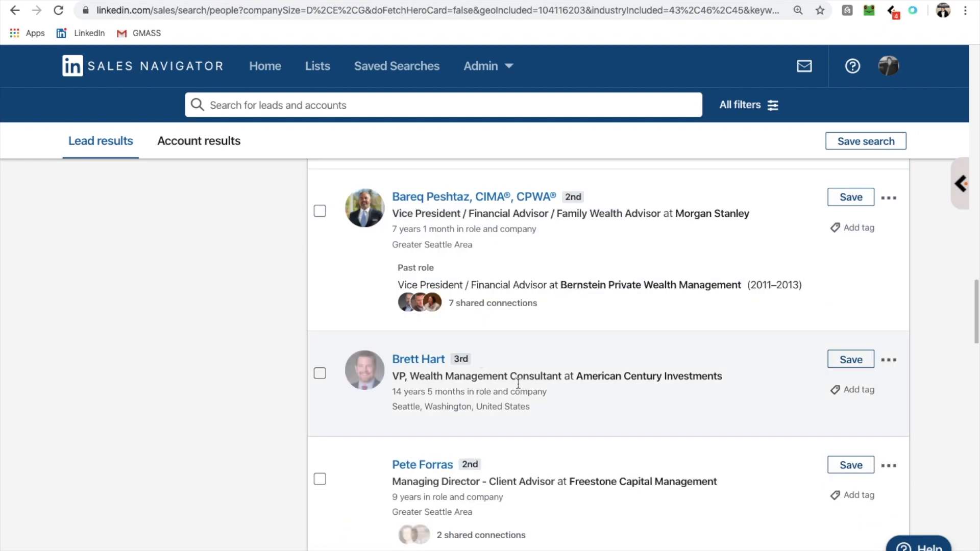
pyautogui.scroll(-3)
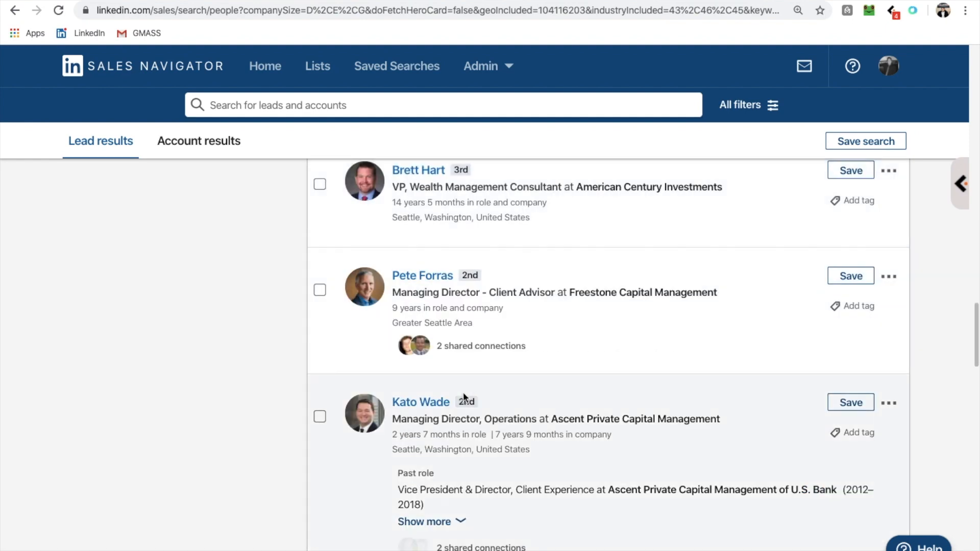
pyautogui.scroll(-3)
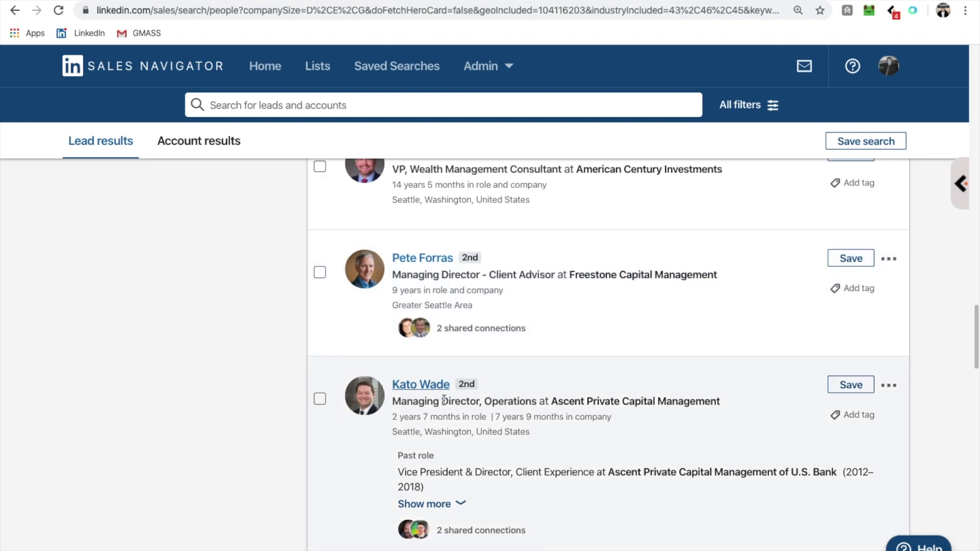
pyautogui.scroll(3)
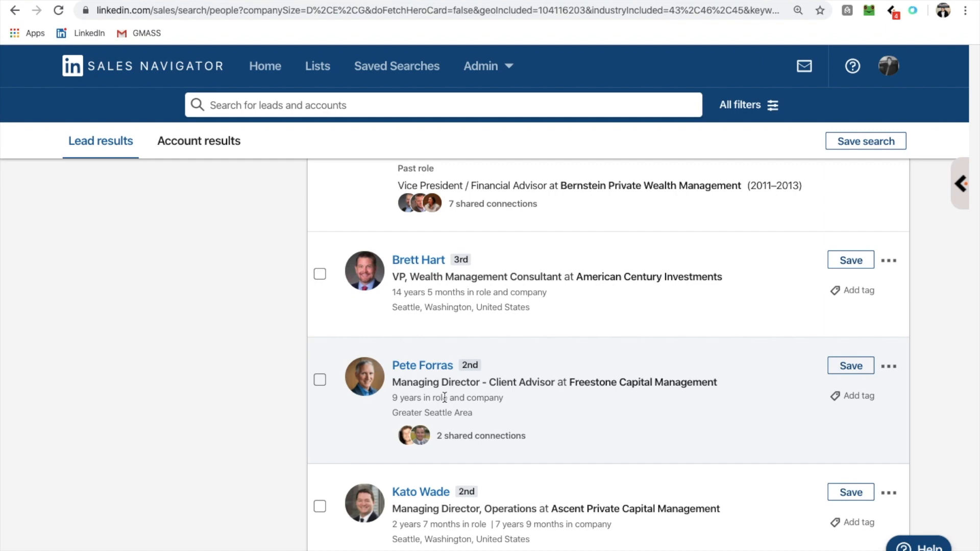
pyautogui.moveTo(378, 280)
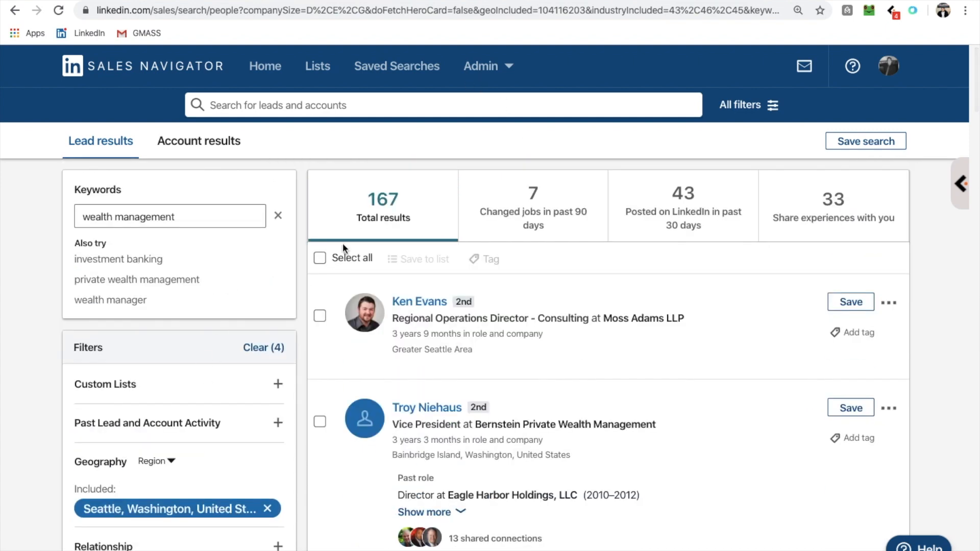
pyautogui.moveTo(556, 116)
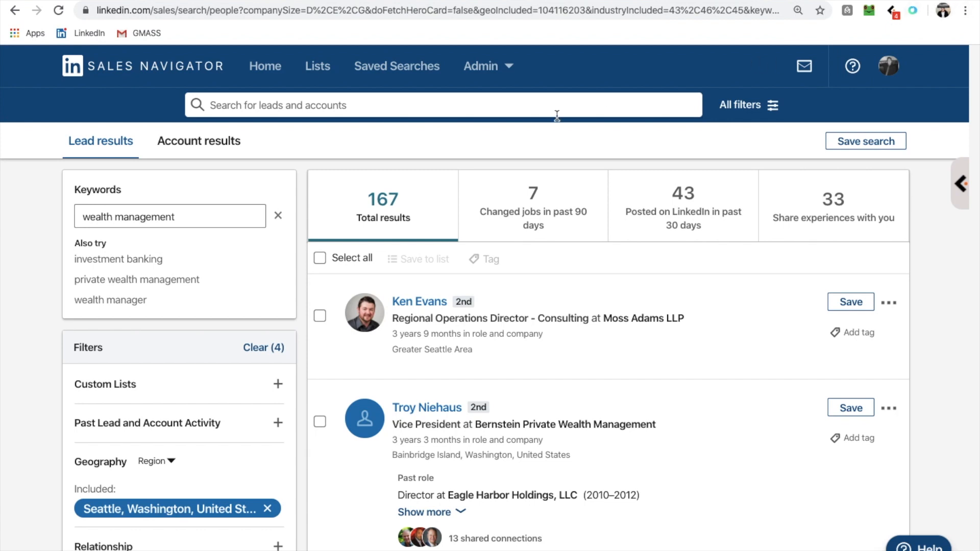
pyautogui.moveTo(523, 258)
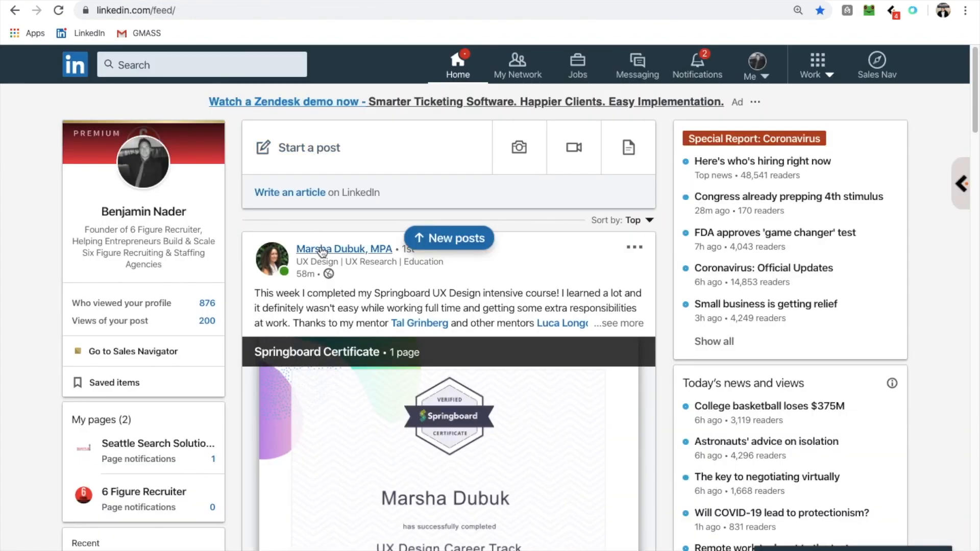
pyautogui.moveTo(297, 241)
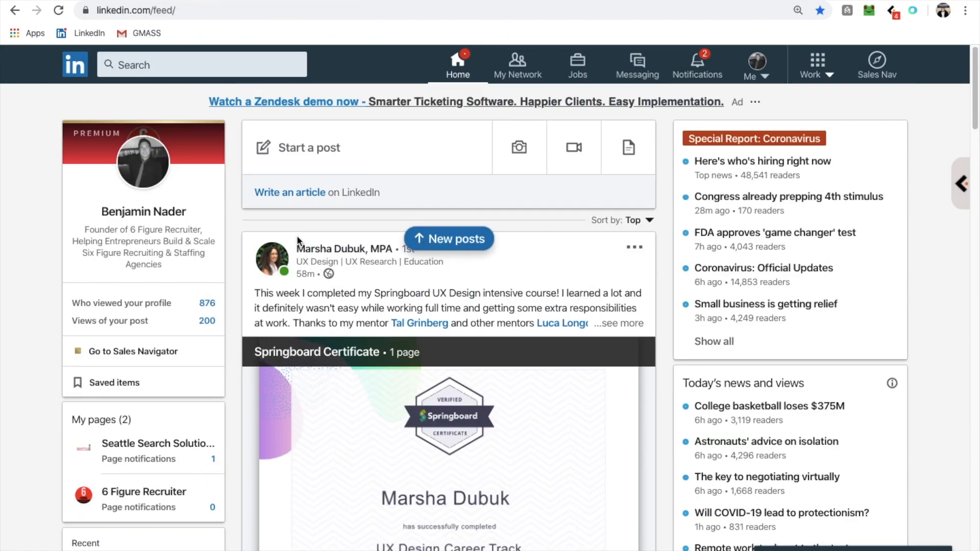
# Search LinkedIn for "finance recruiter" and look through the people results.
pyautogui.click(188, 63)
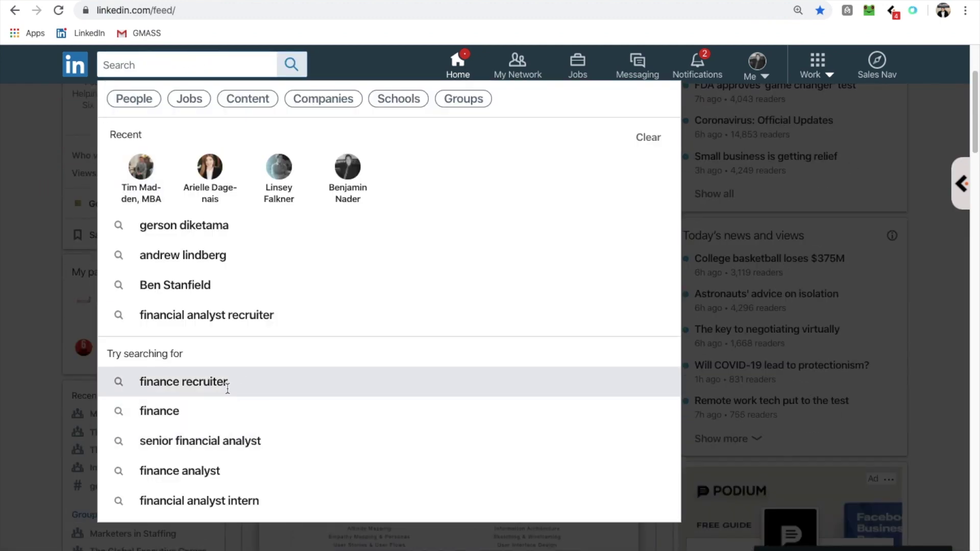
pyautogui.click(183, 381)
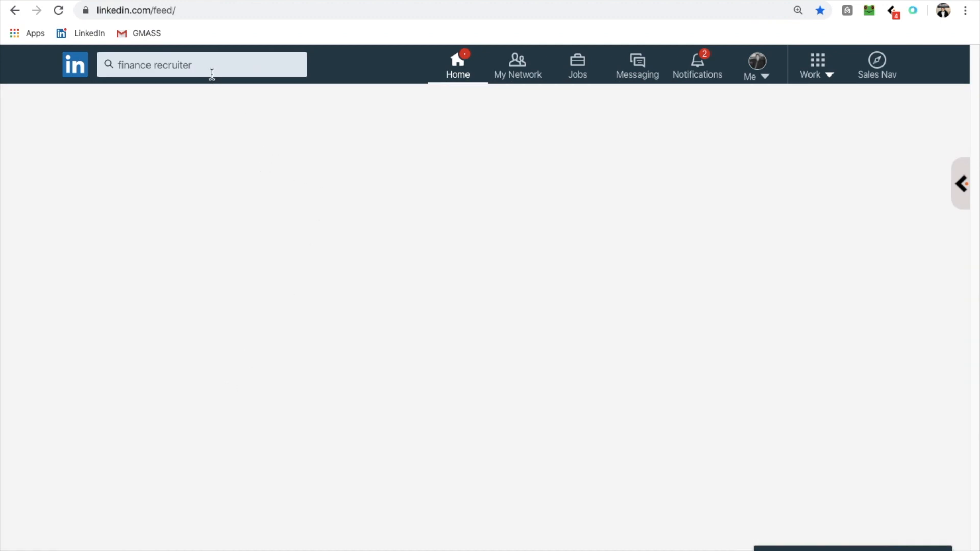
pyautogui.press('Return')
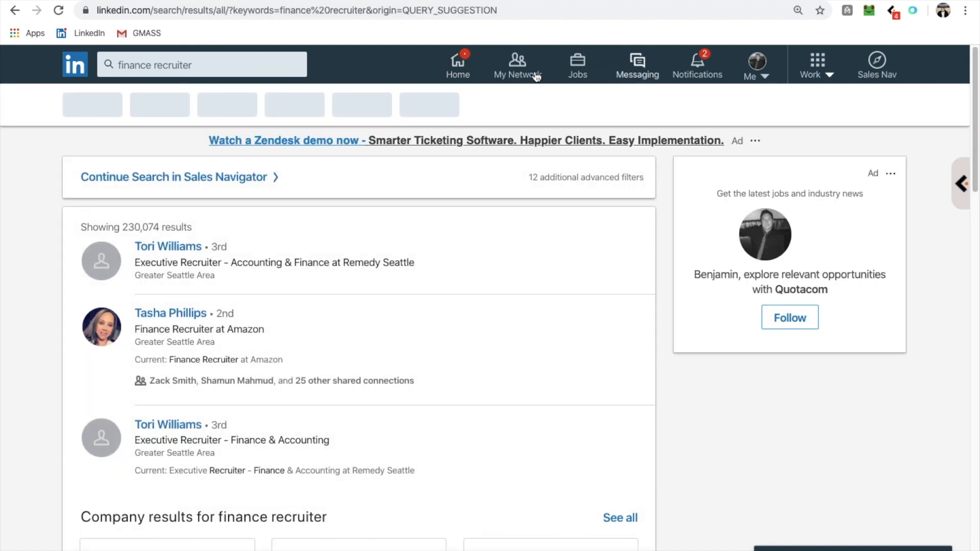
pyautogui.scroll(-3)
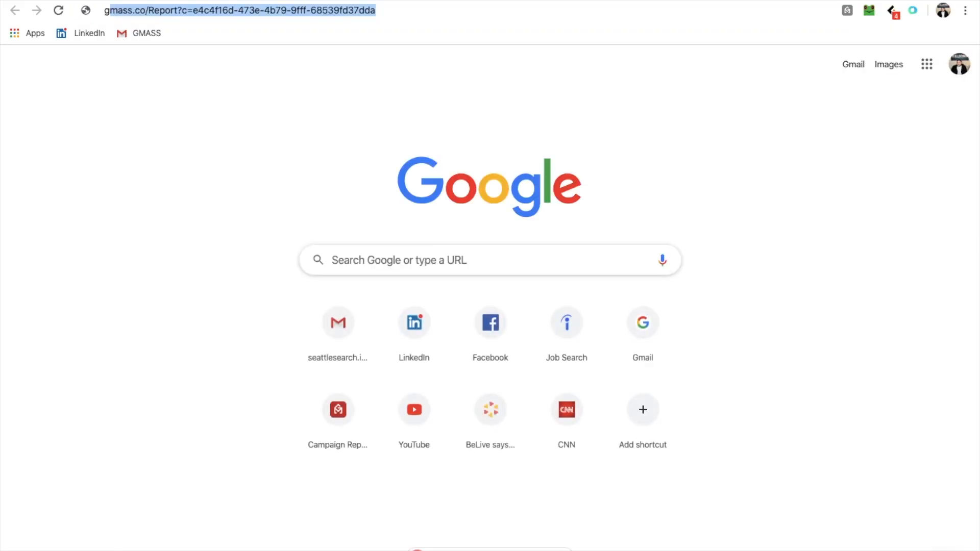
# Search Google for "google chrome linkedin automation" and skim the results.
pyautogui.write('googlechrome')
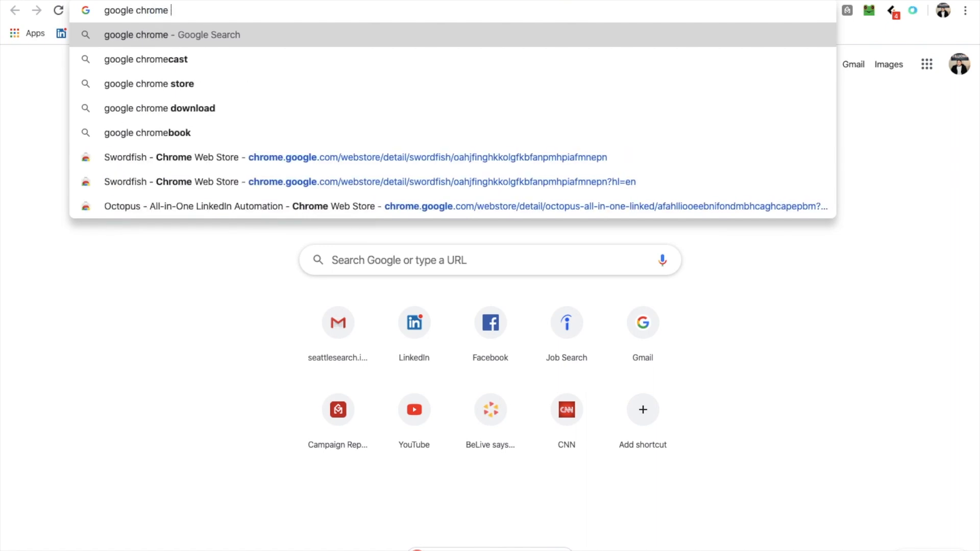
pyautogui.write('automa')
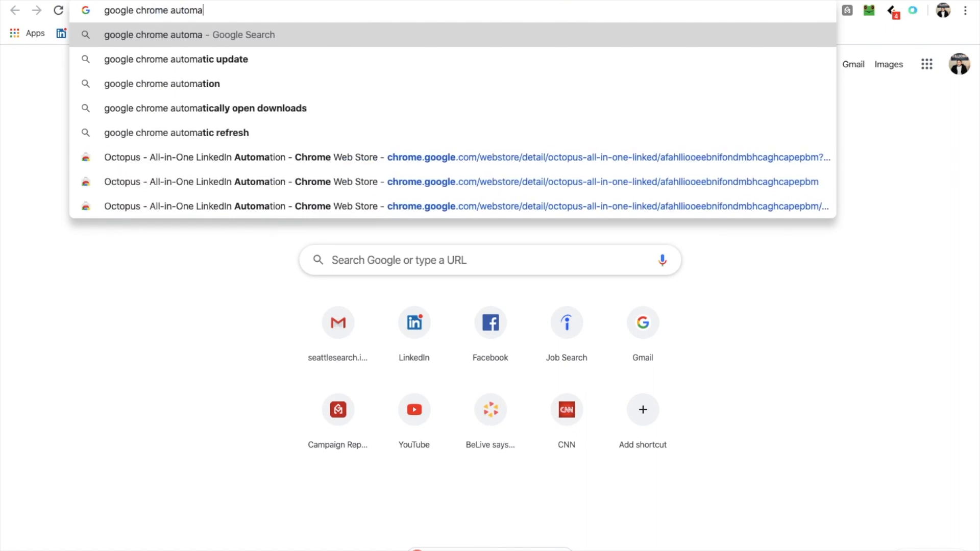
pyautogui.write('tion too')
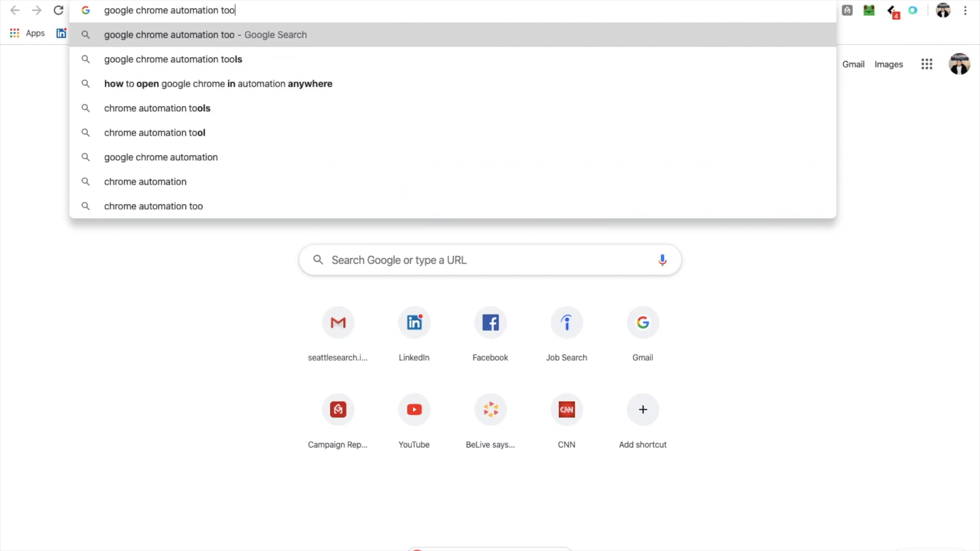
pyautogui.press('backspace')
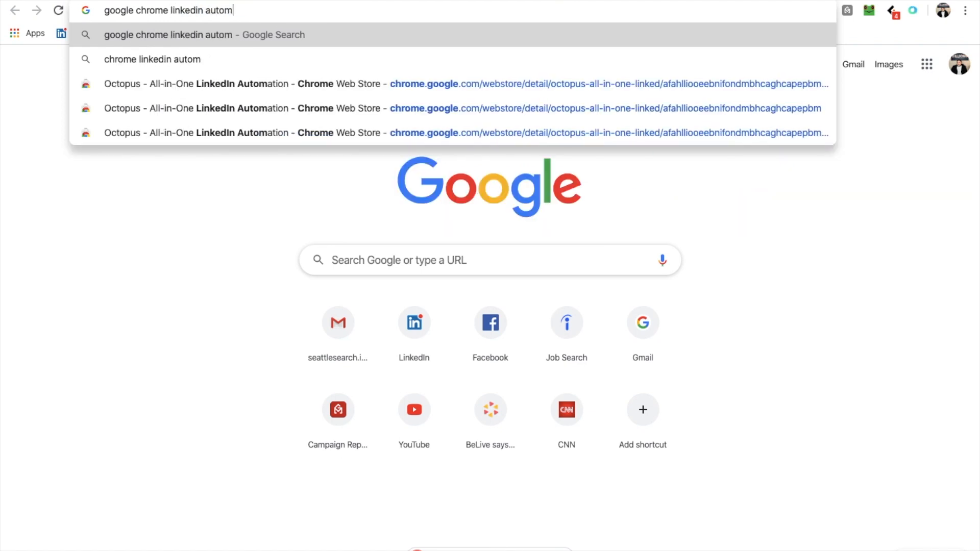
pyautogui.press('Return')
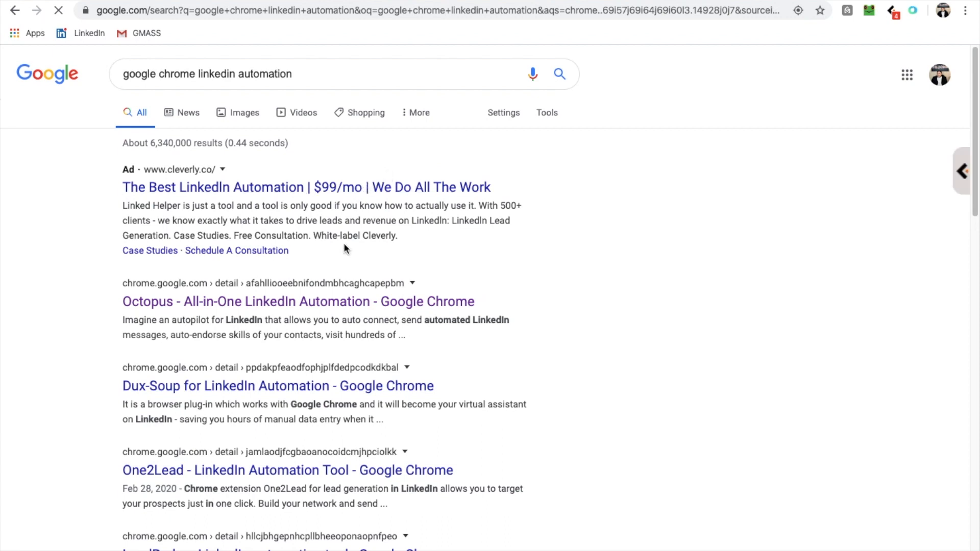
pyautogui.moveTo(298, 404)
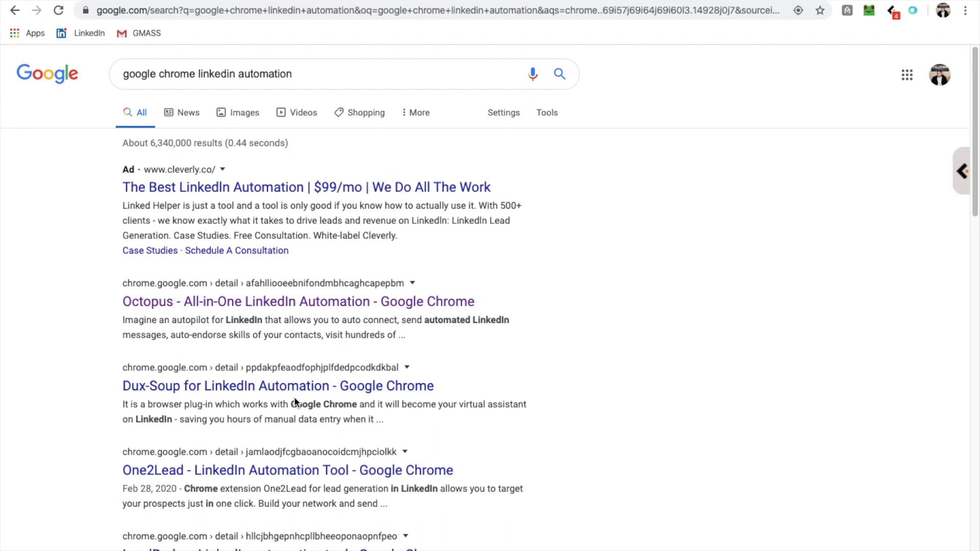
pyautogui.scroll(-3)
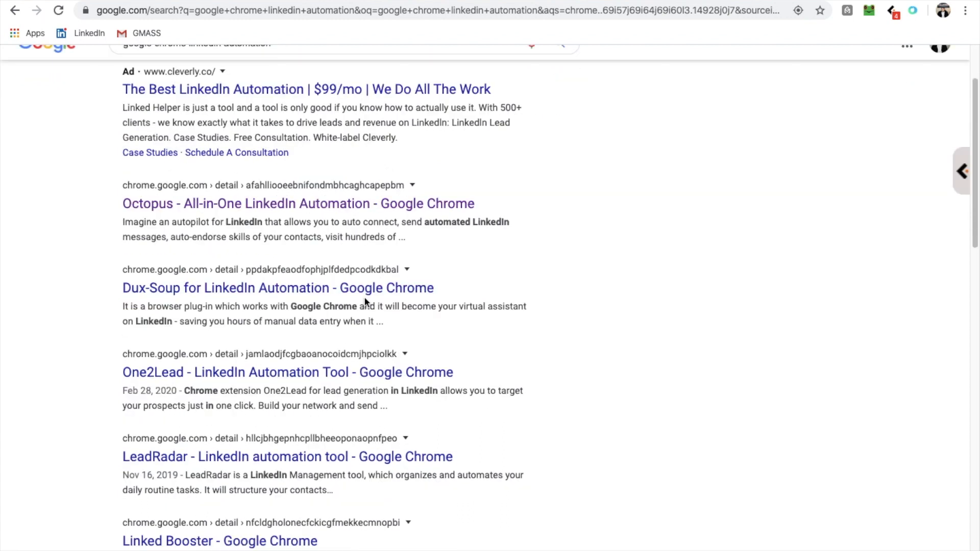
pyautogui.scroll(3)
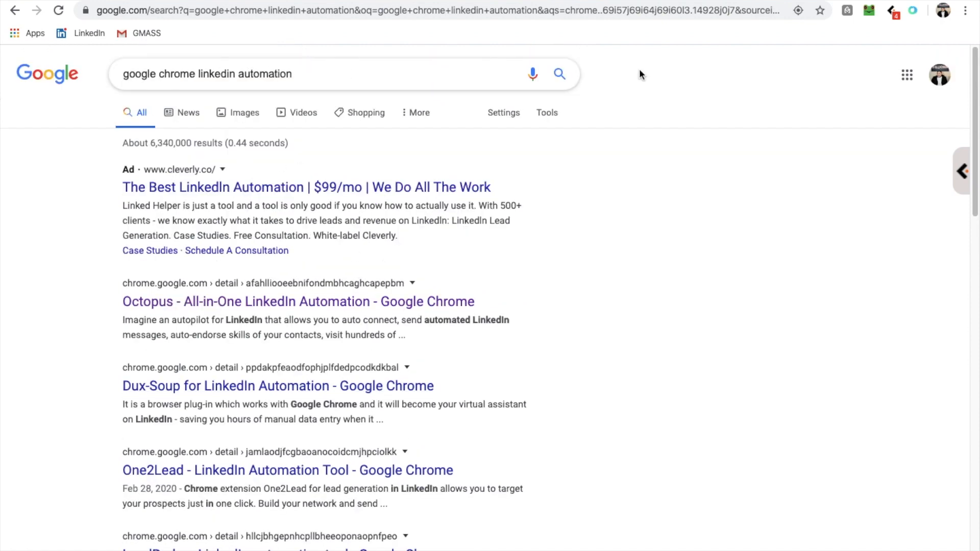
pyautogui.moveTo(951, 11)
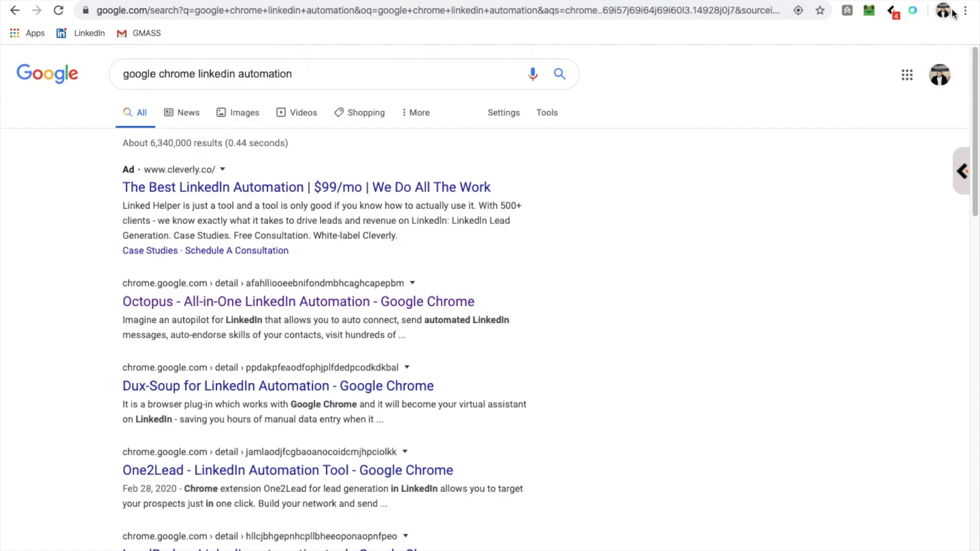
# Start a new Google query for "chrome store" to reach the Chrome Web Store.
pyautogui.click(965, 11)
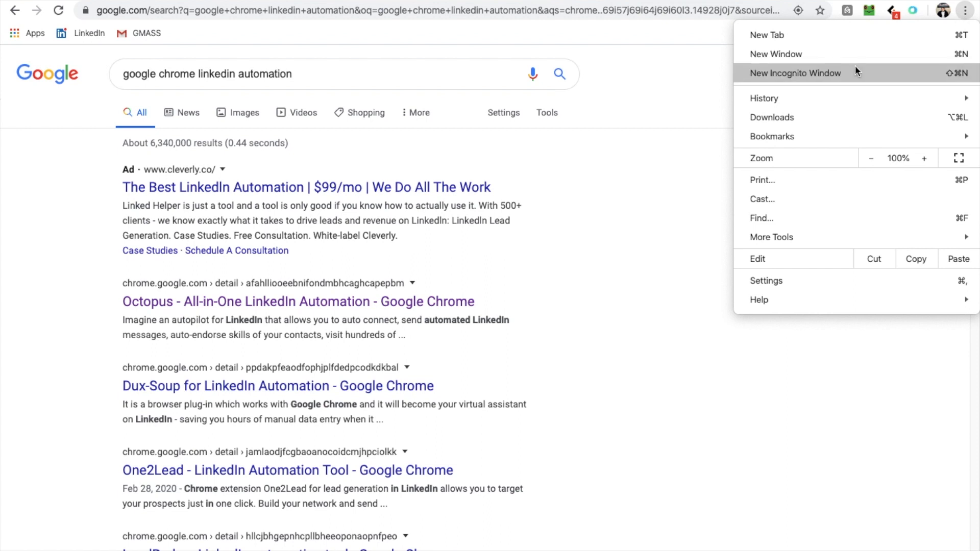
pyautogui.moveTo(706, 82)
pyautogui.write('c')
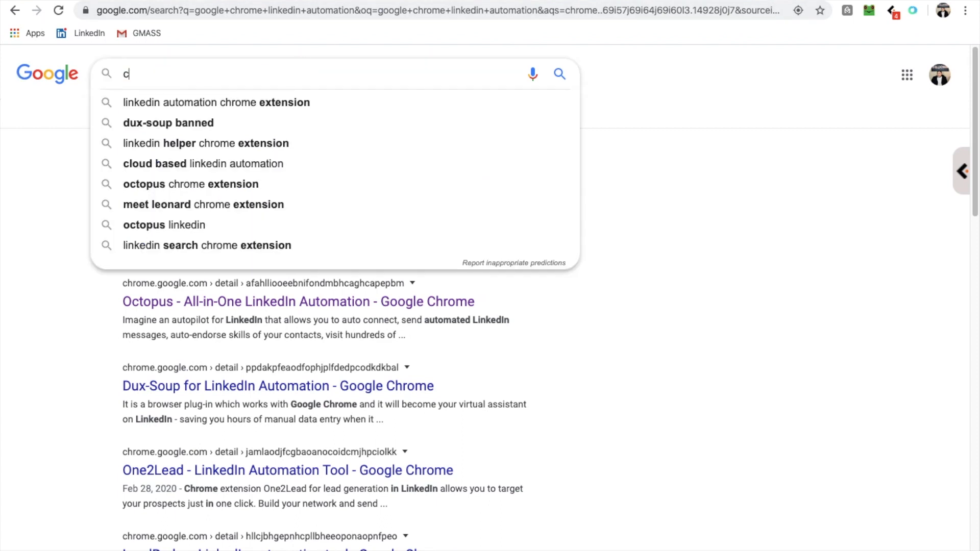
pyautogui.write('hromest')
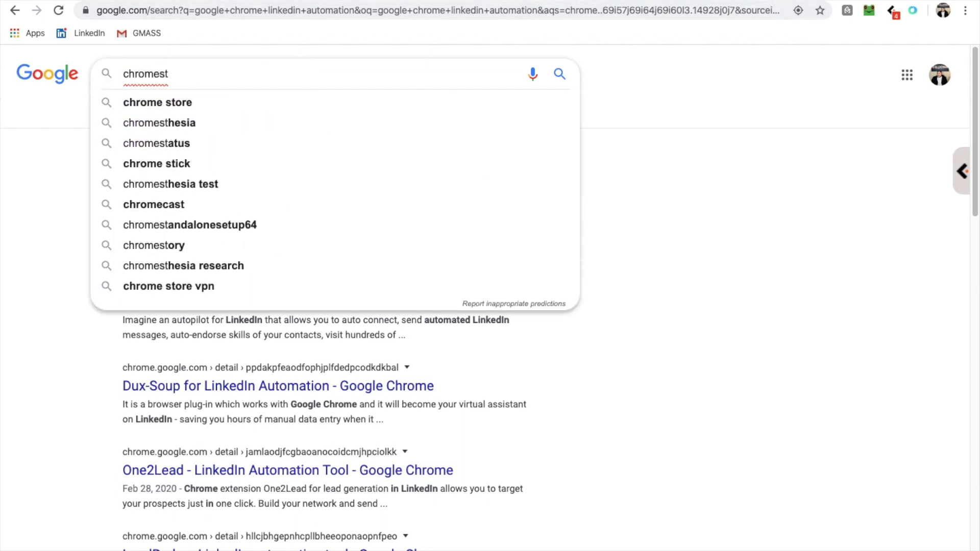
pyautogui.click(157, 102)
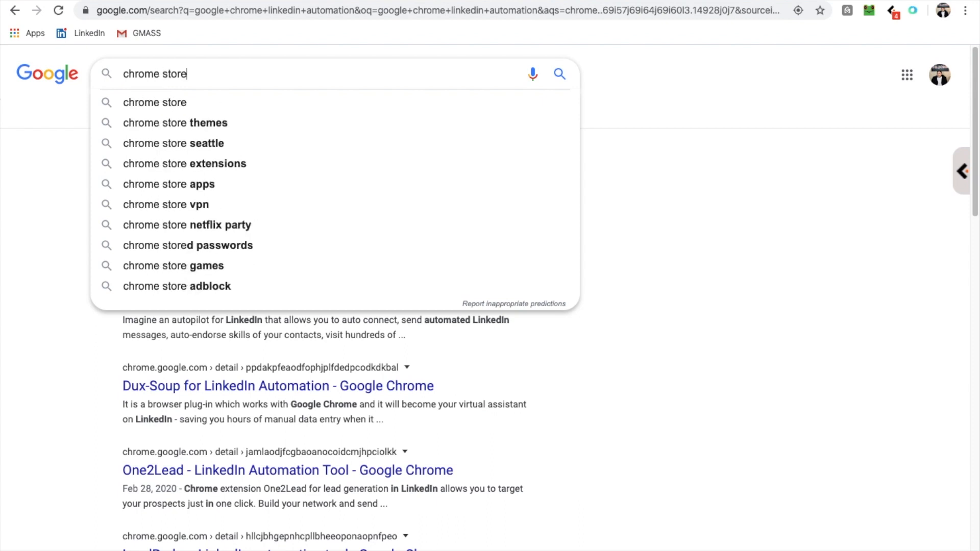
pyautogui.click(155, 102)
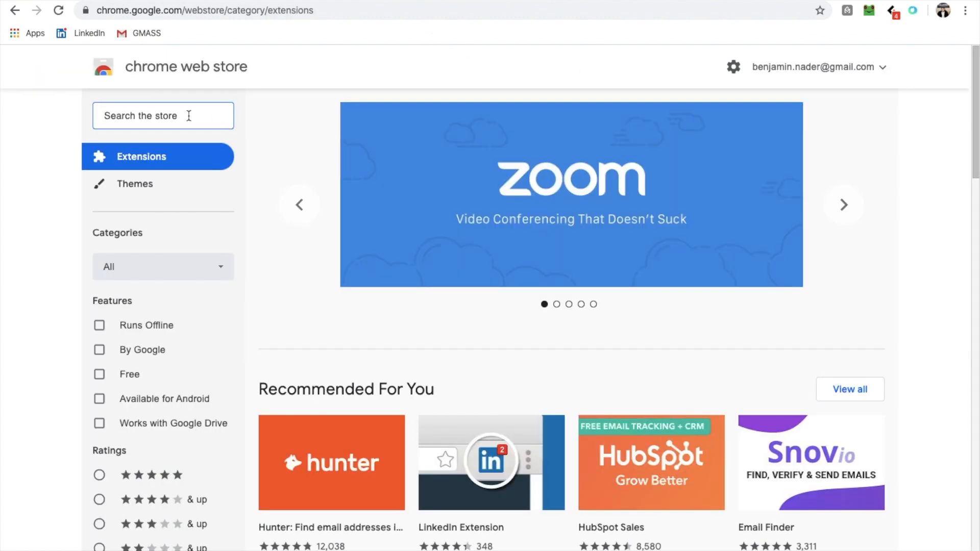
# Search the Chrome Web Store for "linkedin automation".
pyautogui.write('linkedin auto')
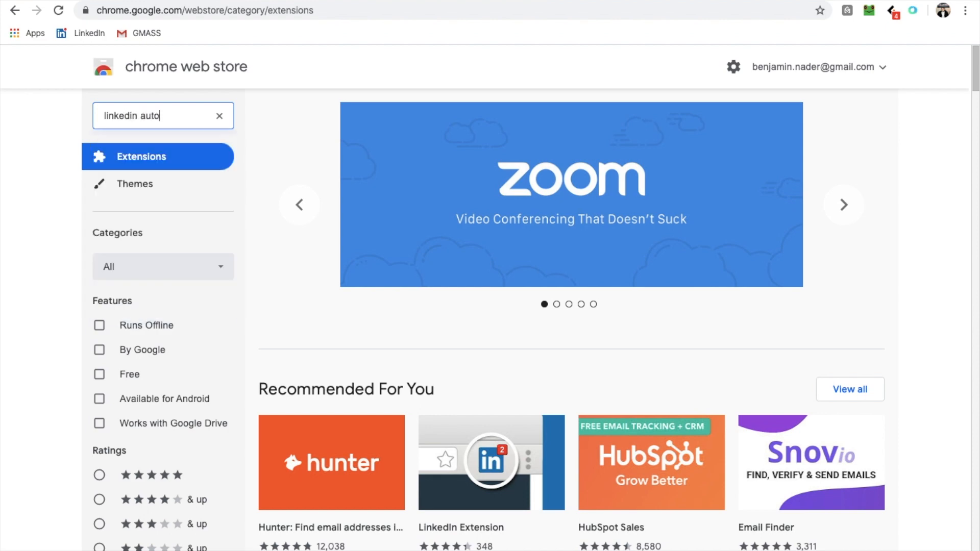
pyautogui.press('Return')
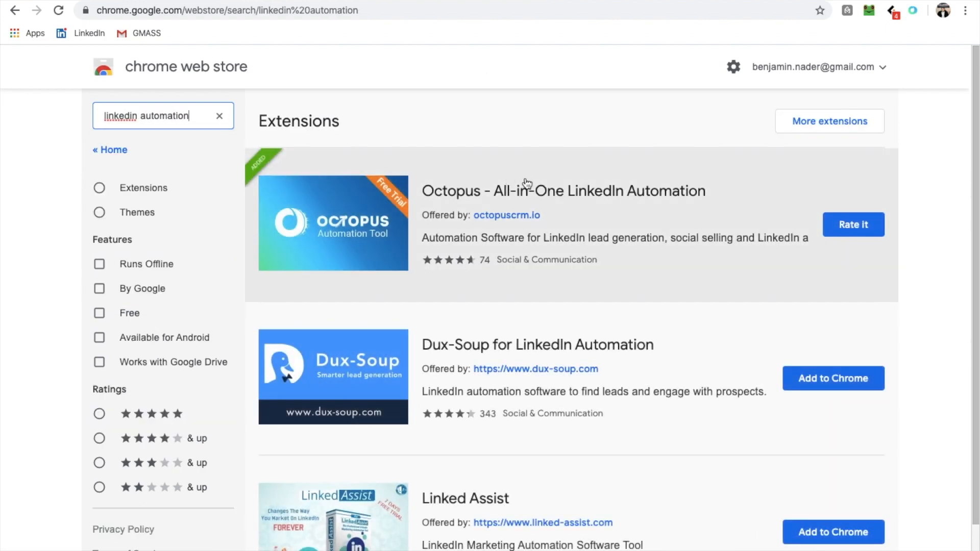
pyautogui.moveTo(506, 261)
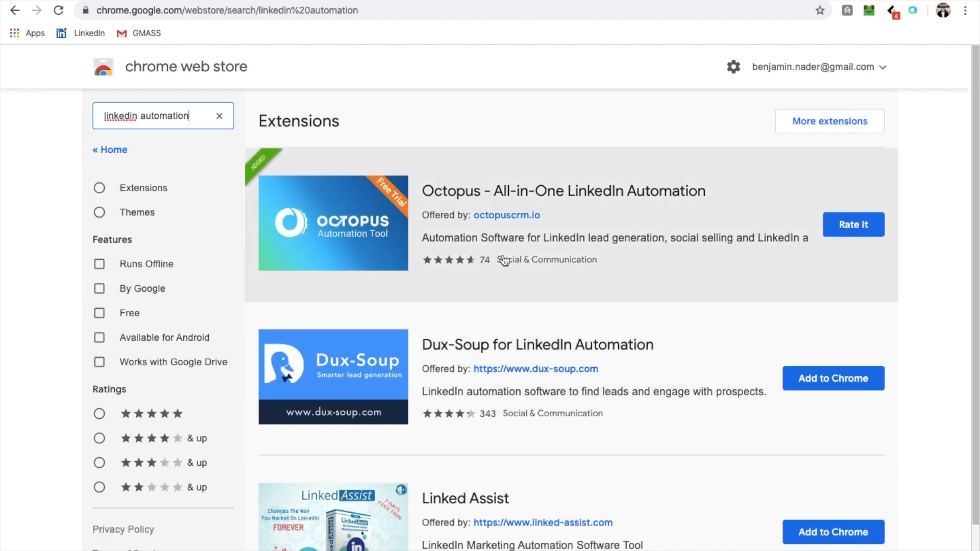
pyautogui.moveTo(441, 221)
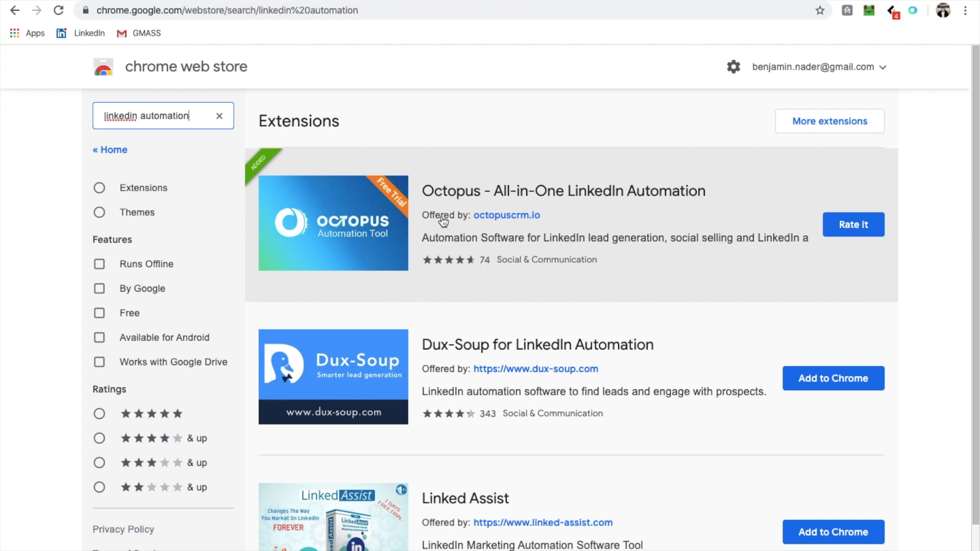
pyautogui.moveTo(423, 246)
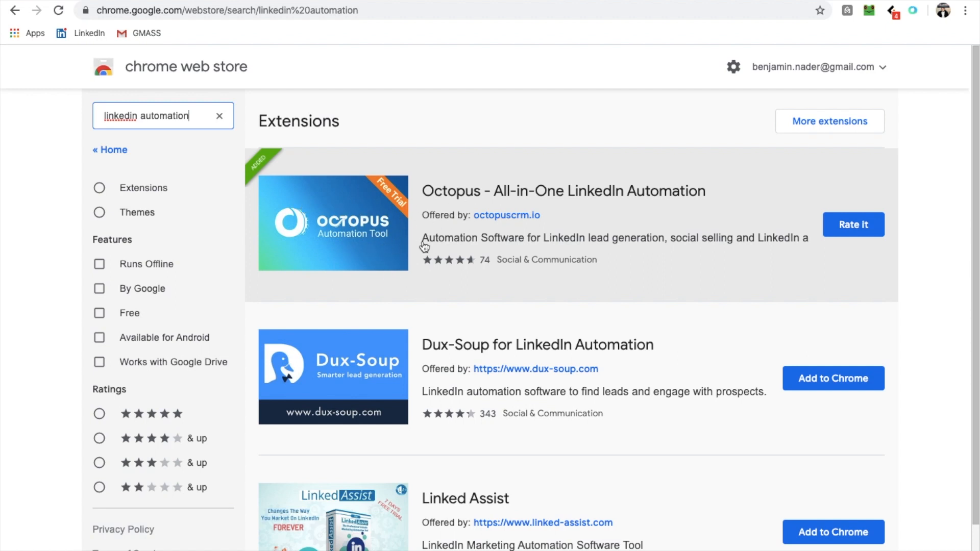
pyautogui.scroll(-3)
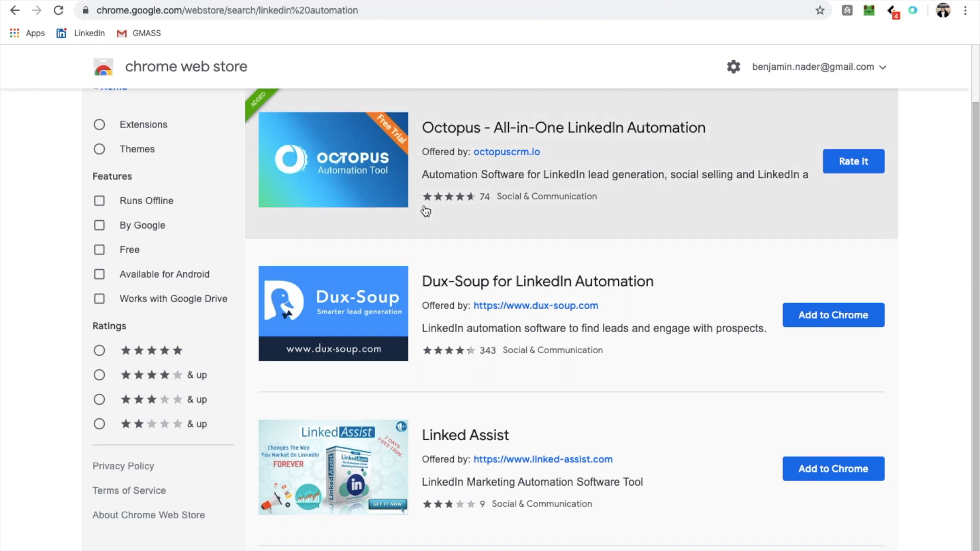
pyautogui.moveTo(416, 268)
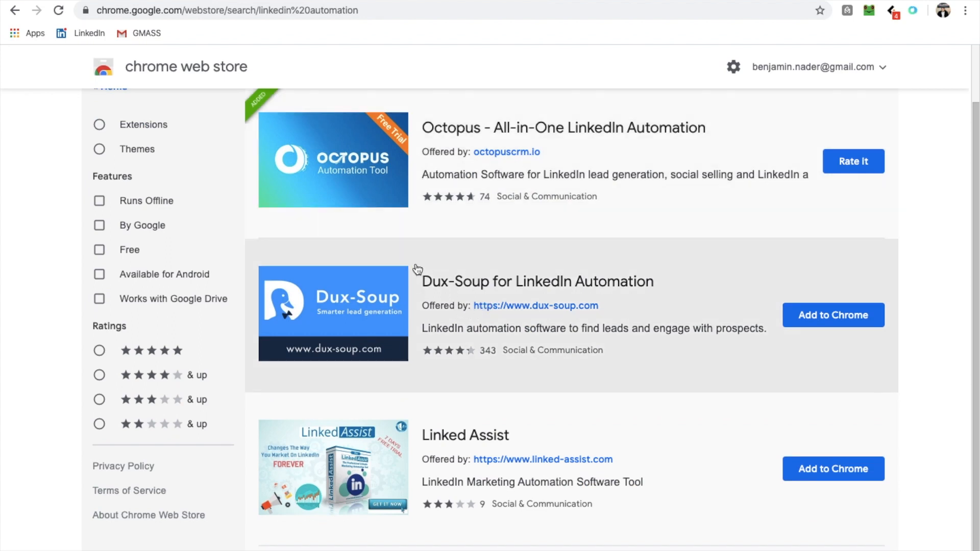
pyautogui.moveTo(486, 486)
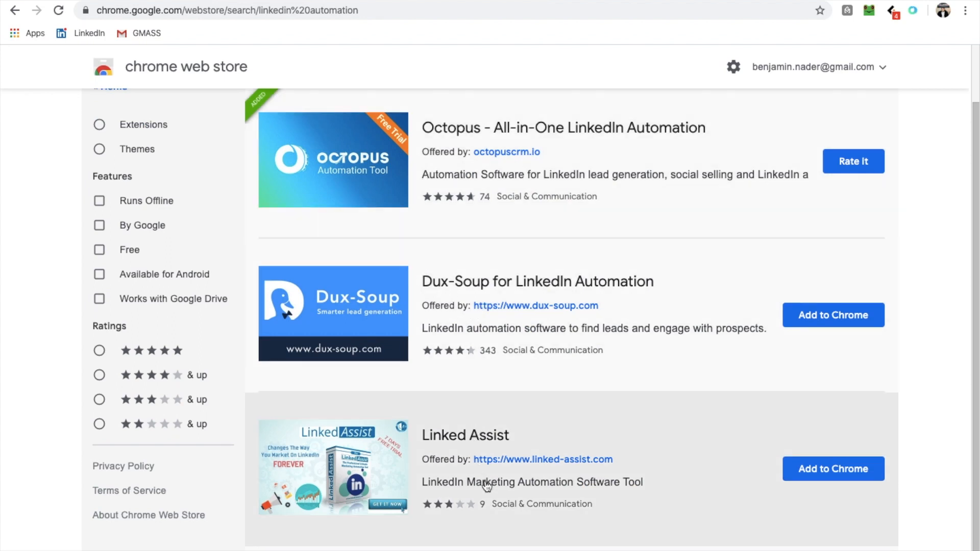
pyautogui.scroll(3)
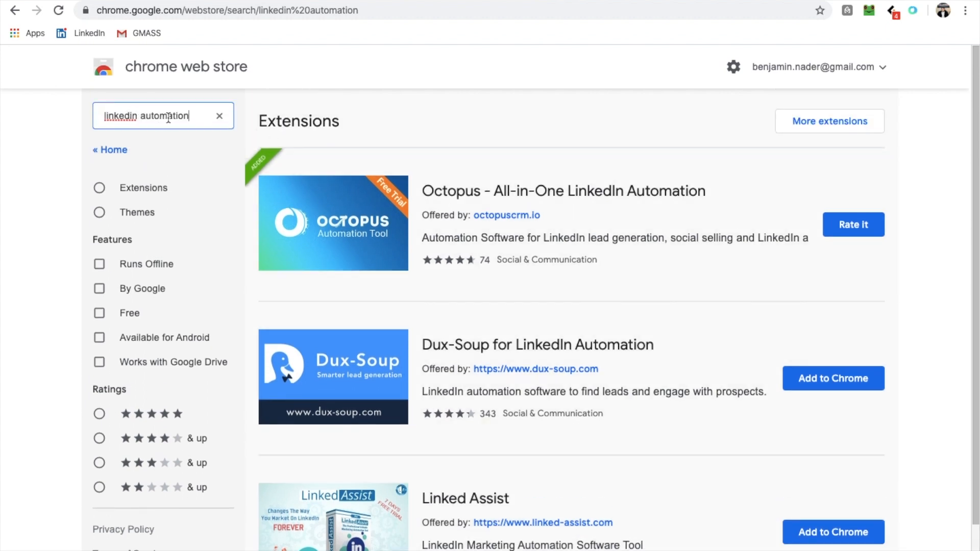
pyautogui.moveTo(420, 197)
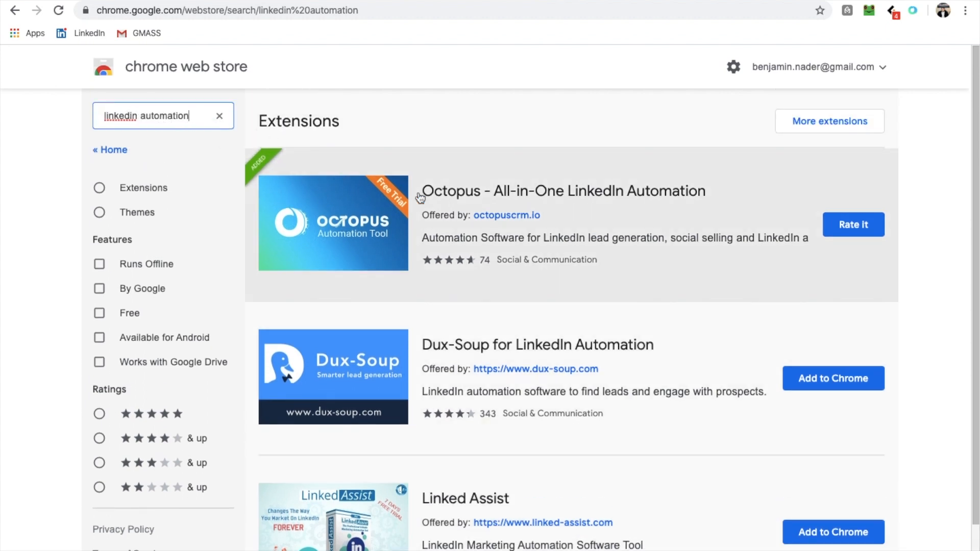
# Filter to Extensions and browse the results listing Octopus, Dux-Soup and Linked Assist.
pyautogui.click(98, 188)
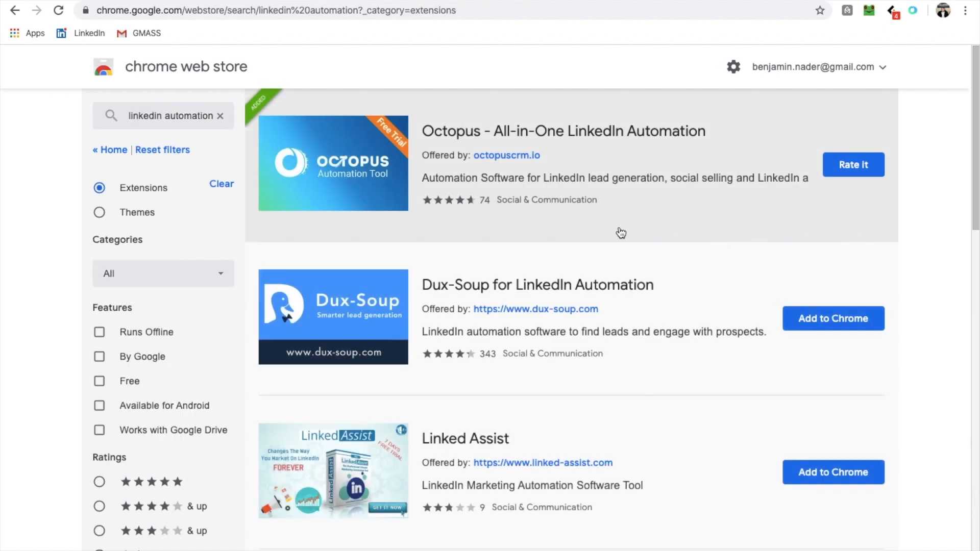
pyautogui.scroll(-3)
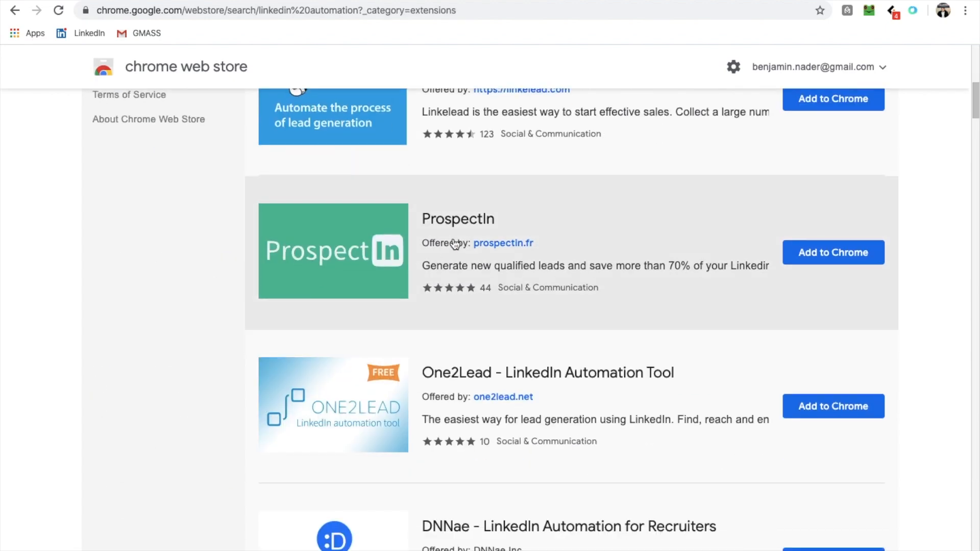
pyautogui.scroll(-3)
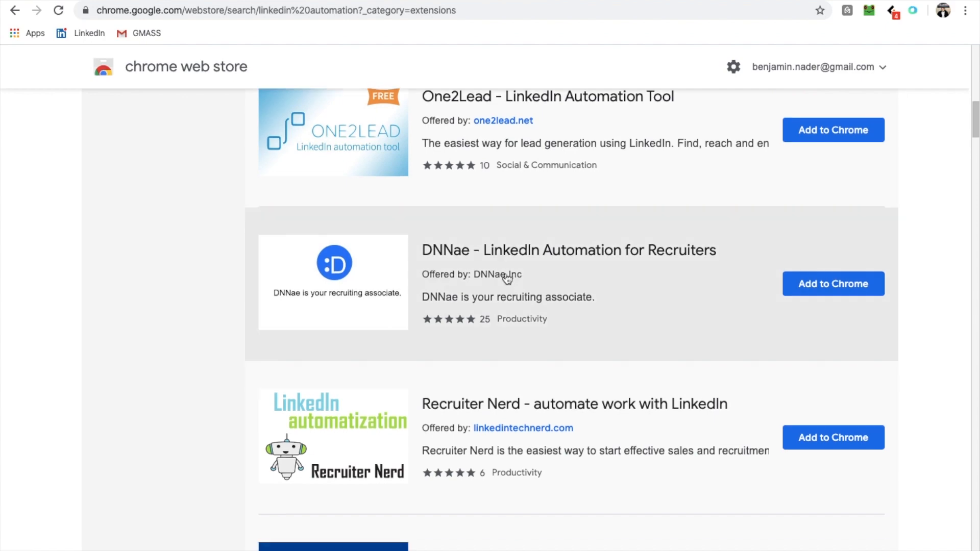
pyautogui.scroll(-3)
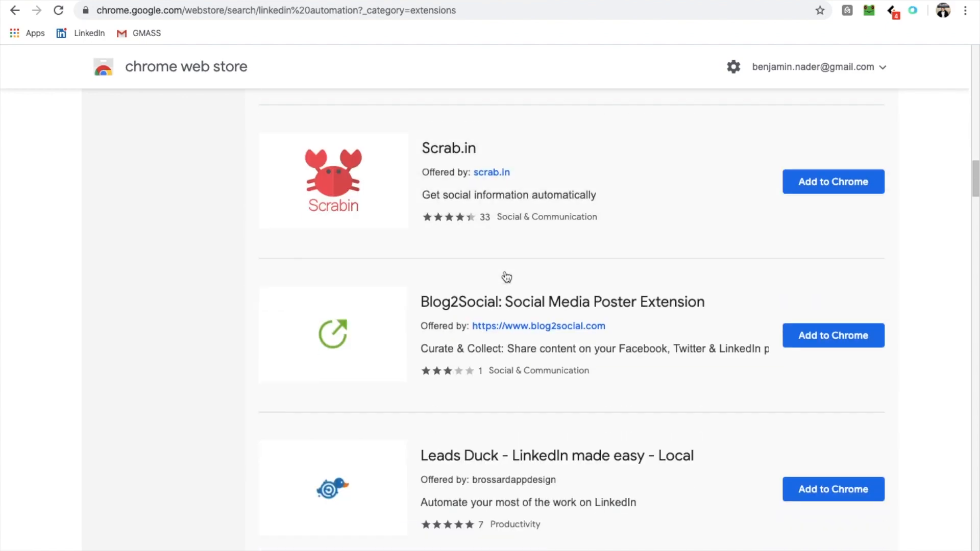
pyautogui.scroll(-3)
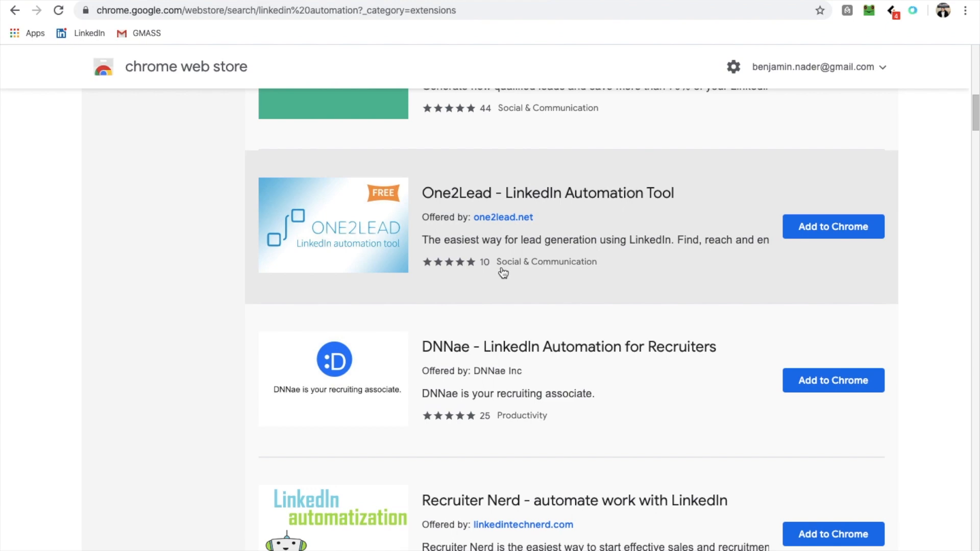
pyautogui.scroll(3)
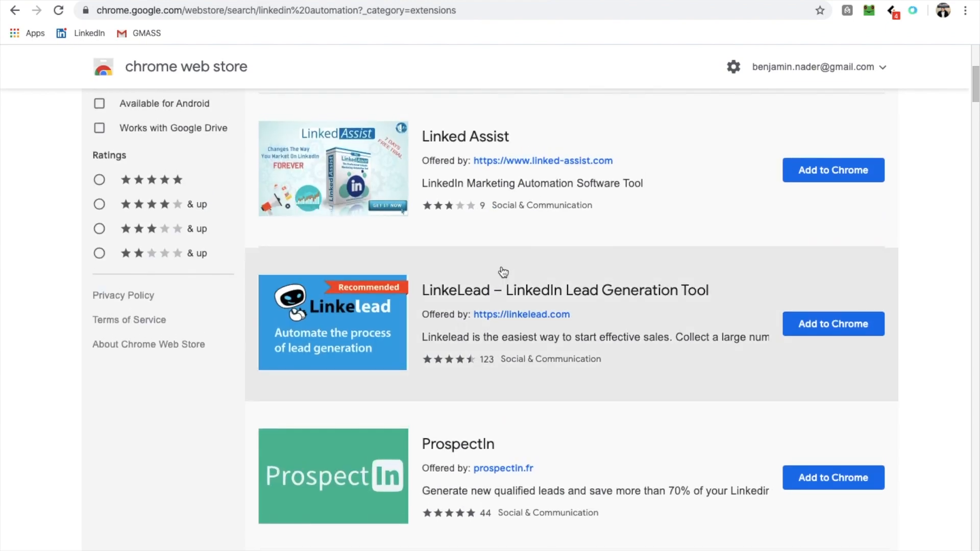
pyautogui.scroll(3)
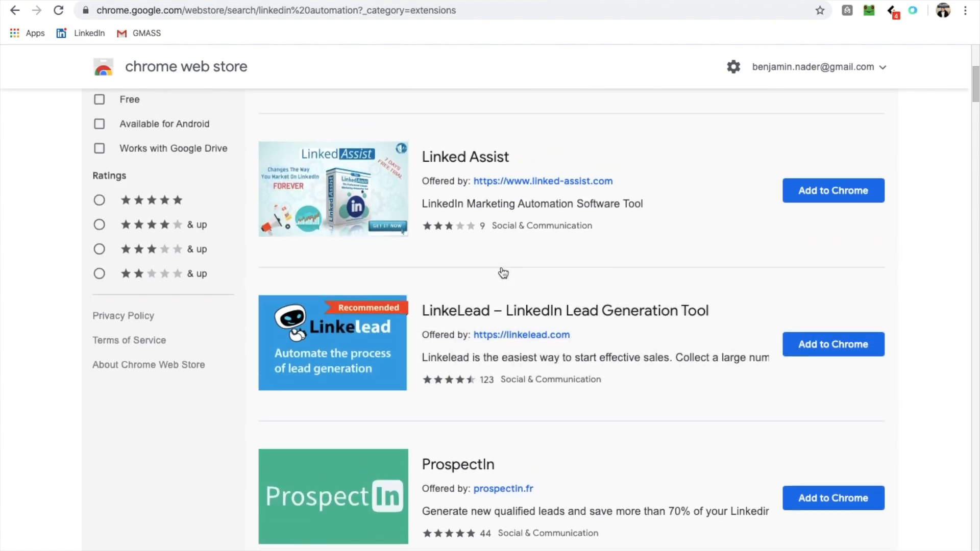
pyautogui.scroll(3)
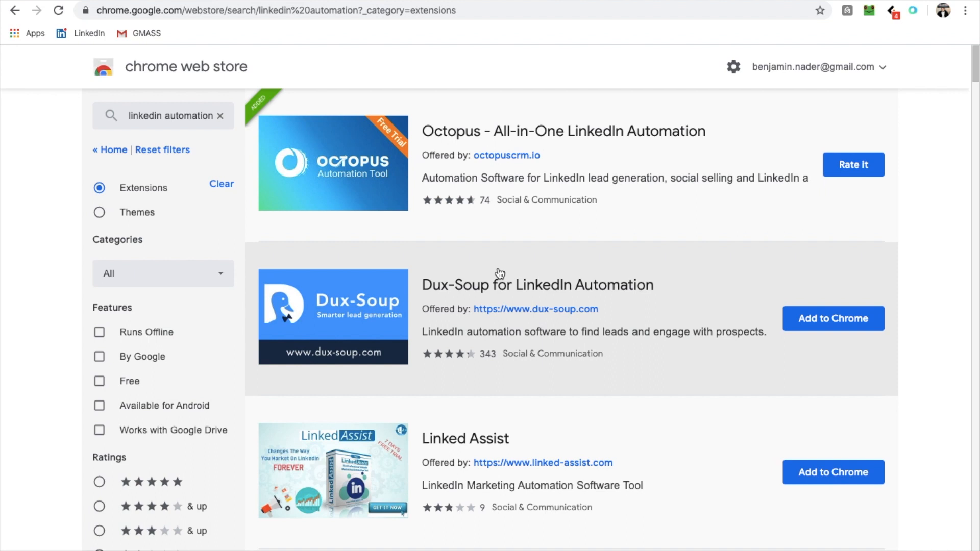
pyautogui.moveTo(483, 240)
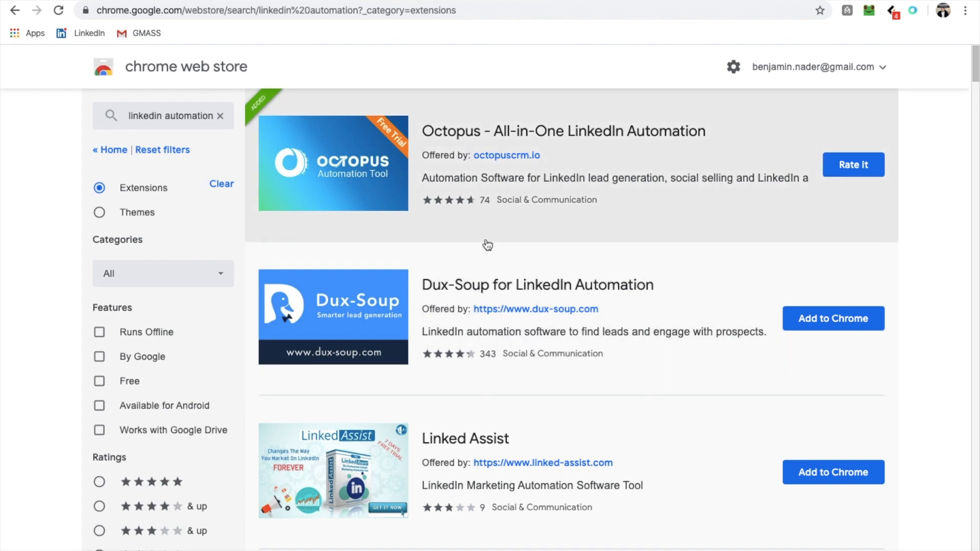
pyautogui.moveTo(528, 210)
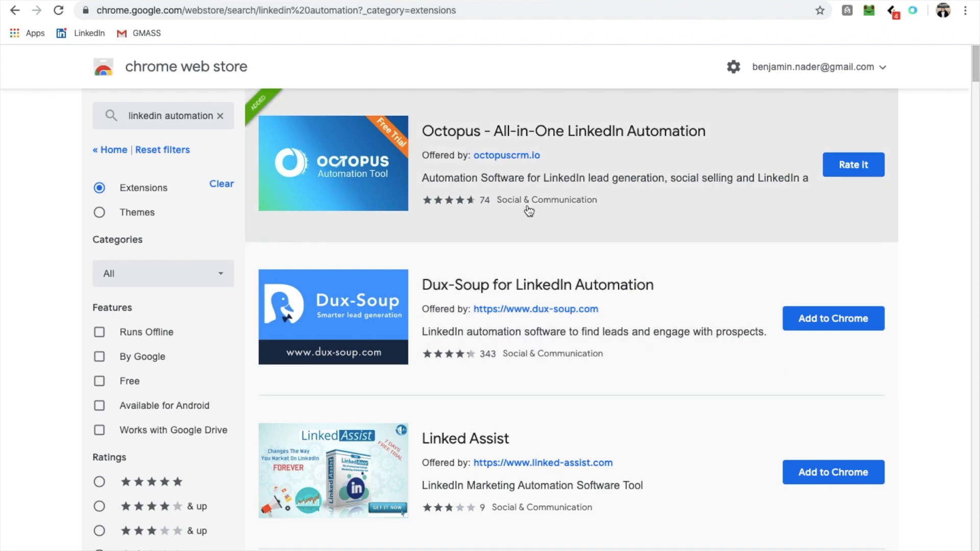
pyautogui.scroll(-3)
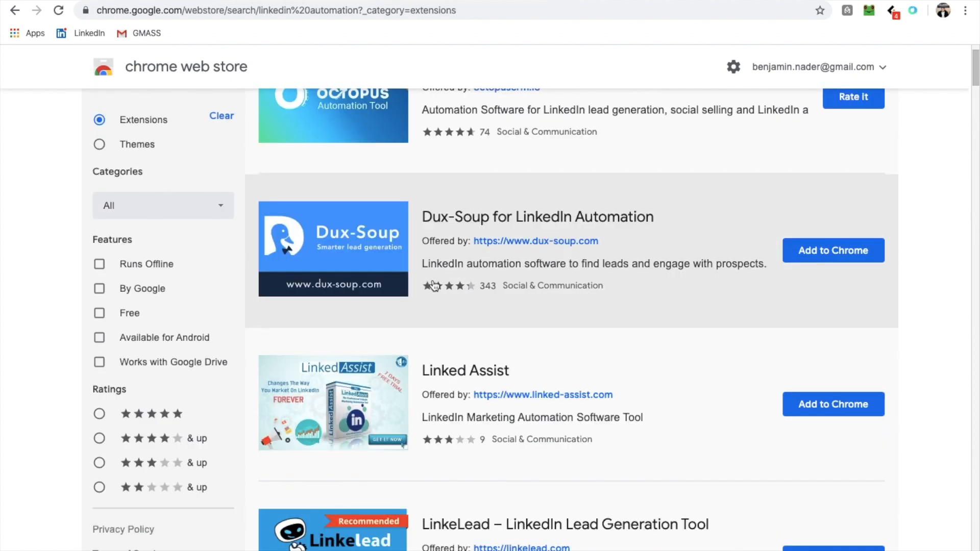
pyautogui.scroll(3)
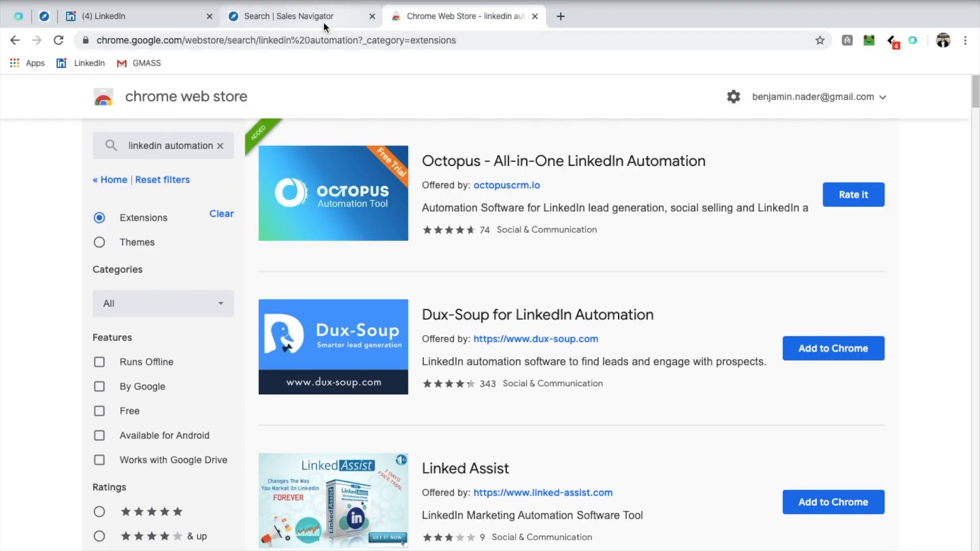
# Check the Octopus campaign progress at 12%, then head to linkedin.com in a new tab.
pyautogui.click(285, 15)
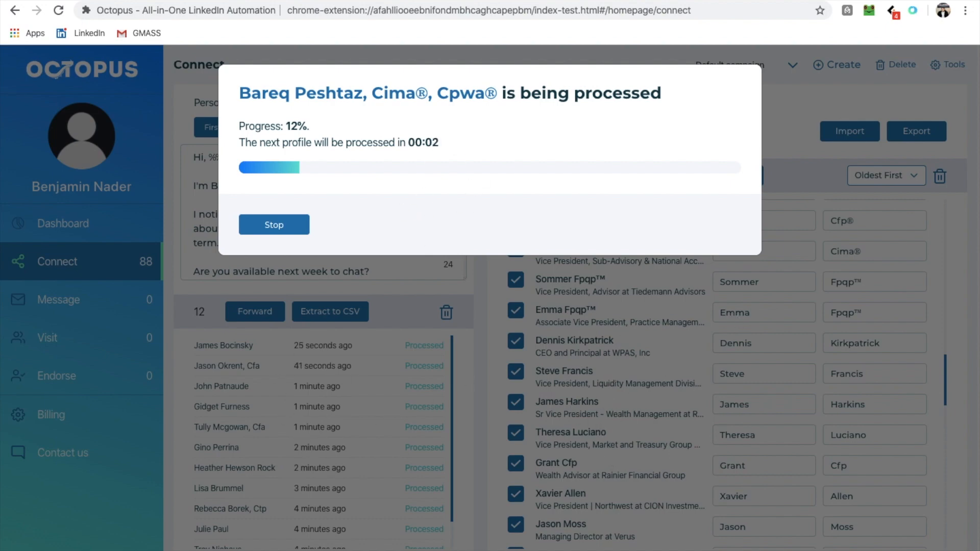
pyautogui.write('llin')
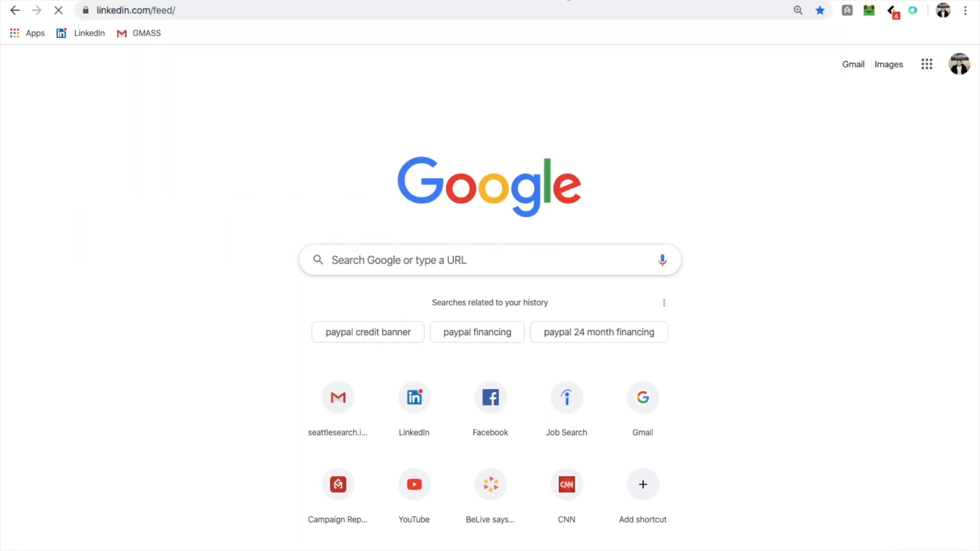
# View the loaded LinkedIn home feed.
pyautogui.click(413, 397)
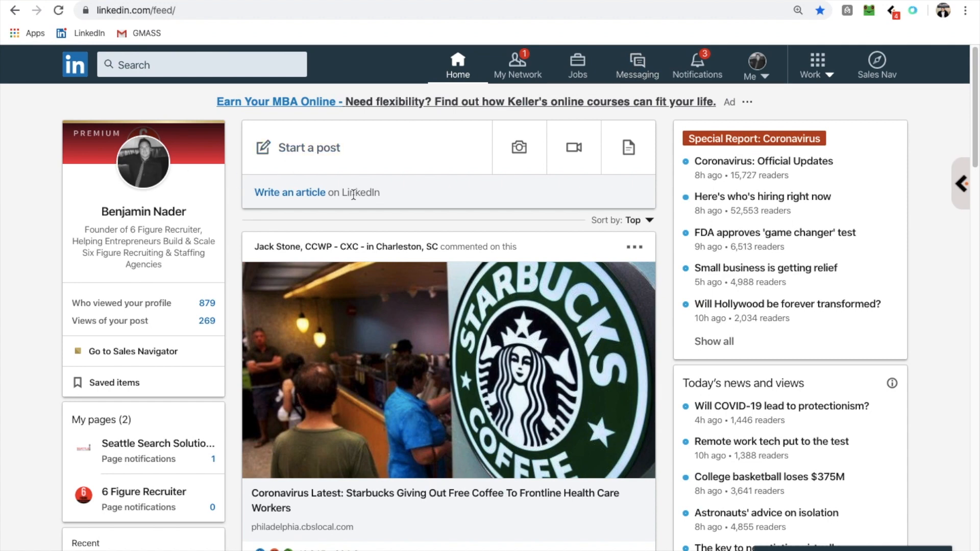
pyautogui.moveTo(202, 85)
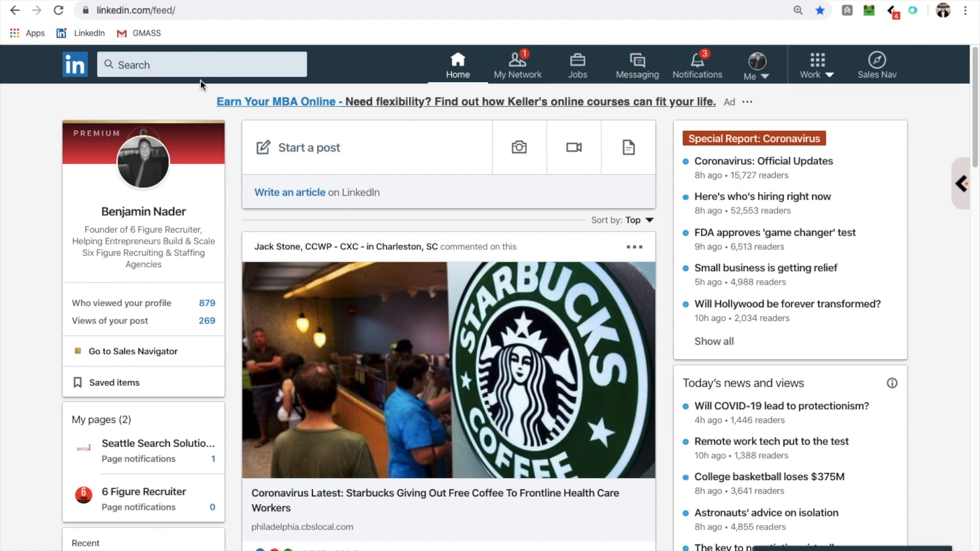